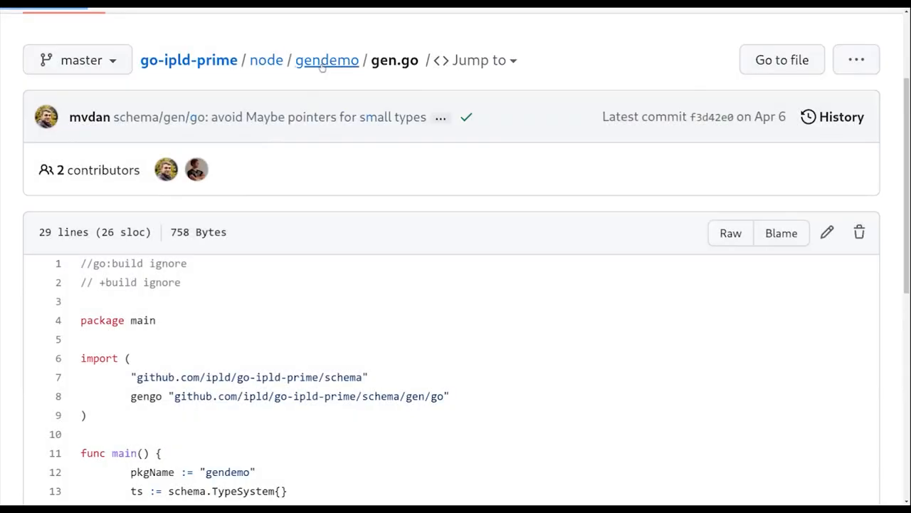
Step: Return from gen.go to the gendemo folder listing and scroll its files
click(327, 60)
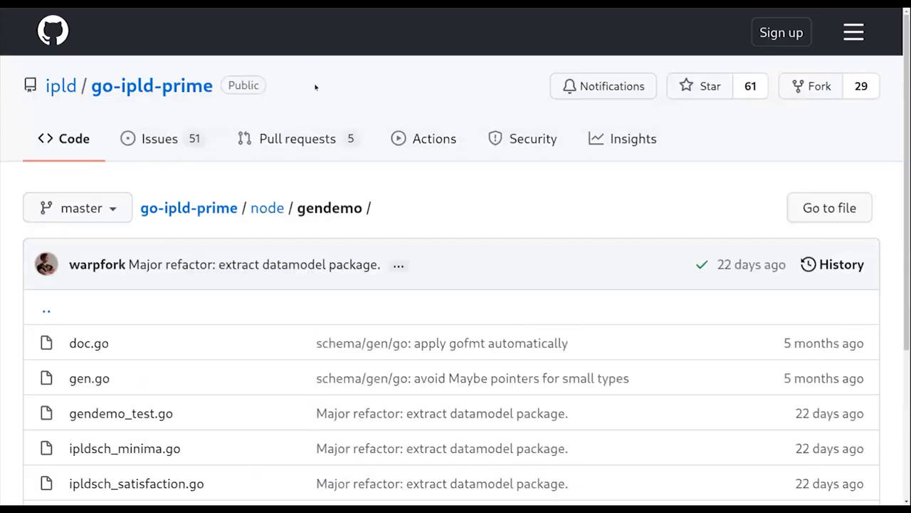
mouse_move(267, 207)
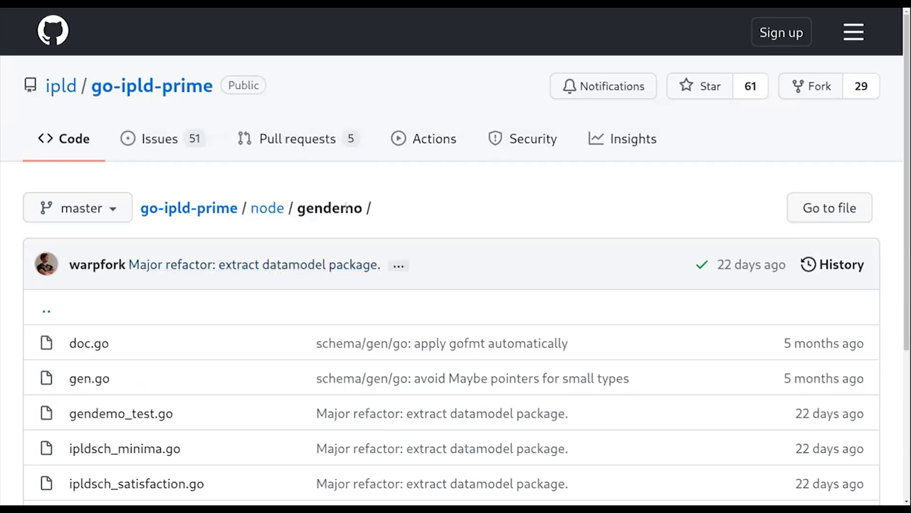
scroll(down, 3)
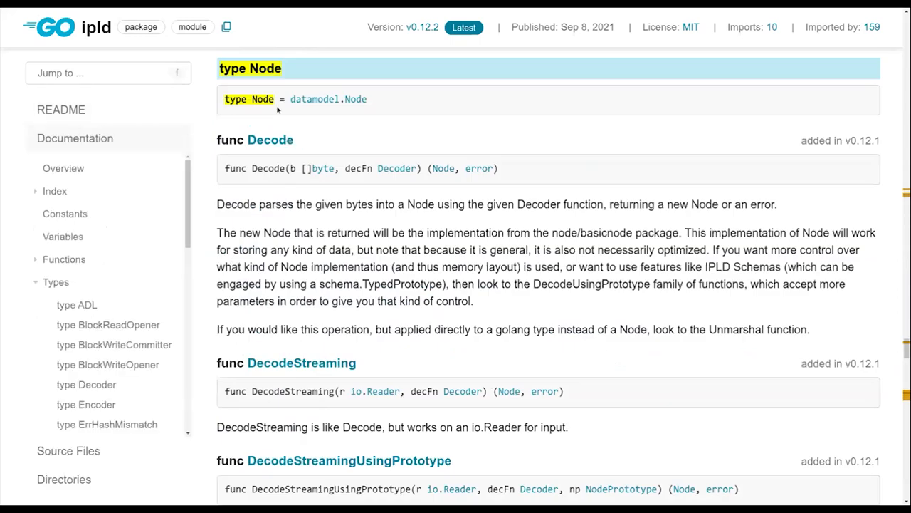
mouse_move(316, 183)
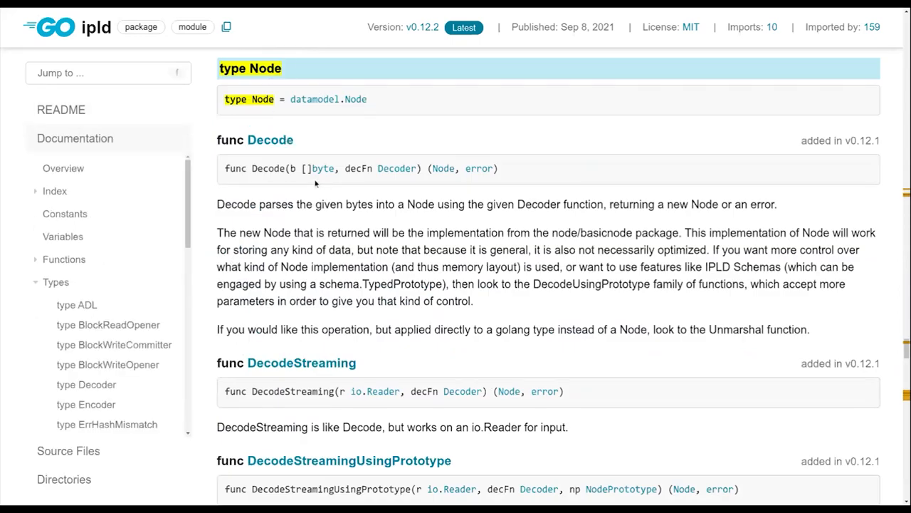
Step: Open the datamodel.Node docs and scroll through the interface's methods
click(314, 99)
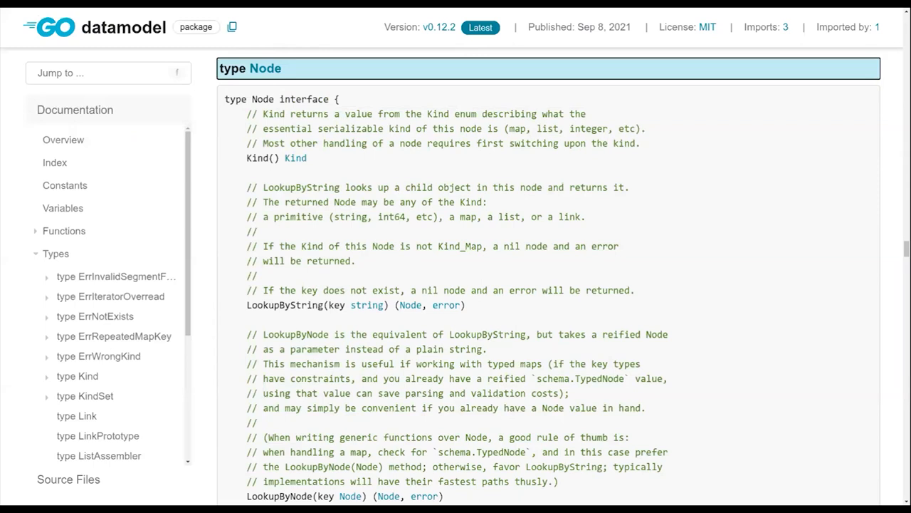
mouse_move(340, 204)
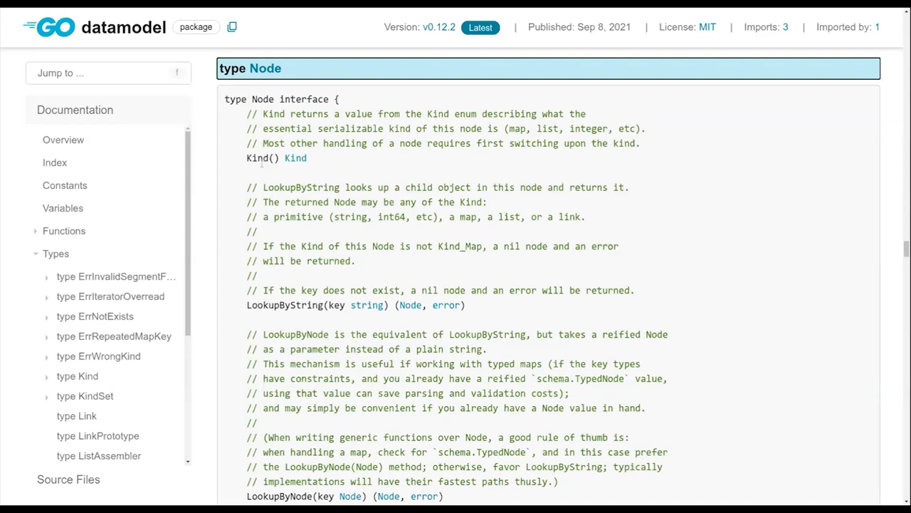
scroll(down, 3)
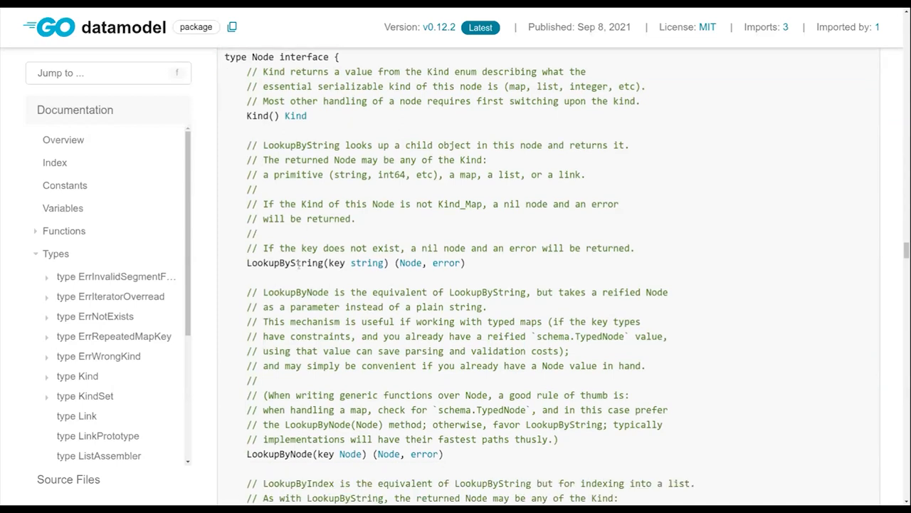
scroll(down, 3)
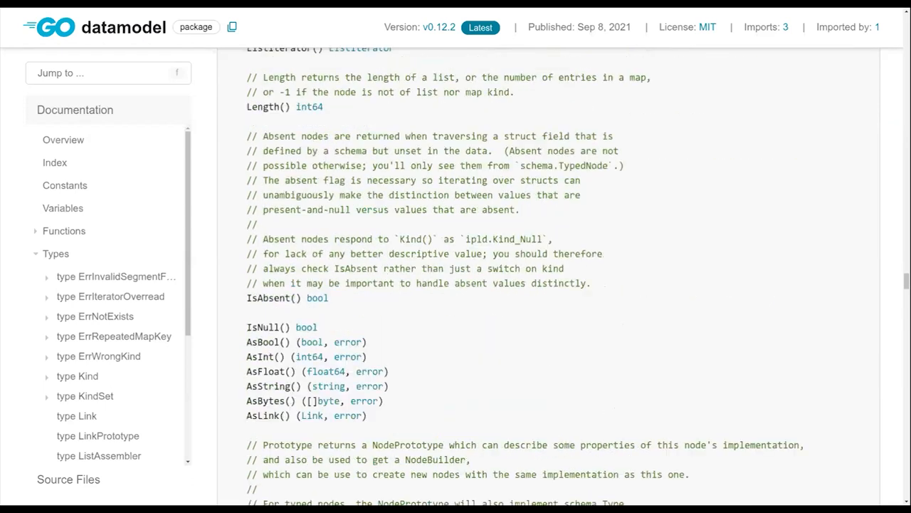
scroll(down, 3)
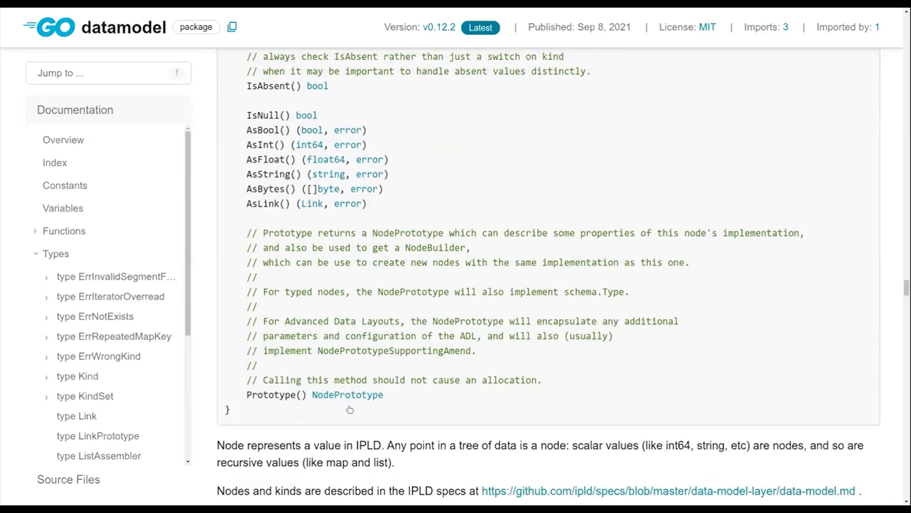
scroll(down, 3)
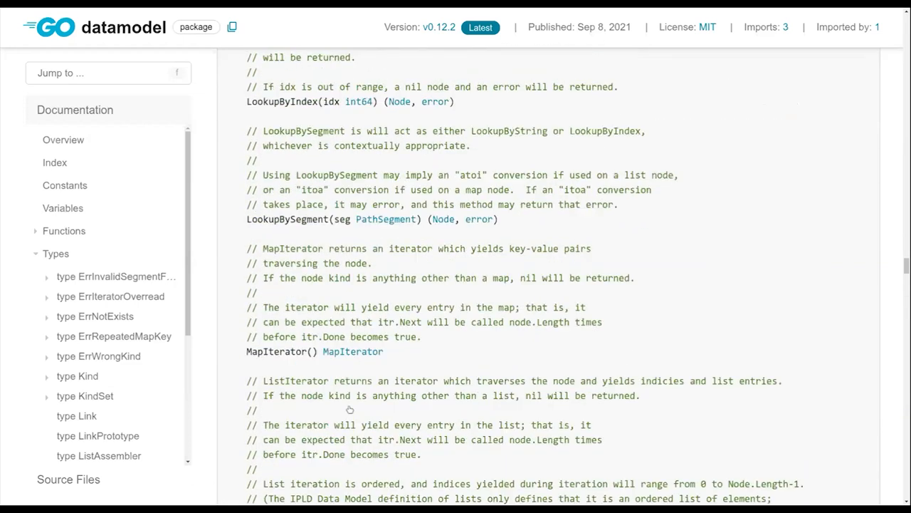
scroll(up, 3)
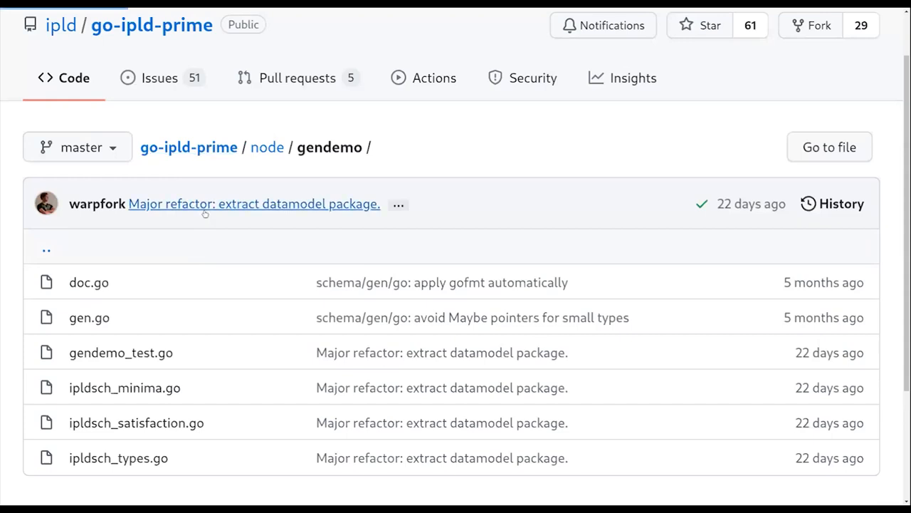
Step: Go from the go-ipld-prime root into schema and read genList.go
click(188, 147)
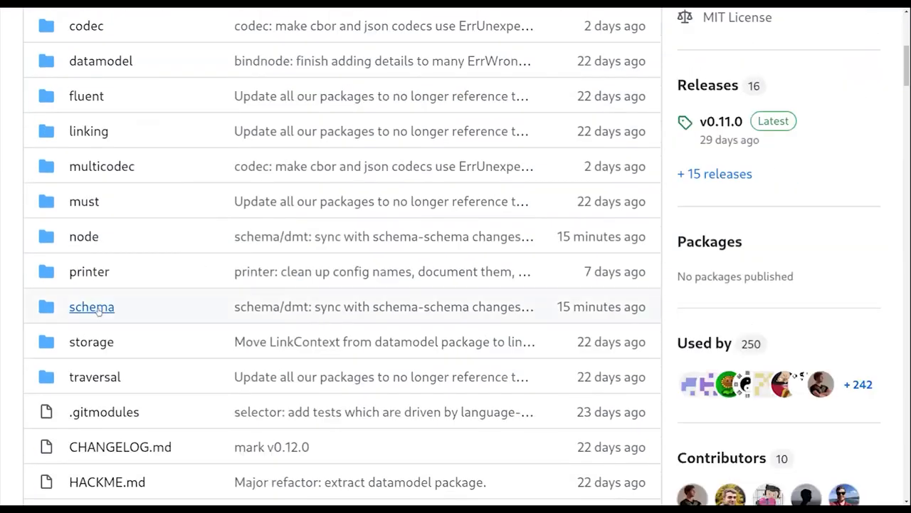
click(91, 306)
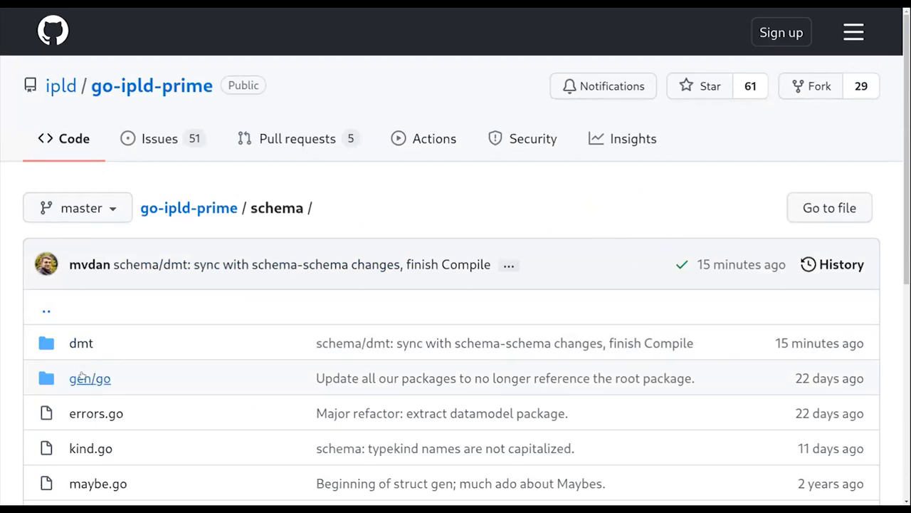
scroll(down, 3)
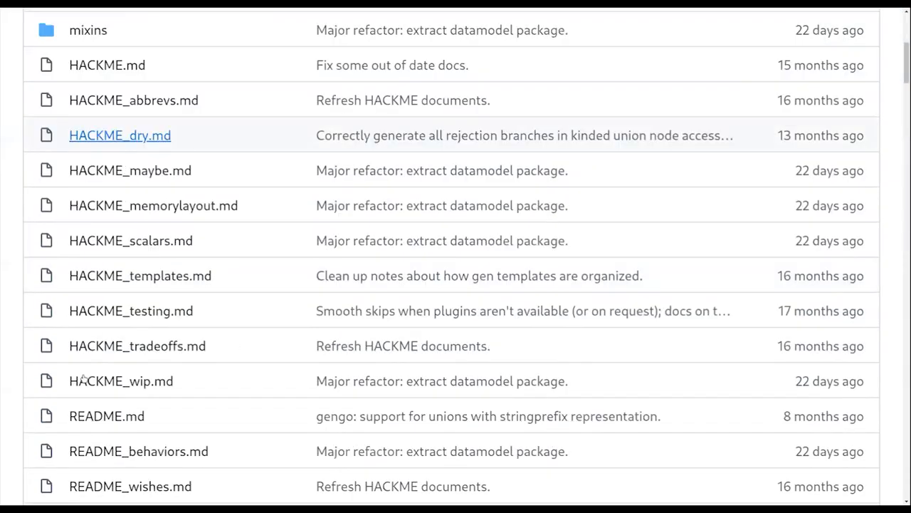
scroll(down, 3)
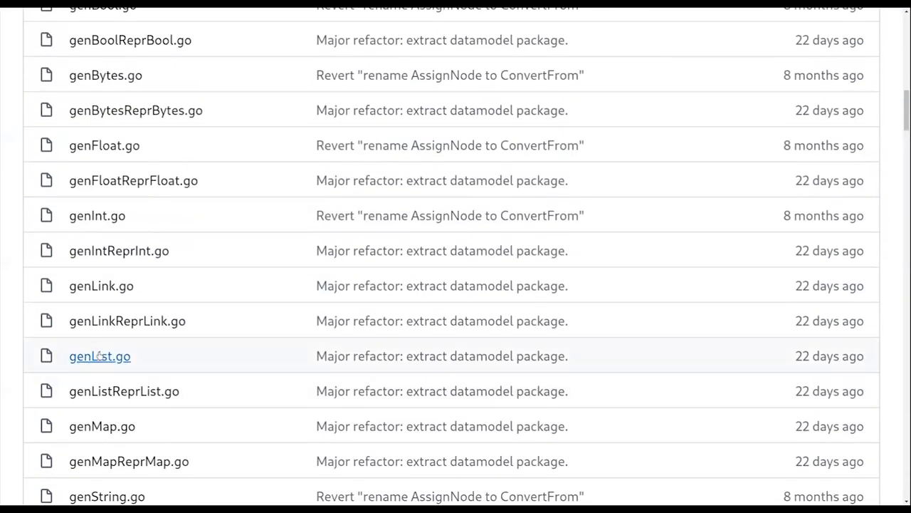
click(100, 355)
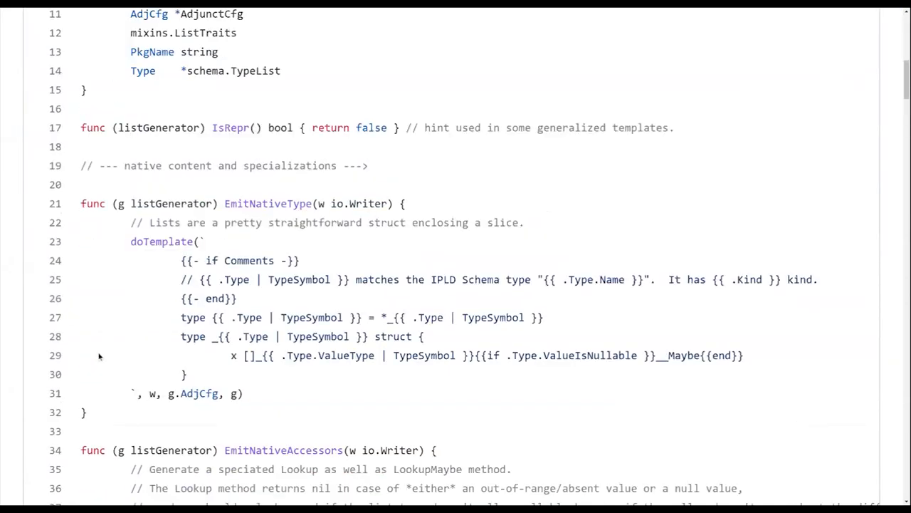
scroll(down, 3)
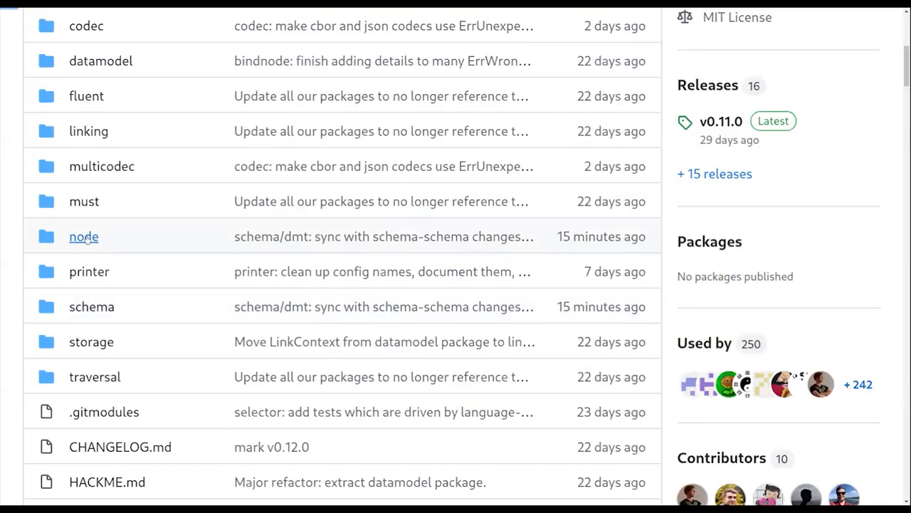
Step: Open node/gendemo/gen.go and highlight a word and a struct field setup line
click(83, 235)
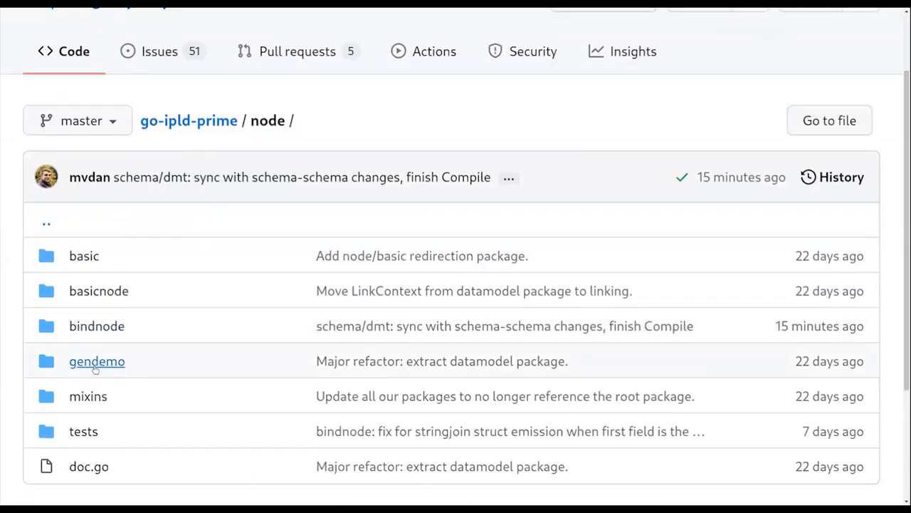
click(97, 361)
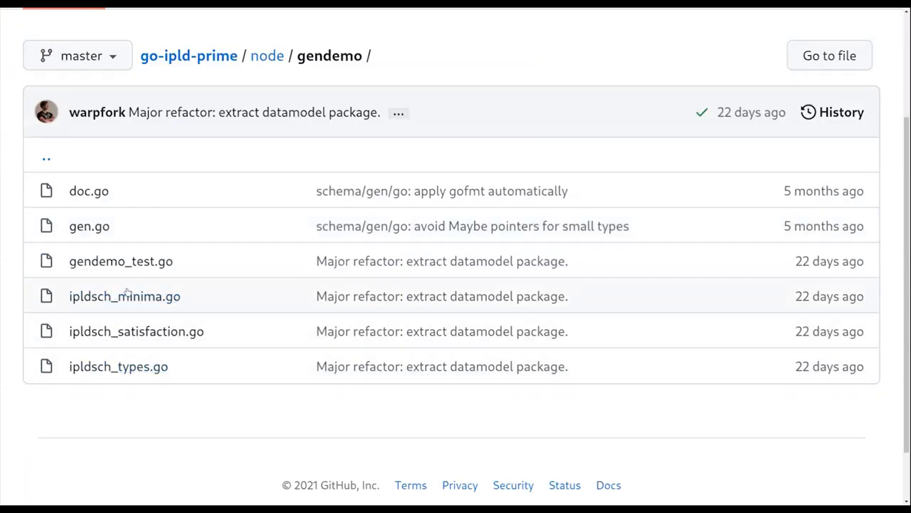
scroll(down, 3)
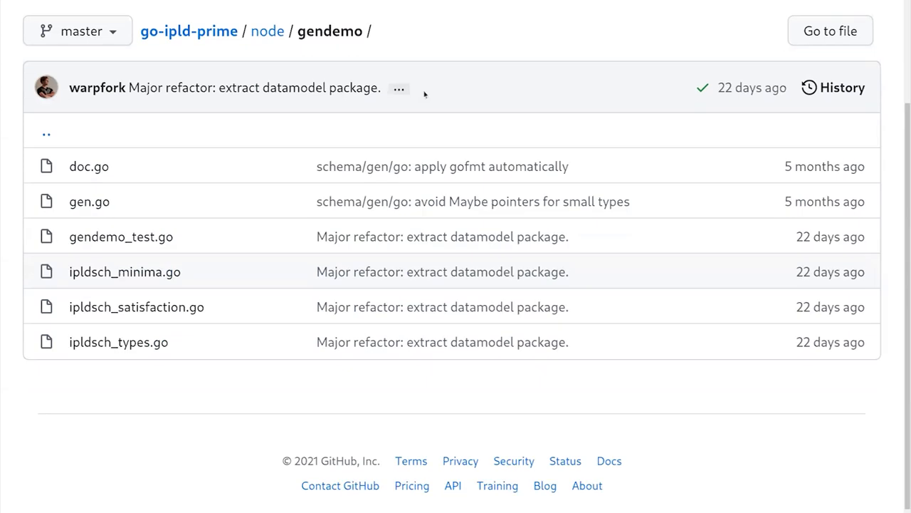
mouse_move(121, 296)
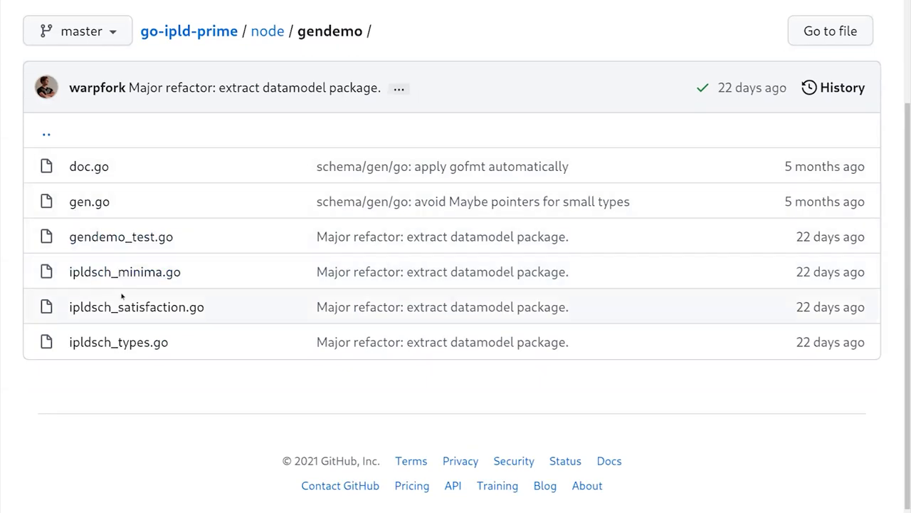
click(89, 201)
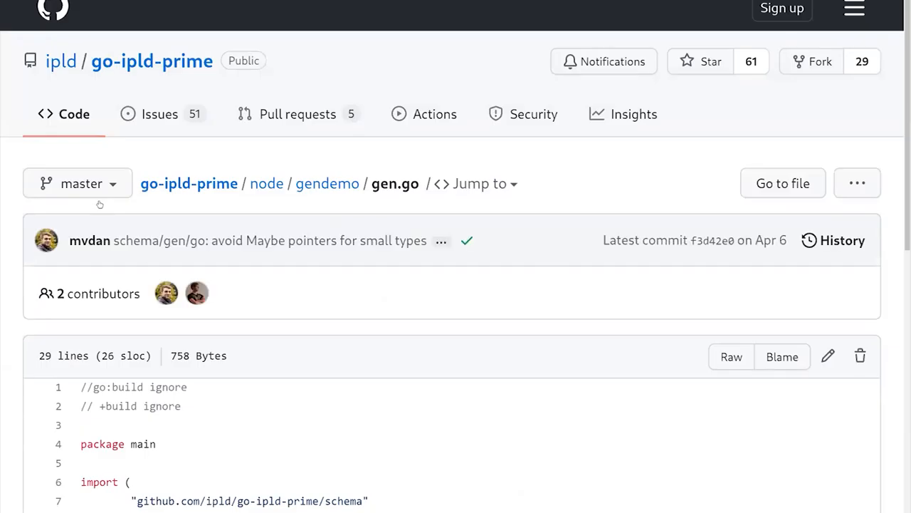
scroll(down, 3)
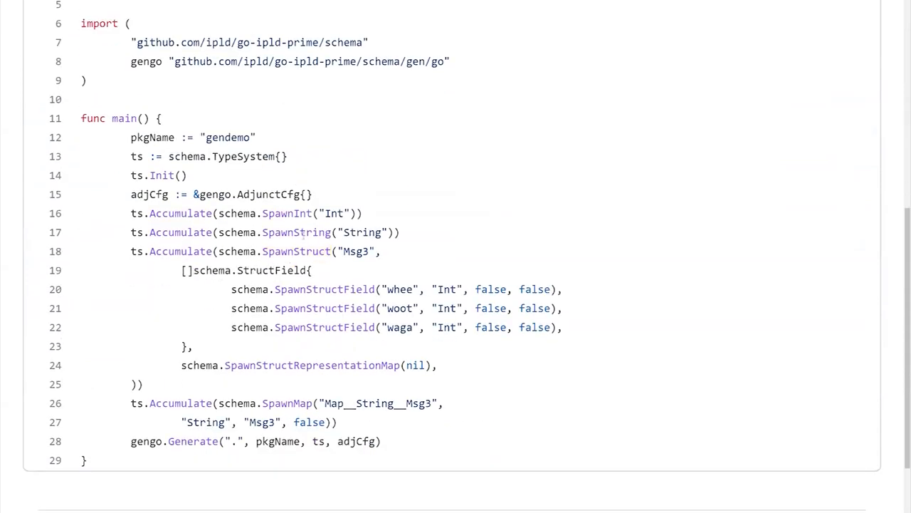
double_click(296, 251)
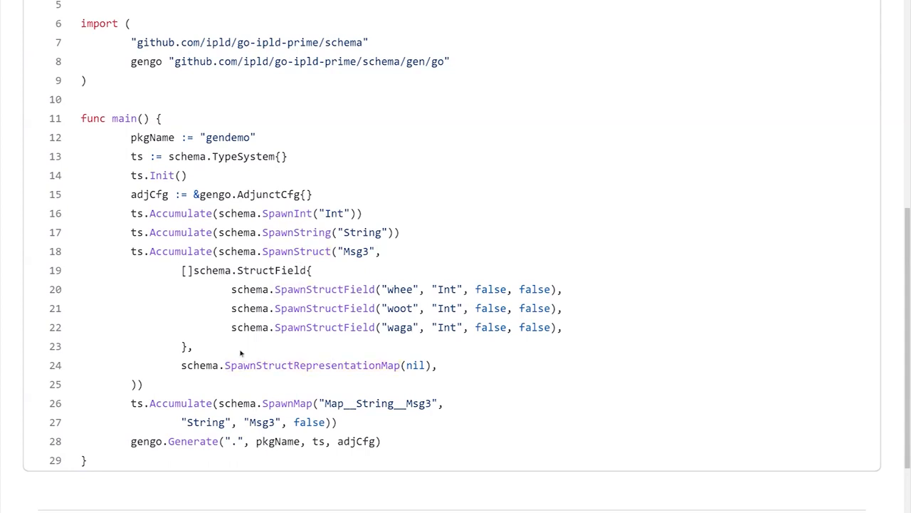
triple_click(249, 441)
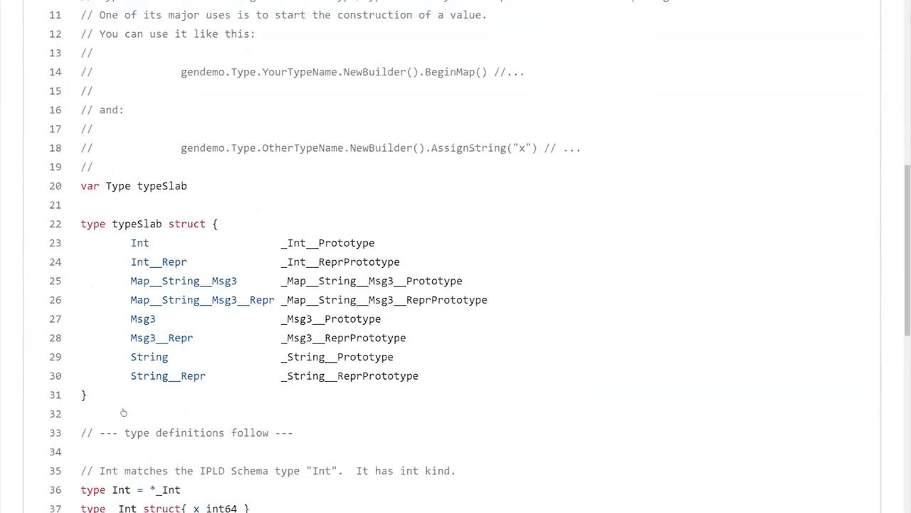
Step: Scroll ipldsch_types.go and highlight the Int type definition line
scroll(down, 3)
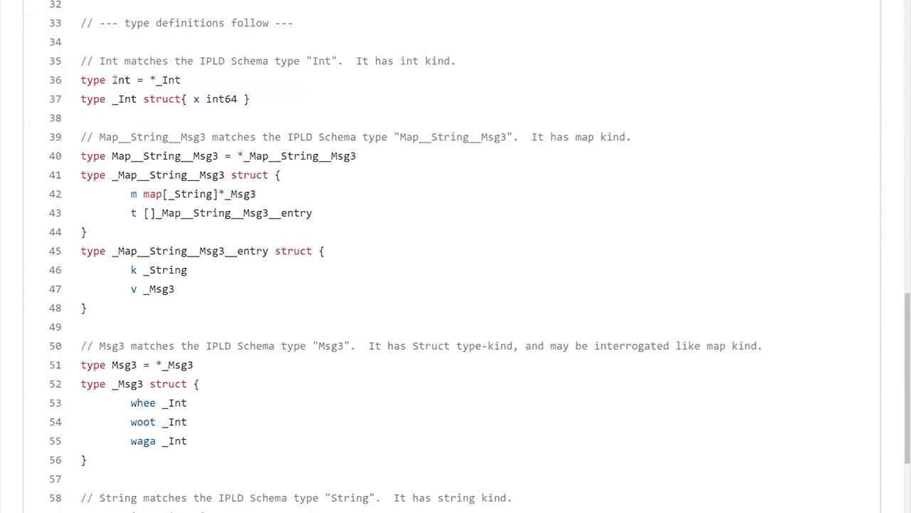
triple_click(131, 80)
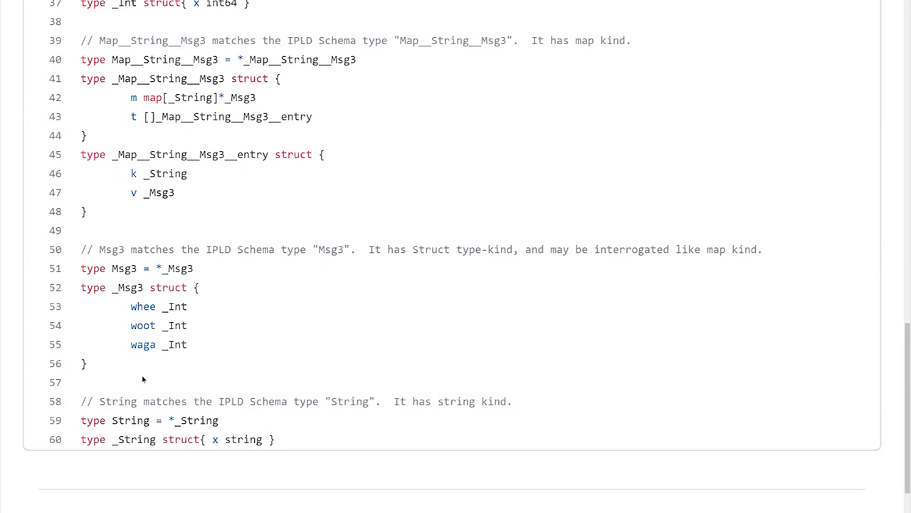
mouse_move(143, 379)
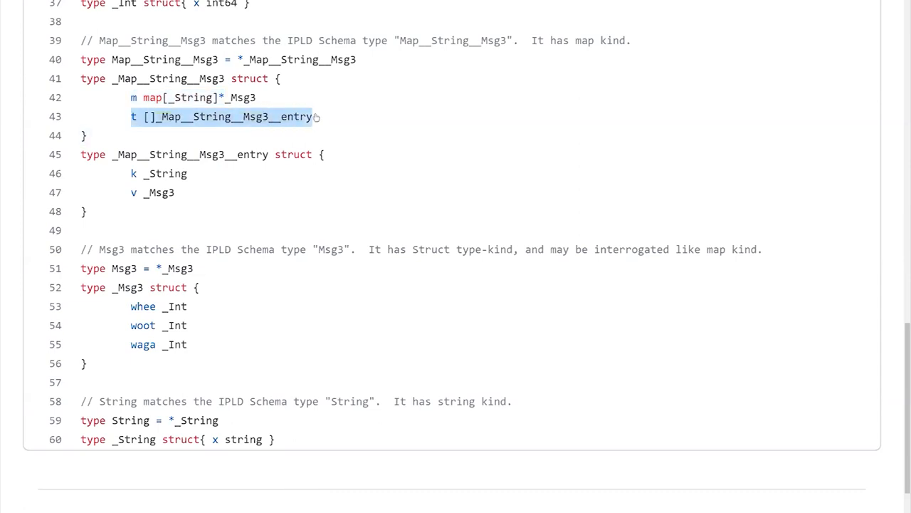
mouse_move(317, 118)
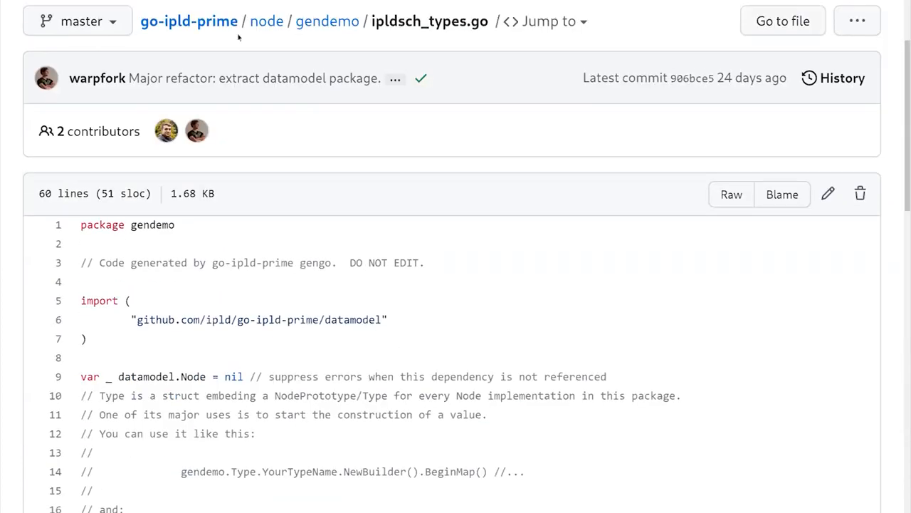
Step: Open ipldsch_satisfaction.go from the gendemo folder and scroll into its code
click(327, 21)
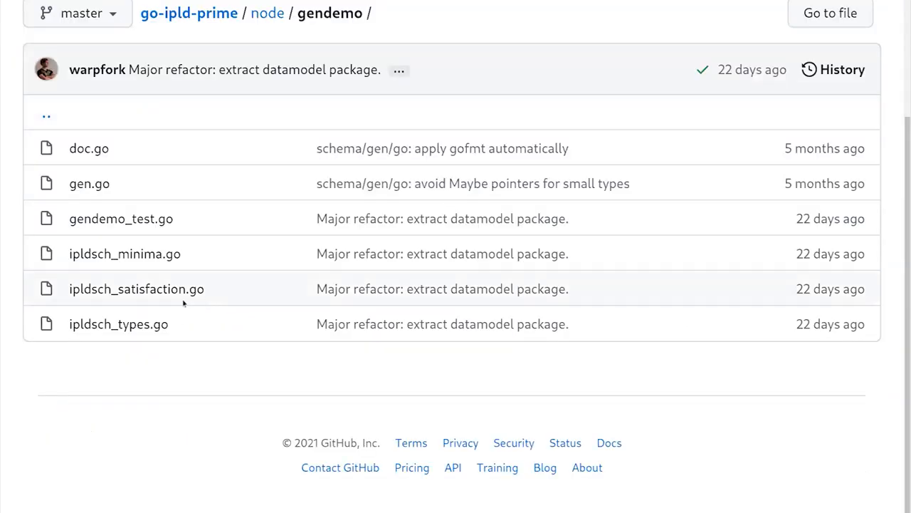
click(136, 288)
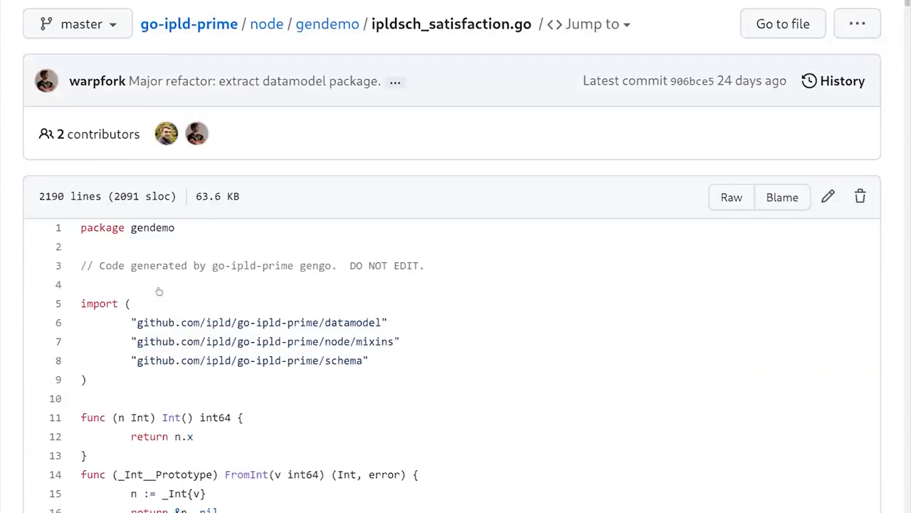
scroll(down, 3)
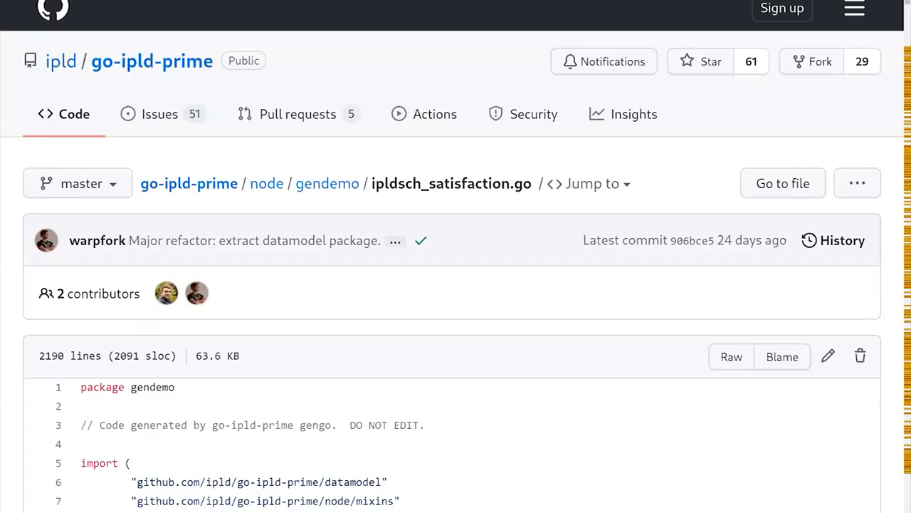
scroll(down, 3)
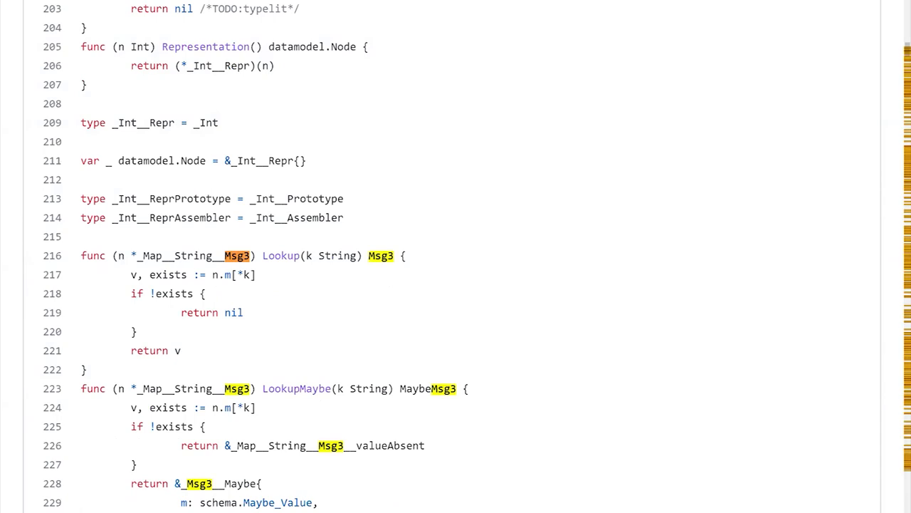
scroll(down, 3)
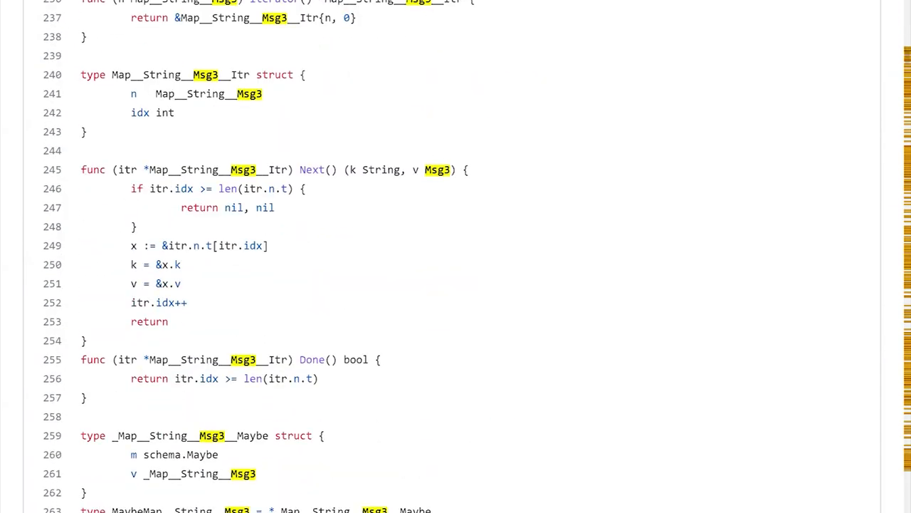
scroll(down, 3)
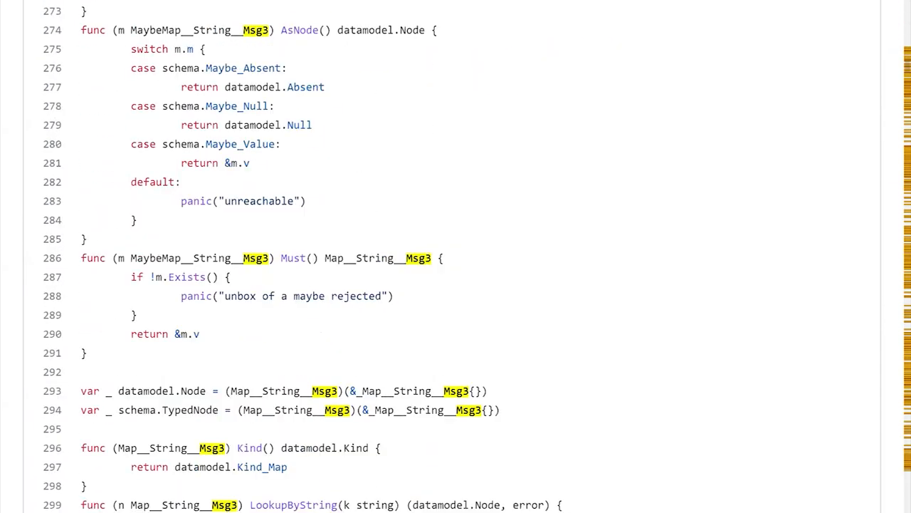
scroll(down, 3)
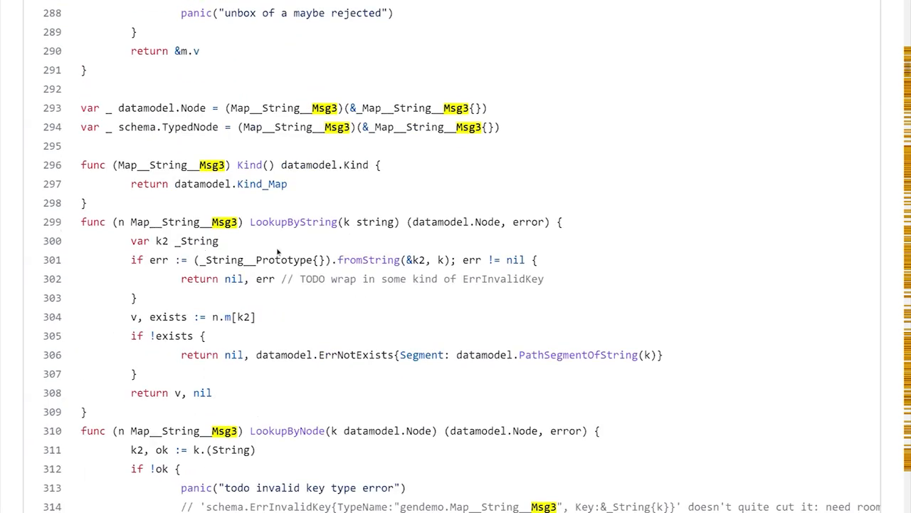
mouse_move(375, 257)
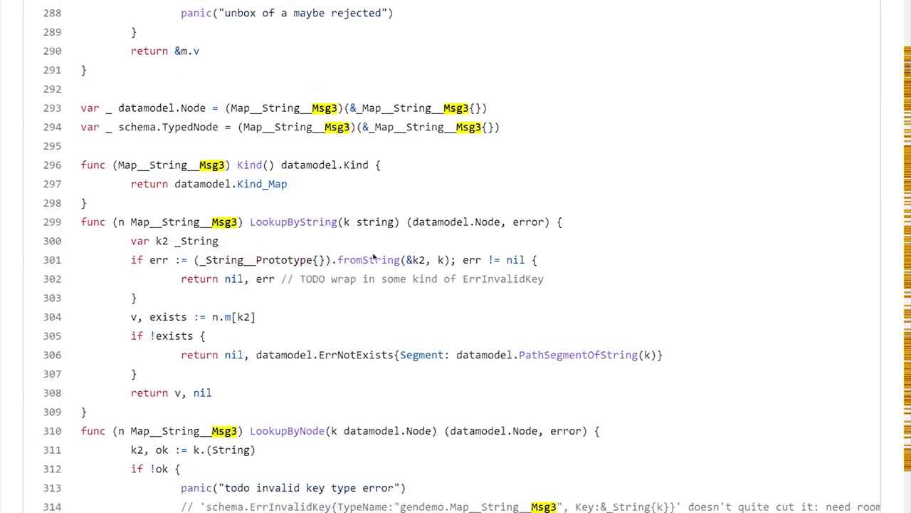
mouse_move(339, 334)
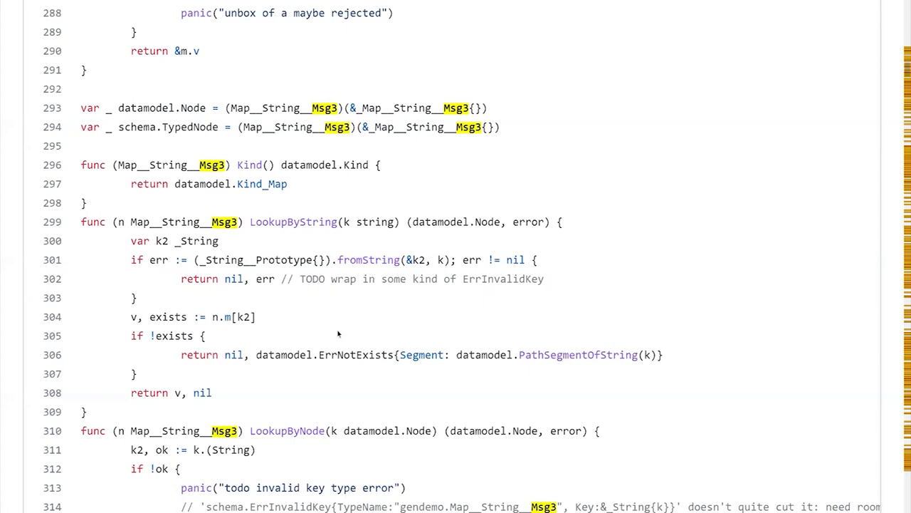
Step: Read through the Int, Map and Msg3 LookupByString implementations
scroll(up, 3)
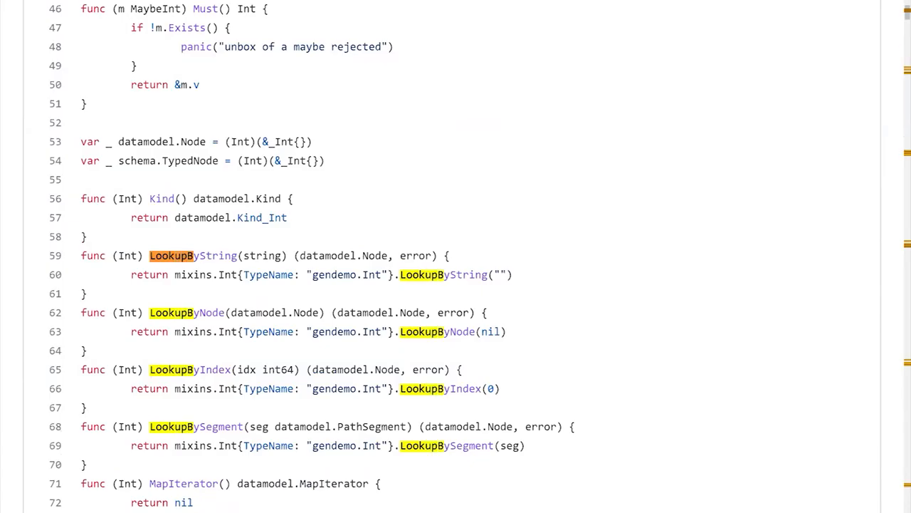
scroll(down, 3)
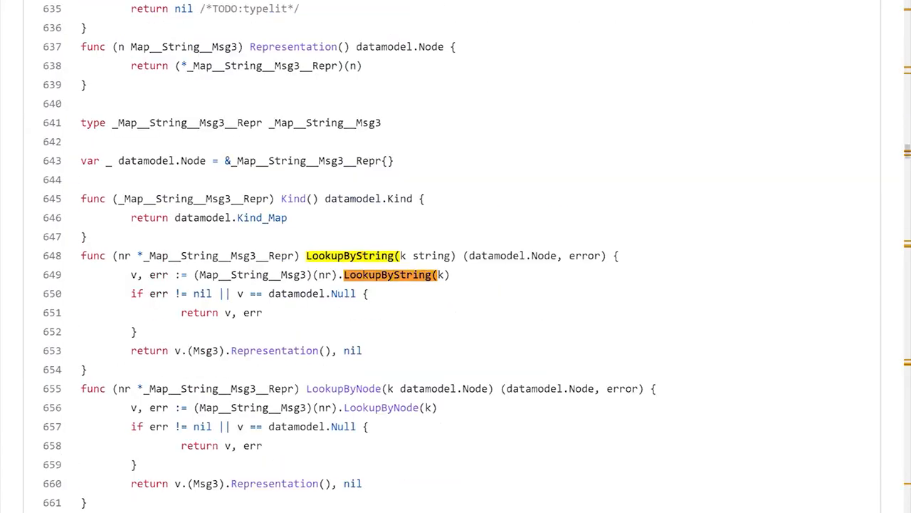
scroll(down, 3)
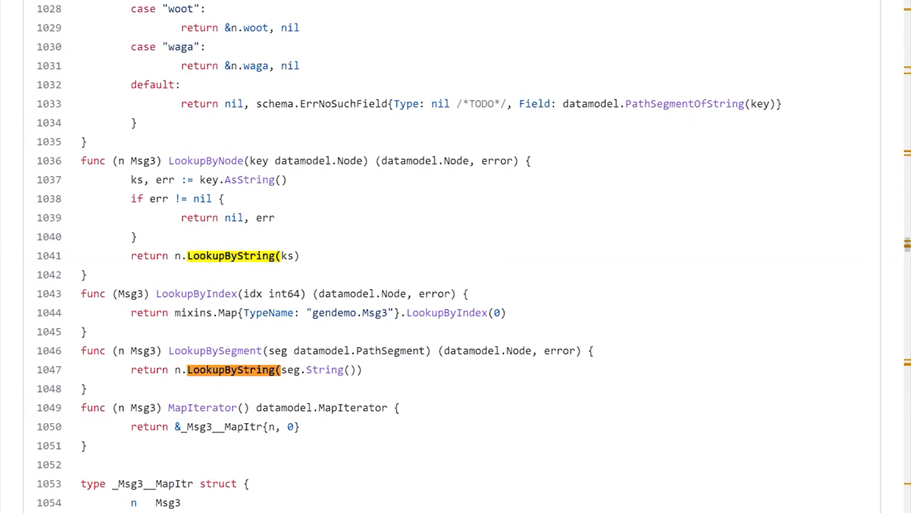
scroll(down, 3)
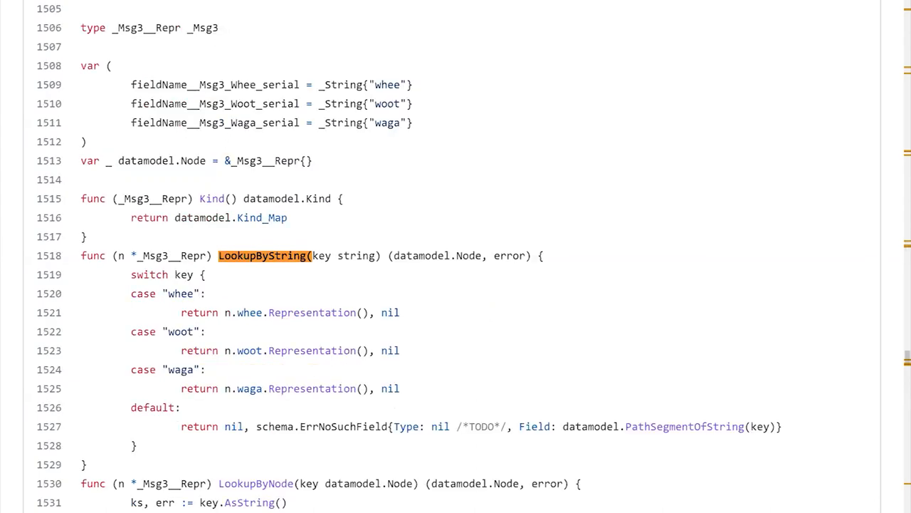
mouse_move(201, 265)
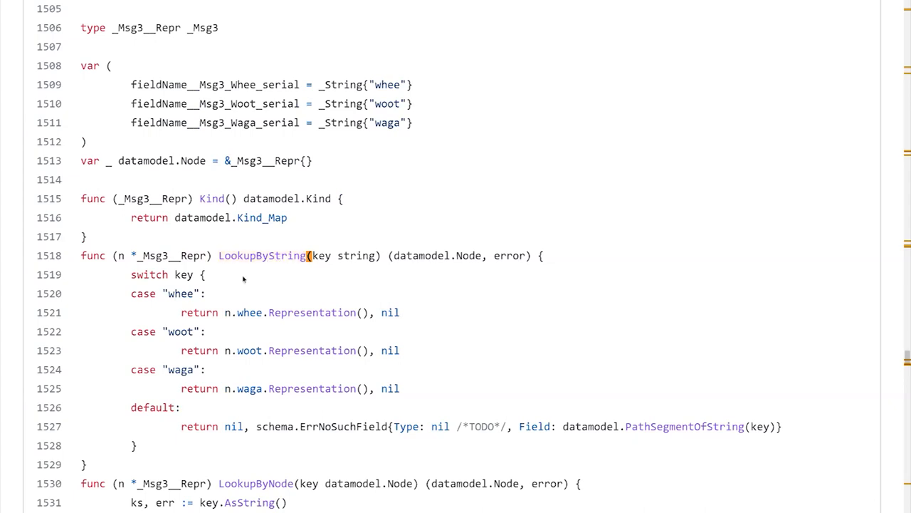
mouse_move(183, 290)
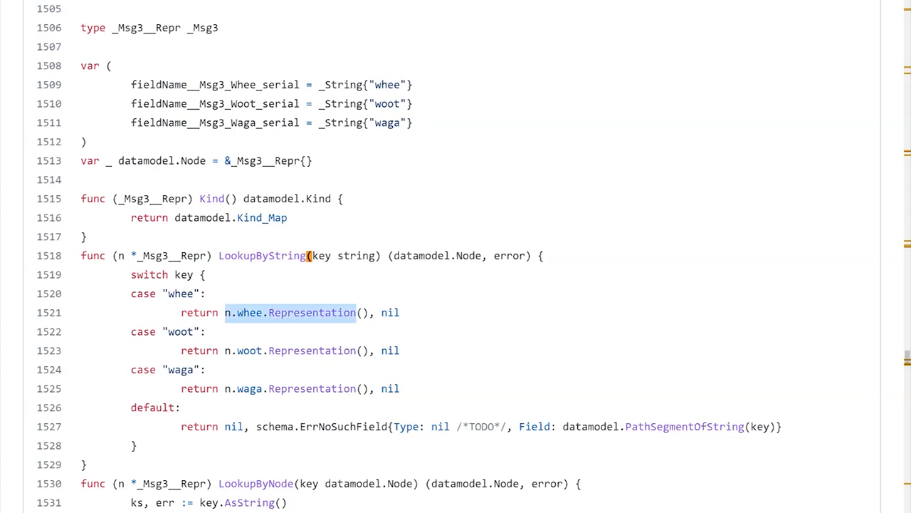
scroll(down, 3)
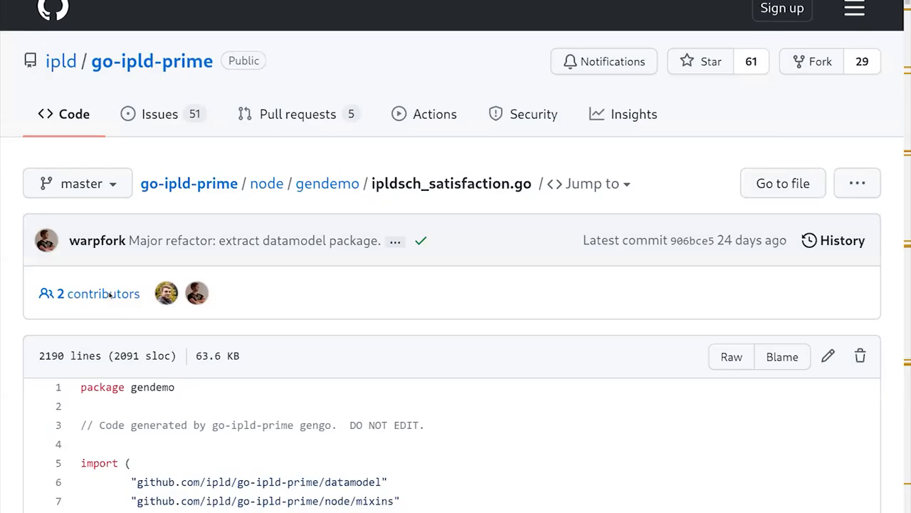
Step: Reopen ipldsch_types.go and read typeSlab, Map__String__Msg3 and Msg3 definitions
click(326, 183)
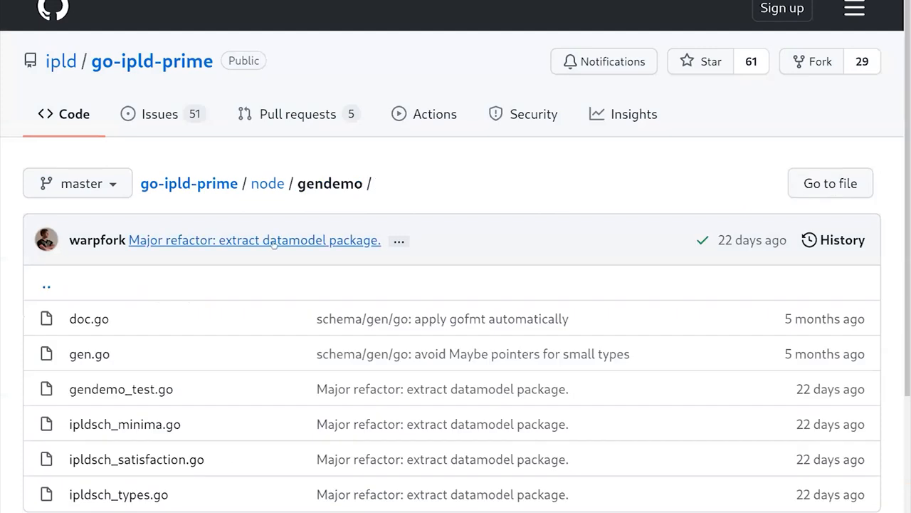
scroll(down, 3)
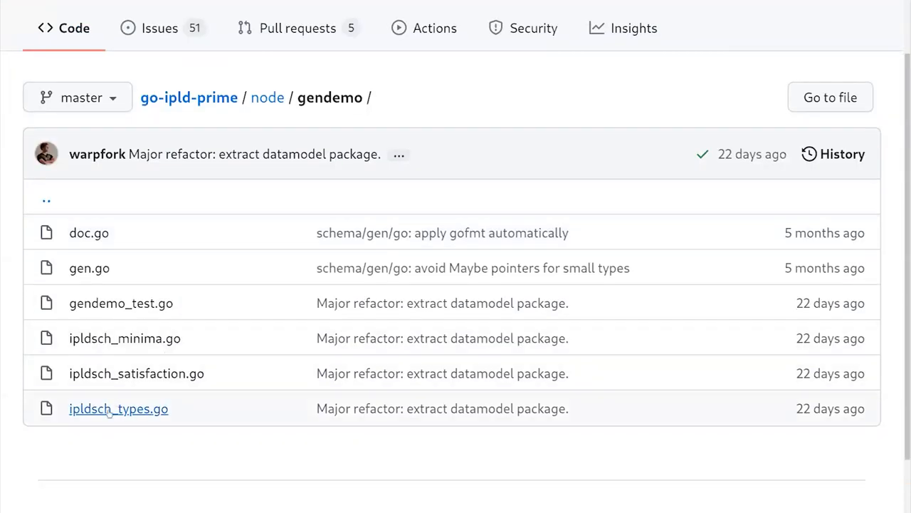
click(118, 407)
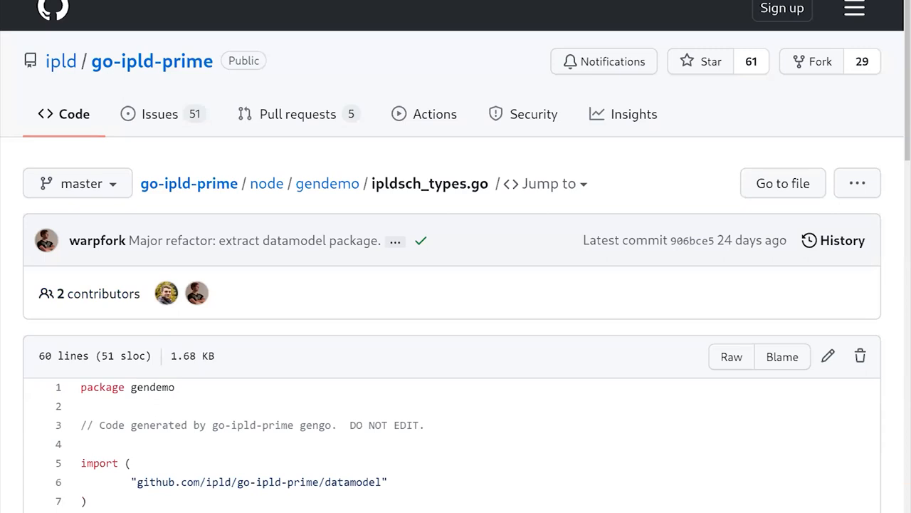
scroll(down, 3)
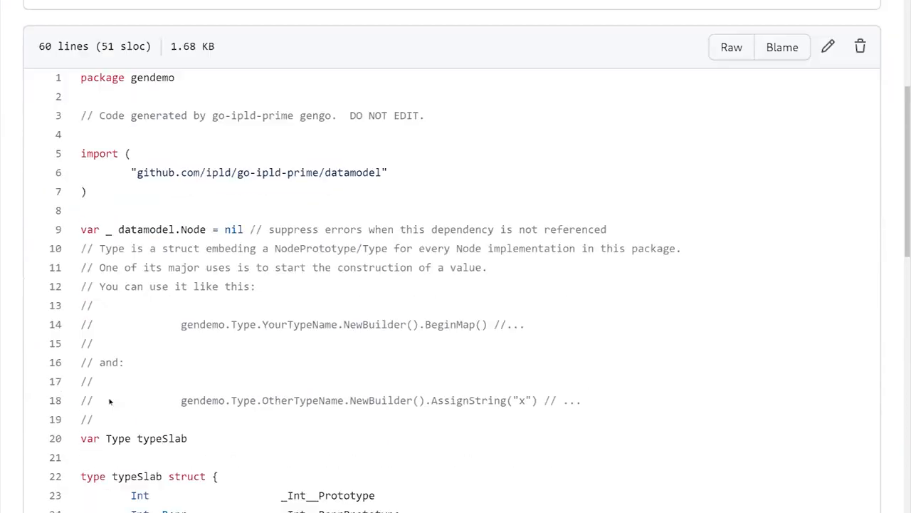
scroll(down, 3)
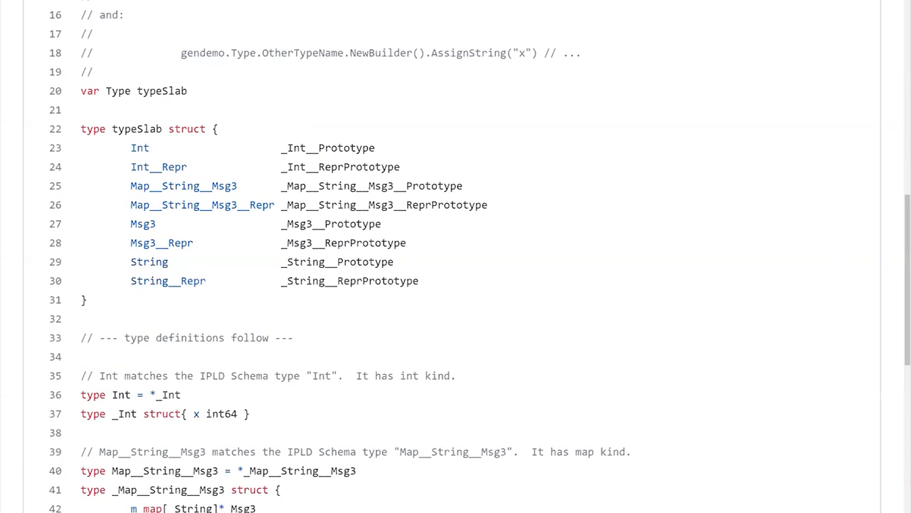
scroll(down, 3)
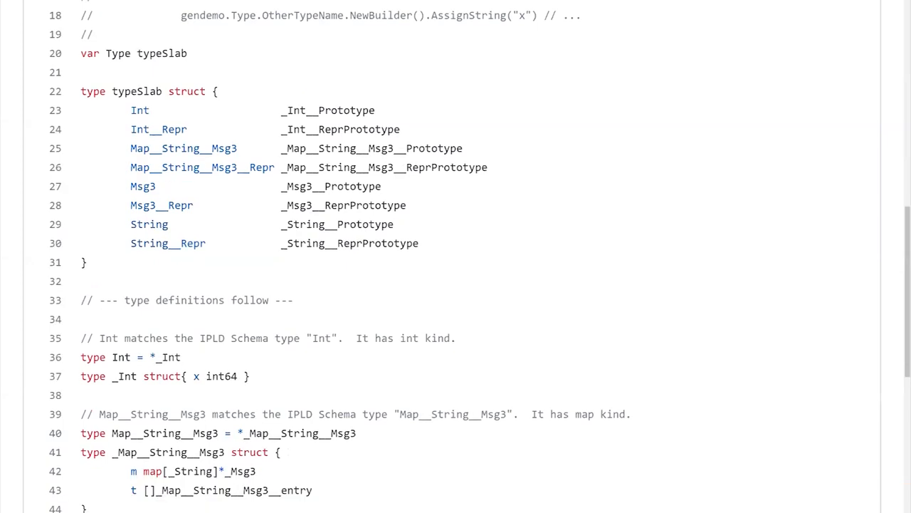
scroll(down, 3)
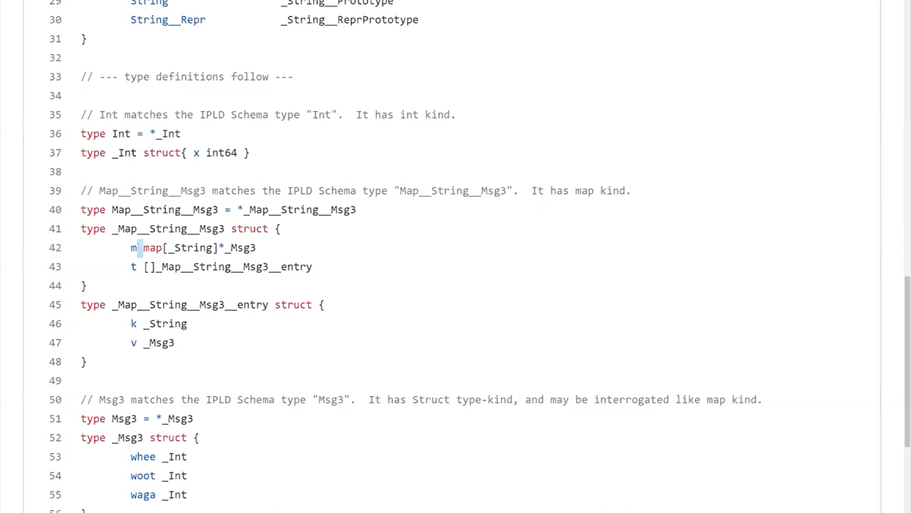
scroll(down, 3)
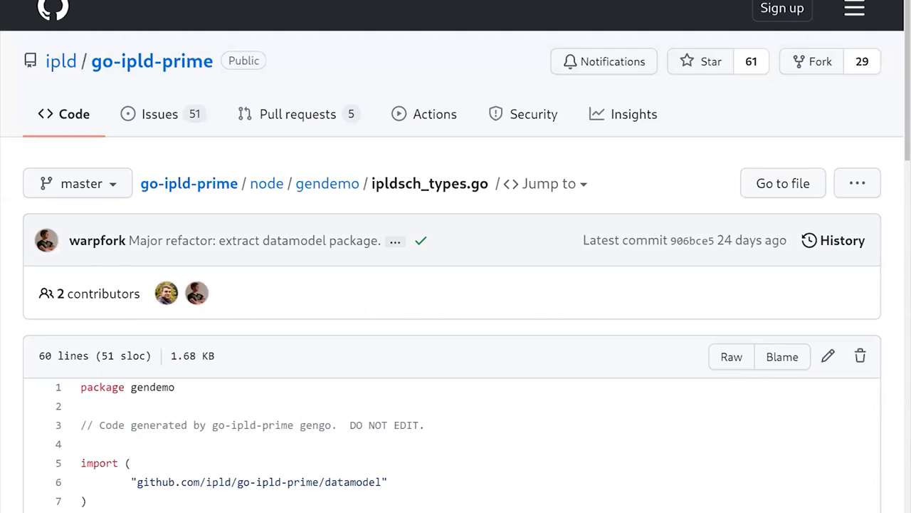
Step: Scroll the bindnode docs to Prototype, Unwrap, Wrap and the examples
scroll(down, 3)
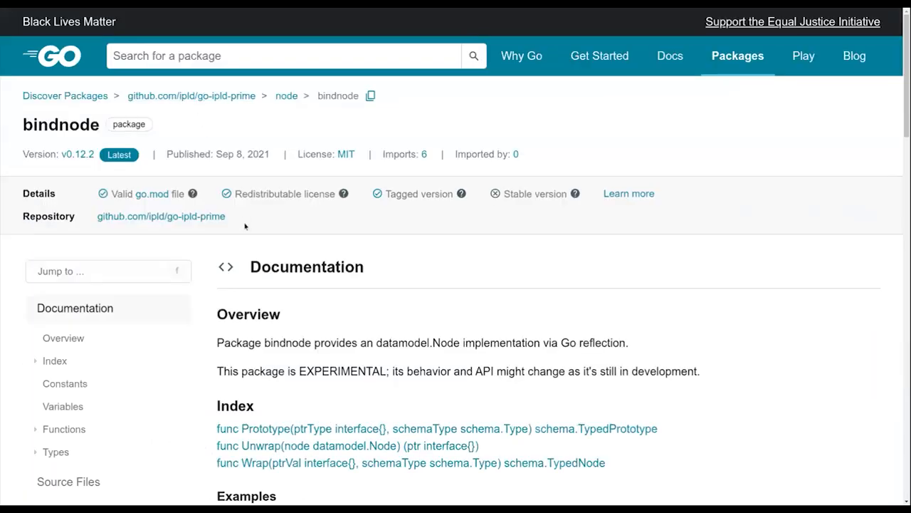
scroll(down, 3)
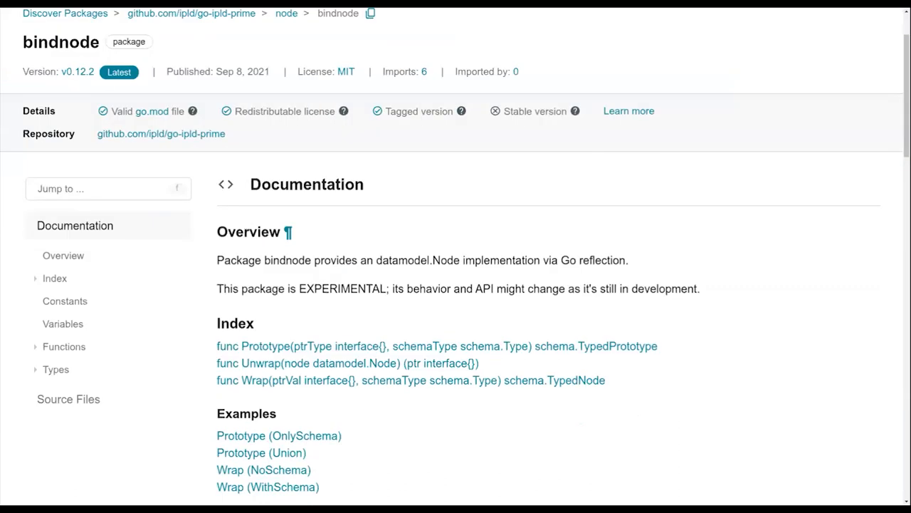
mouse_move(250, 11)
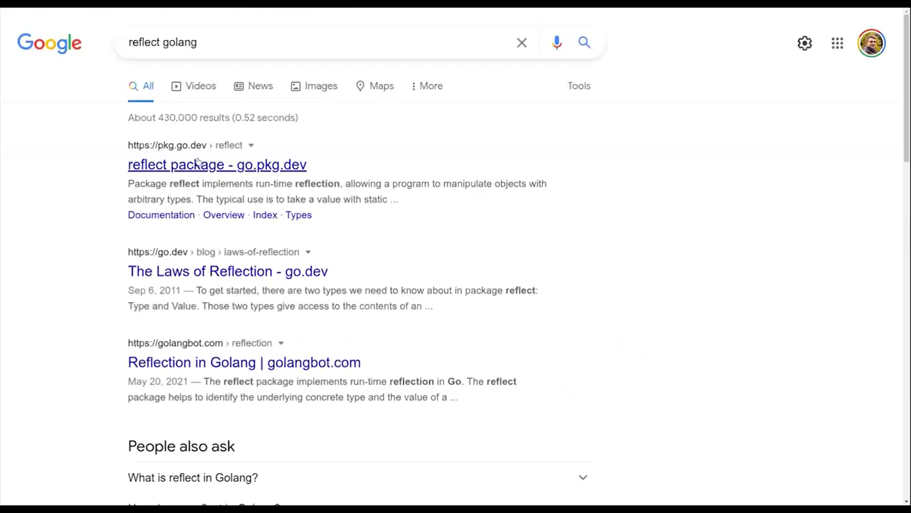
Step: Open the reflect package docs and follow ValueOf's return type to Value
click(217, 165)
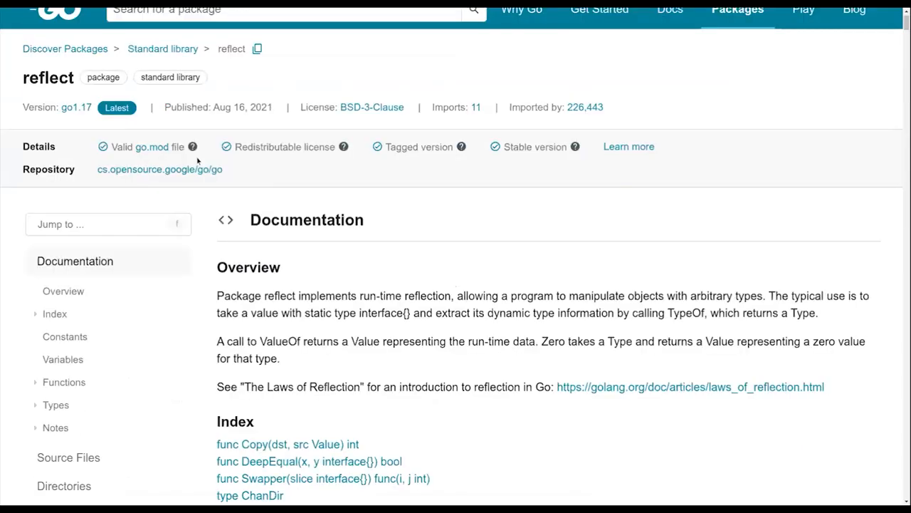
scroll(down, 3)
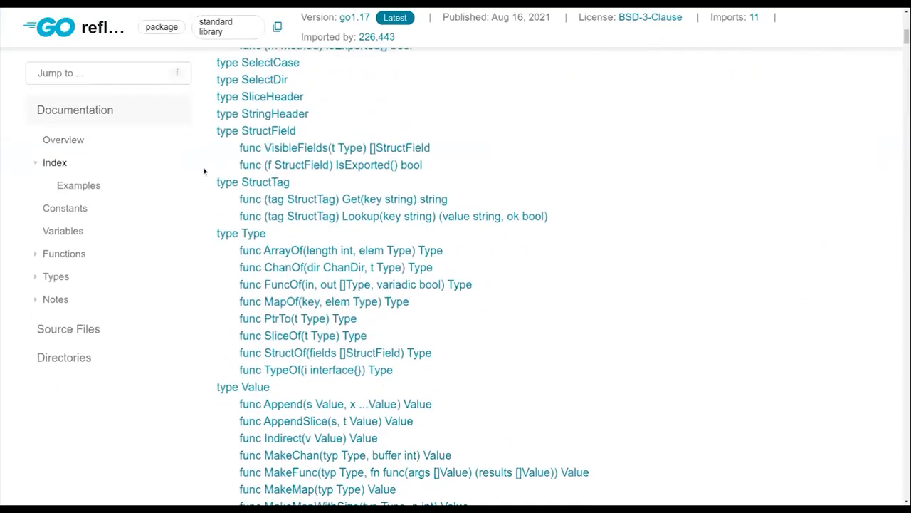
scroll(down, 3)
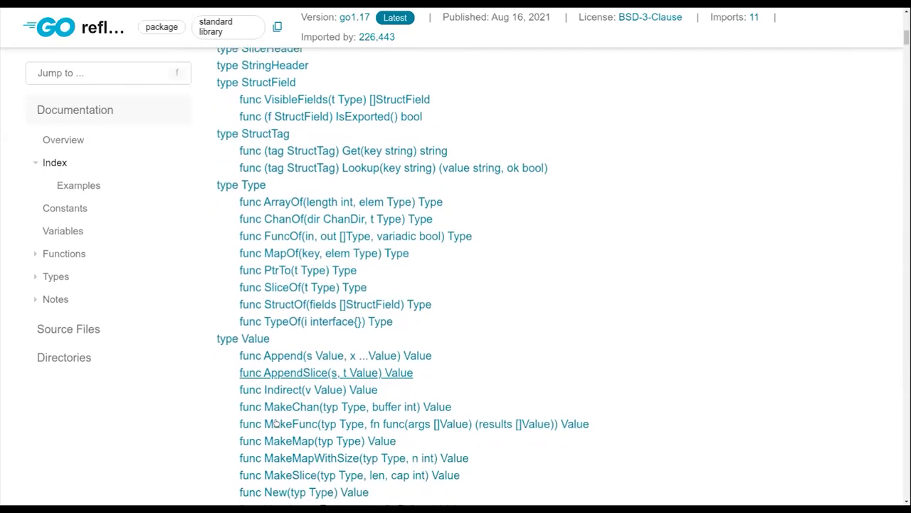
scroll(down, 3)
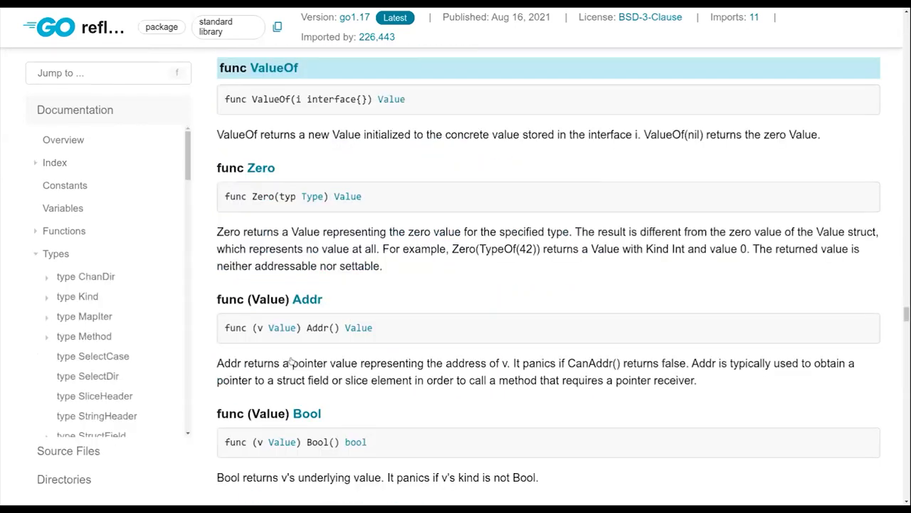
mouse_move(431, 235)
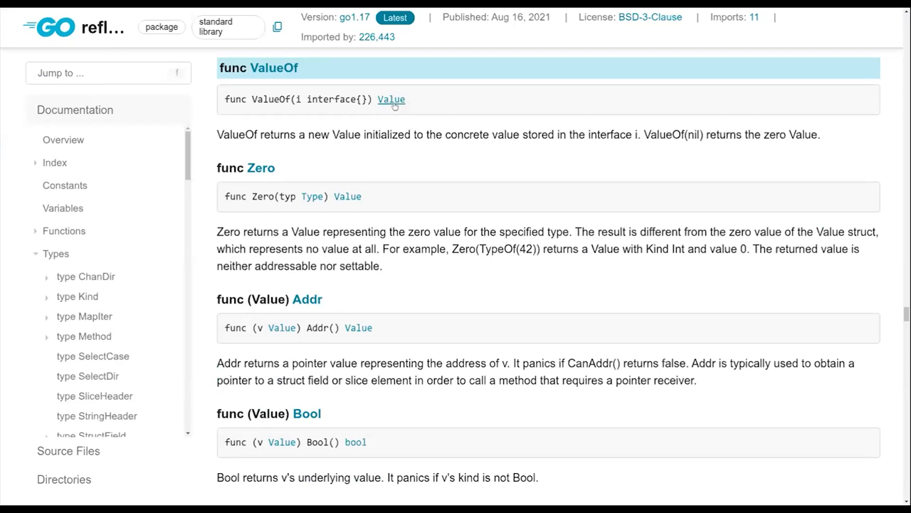
click(391, 99)
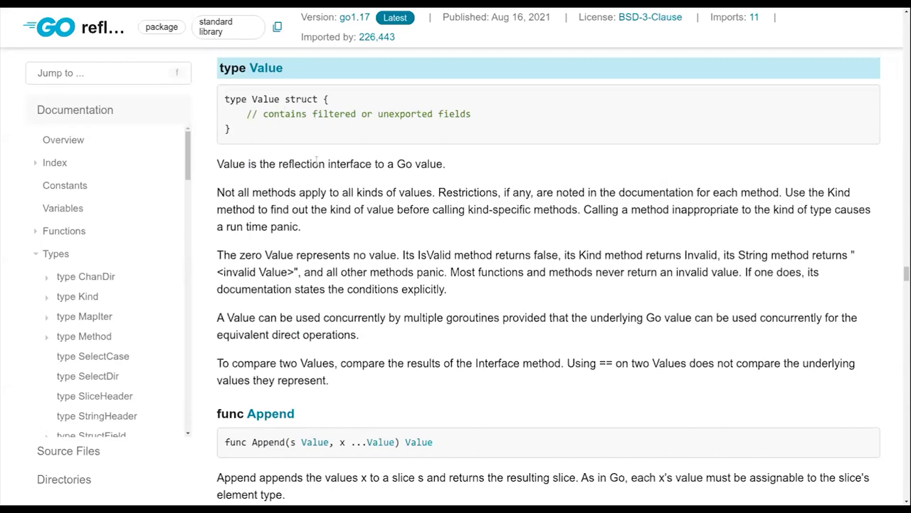
Step: Scroll through the reflect Value method docs down to the setters
scroll(down, 3)
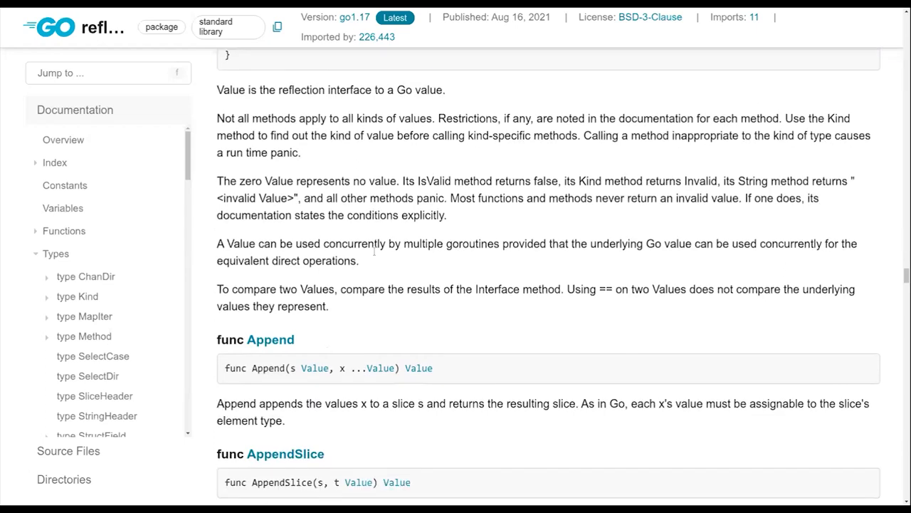
scroll(down, 3)
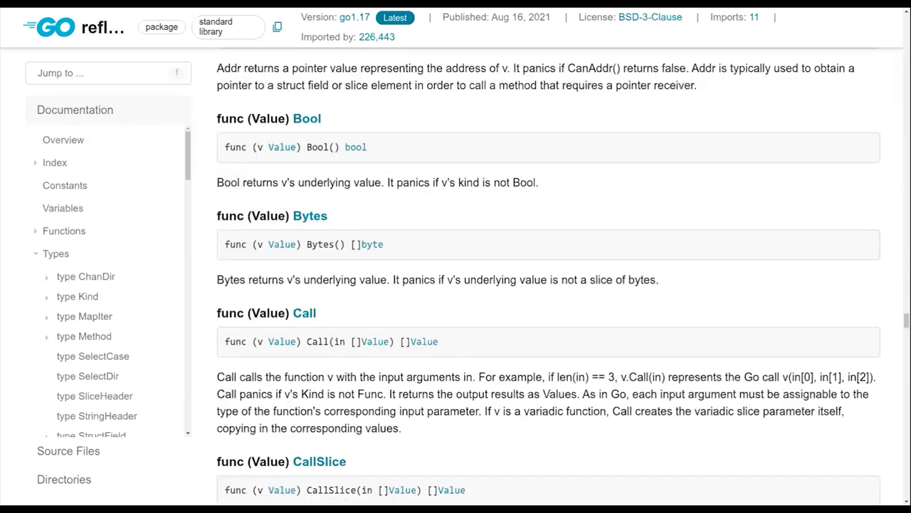
scroll(down, 3)
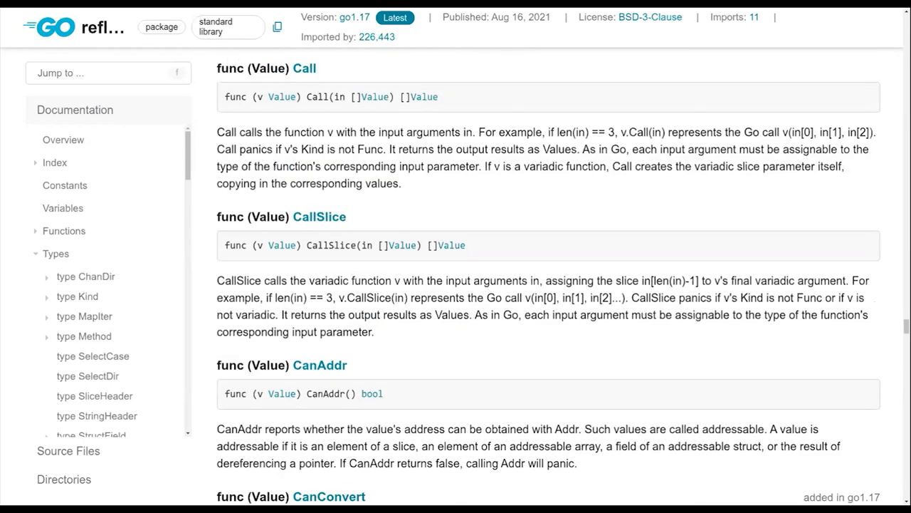
scroll(down, 3)
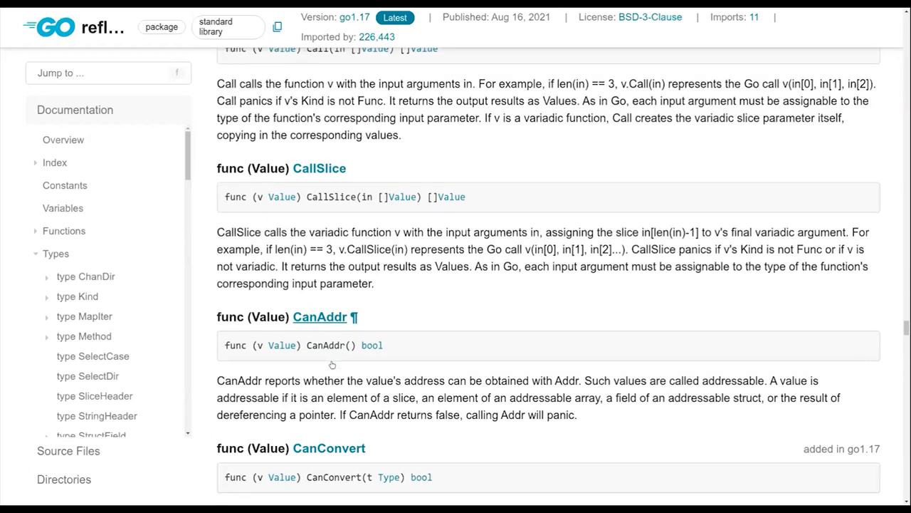
scroll(down, 3)
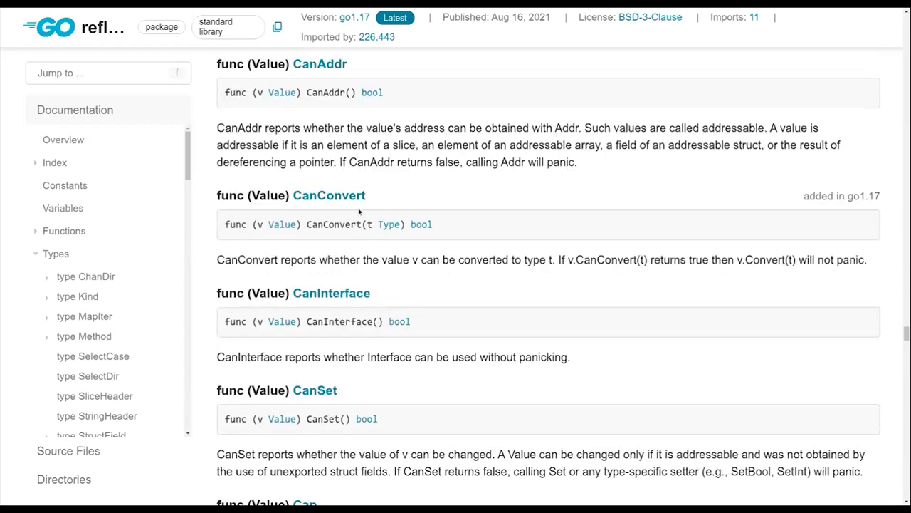
scroll(down, 3)
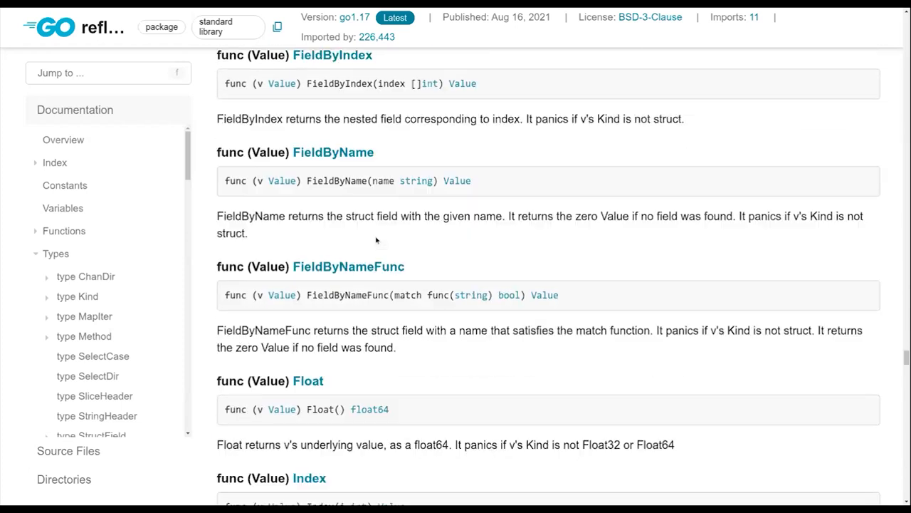
scroll(down, 3)
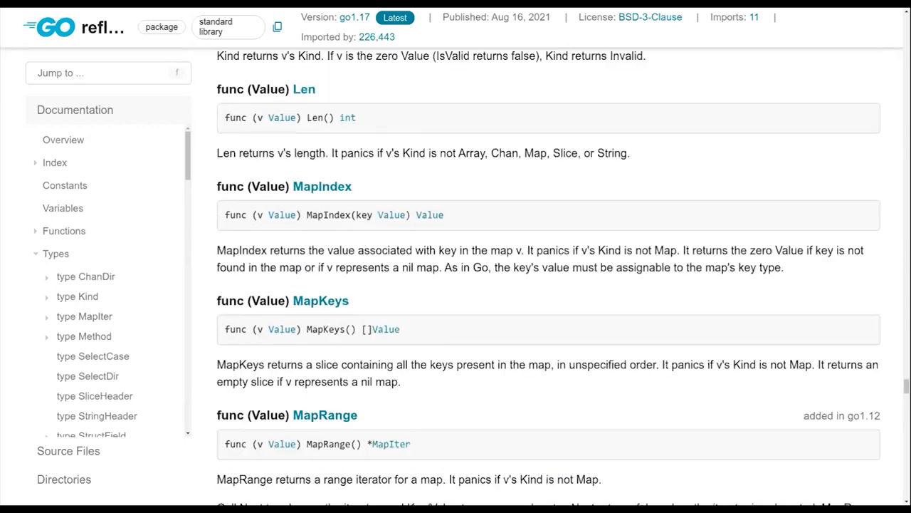
scroll(down, 3)
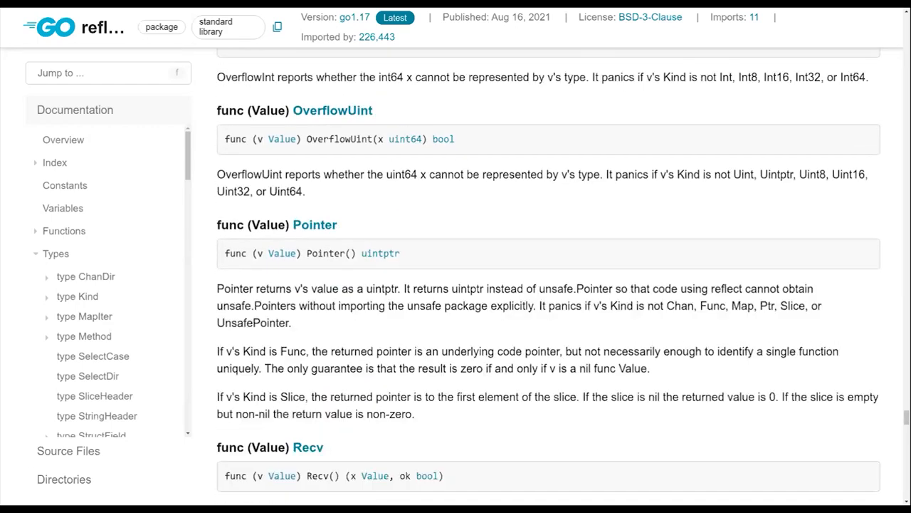
scroll(down, 3)
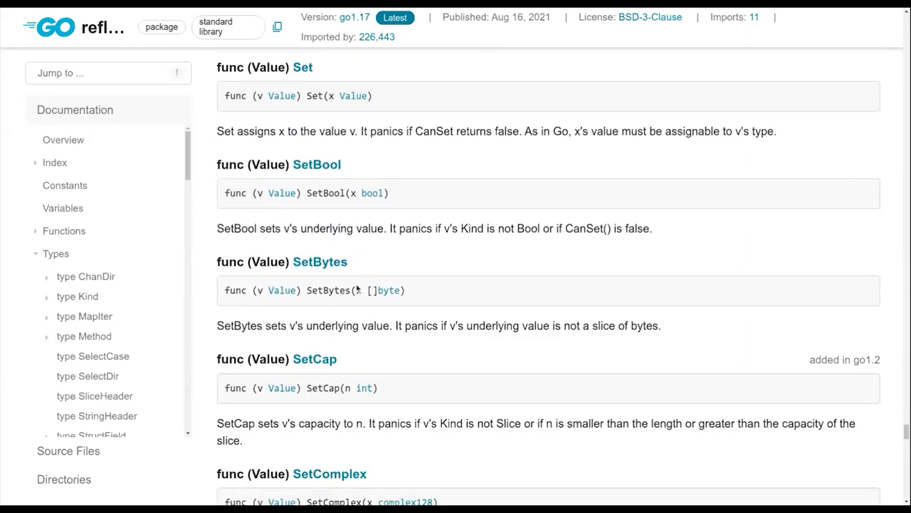
Step: Select the SetBytes signature and continue reading to SetFloat
triple_click(314, 290)
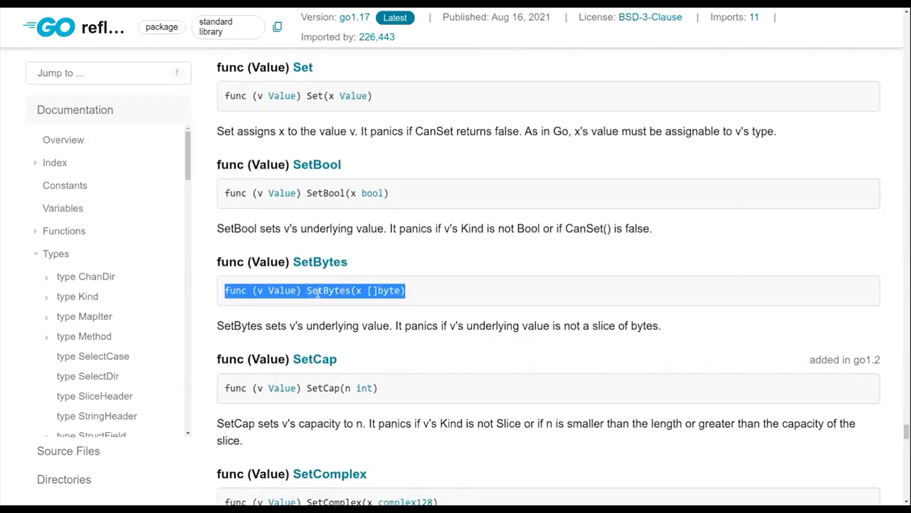
scroll(down, 3)
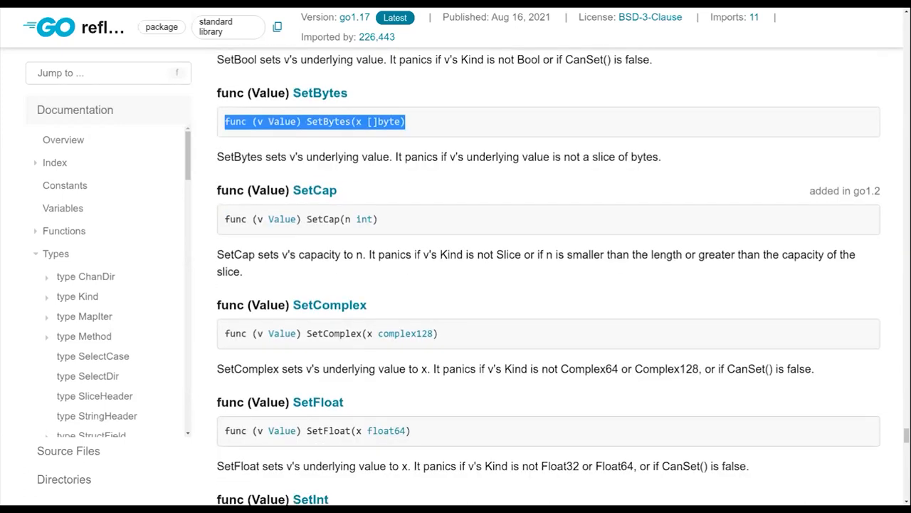
scroll(down, 3)
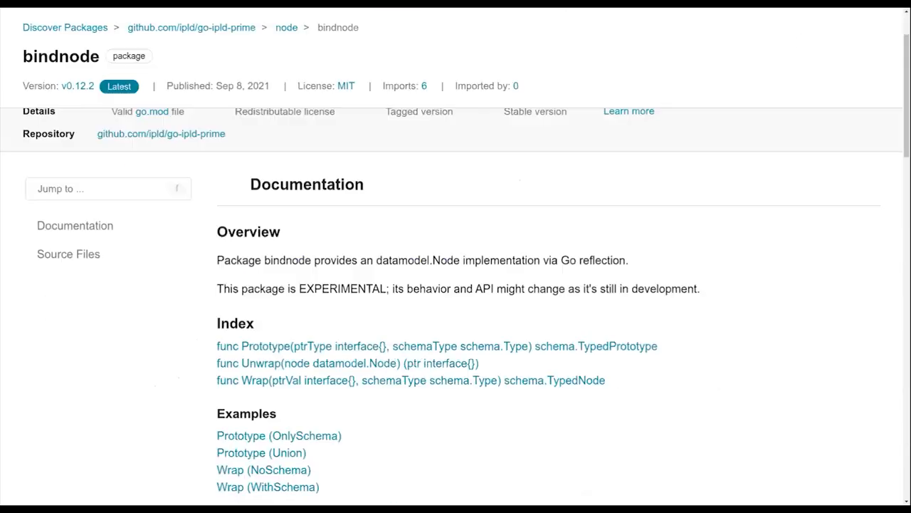
Step: Jump to bindnode's Prototype function docs and select goType in its example call
scroll(down, 3)
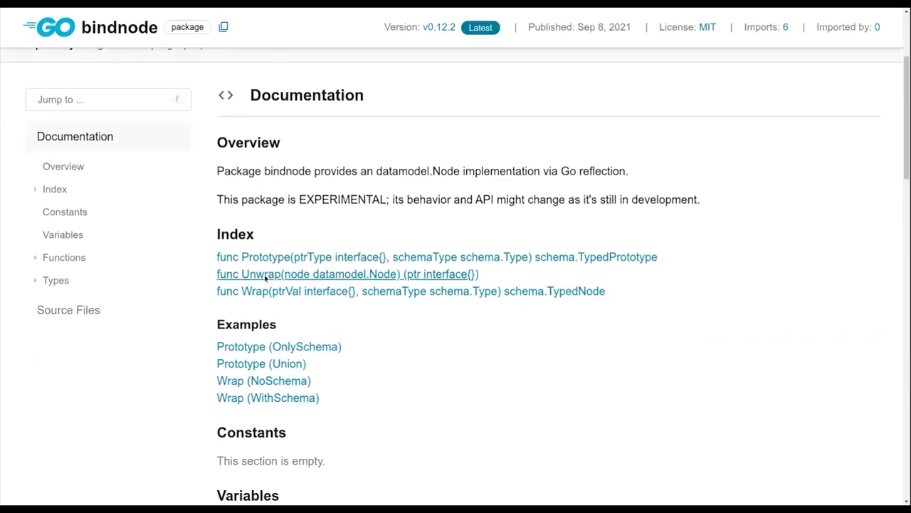
mouse_move(272, 257)
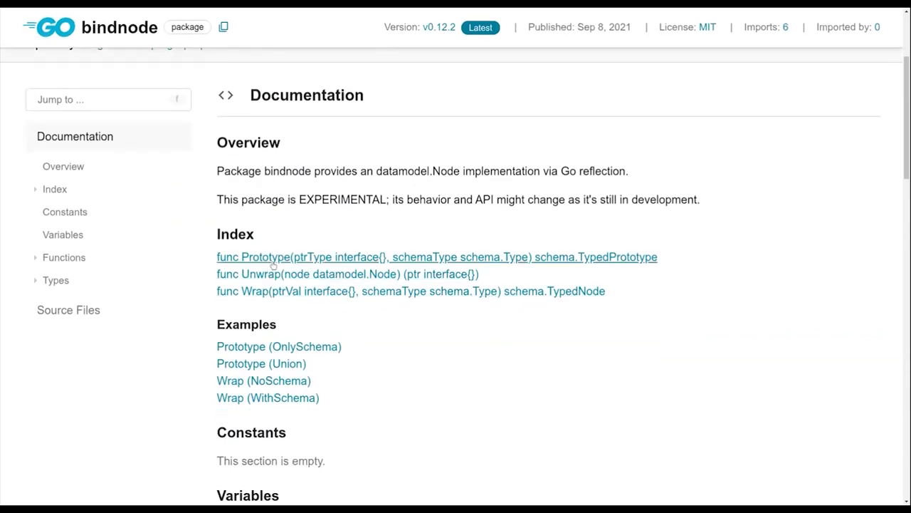
click(253, 256)
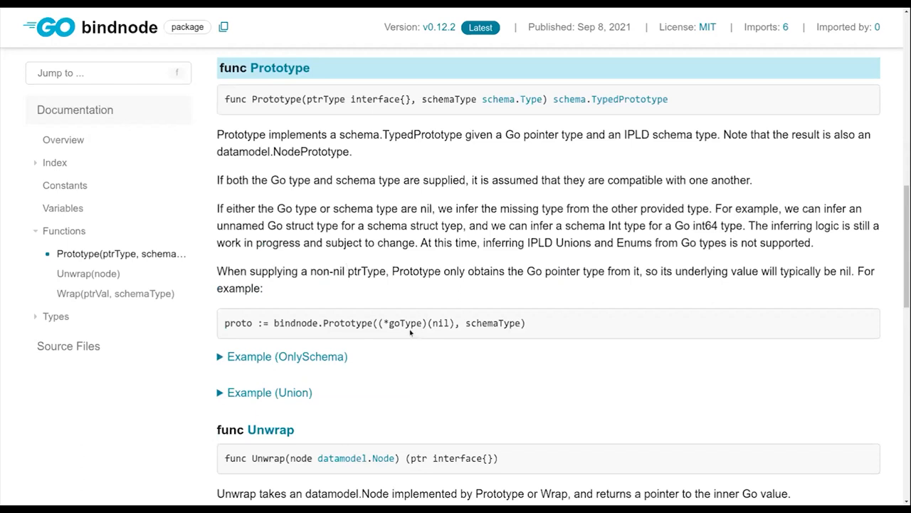
double_click(405, 322)
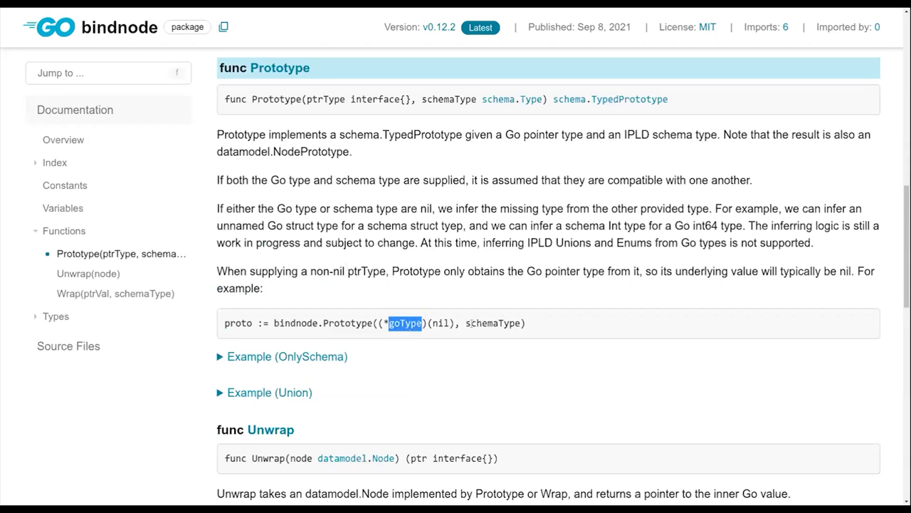
mouse_move(488, 322)
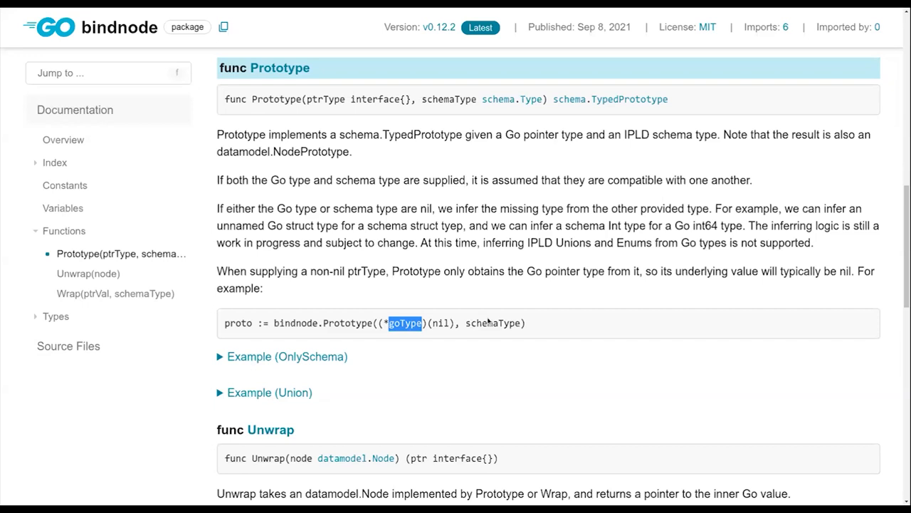
mouse_move(230, 348)
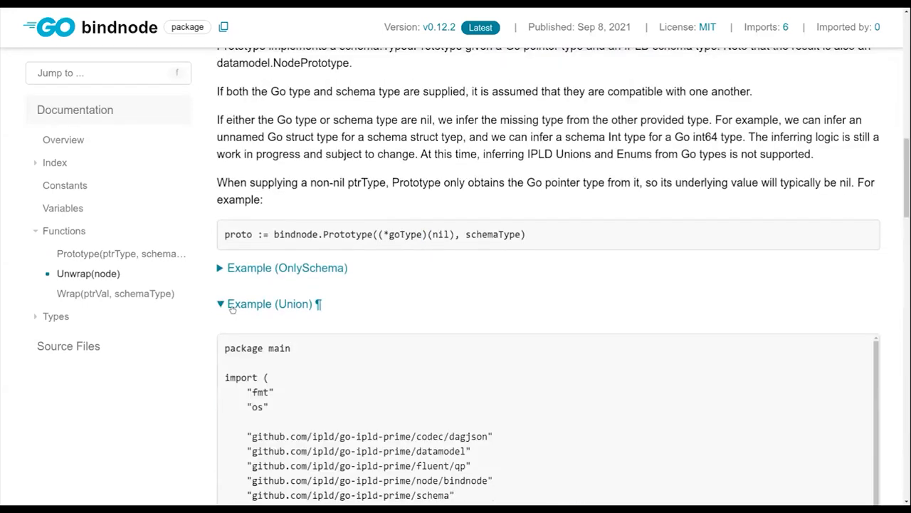
scroll(down, 3)
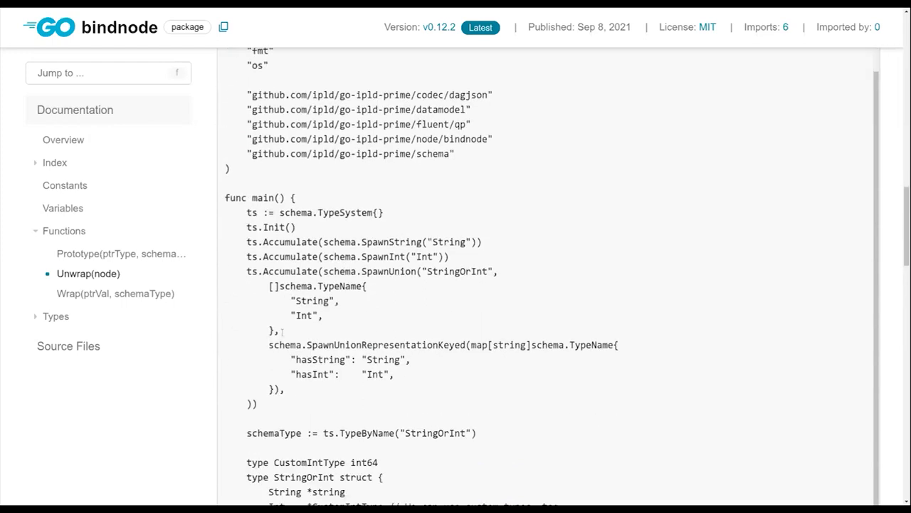
scroll(down, 3)
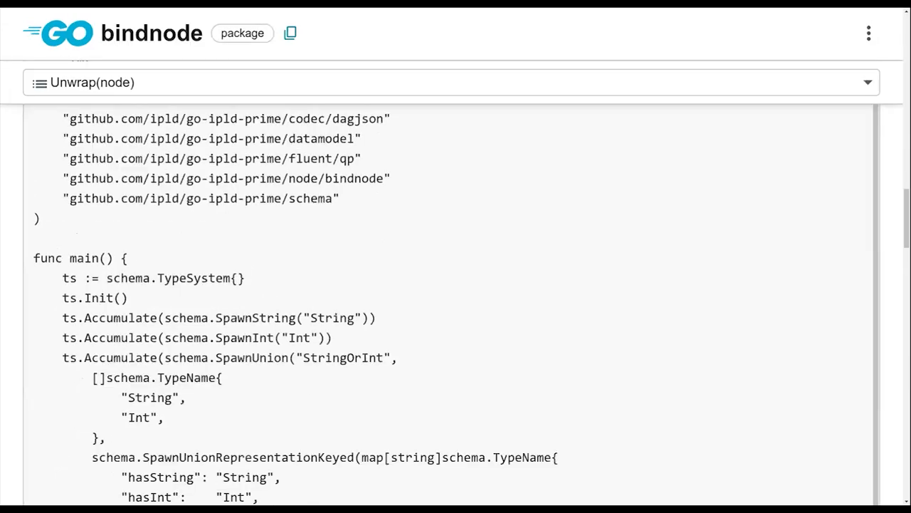
scroll(down, 3)
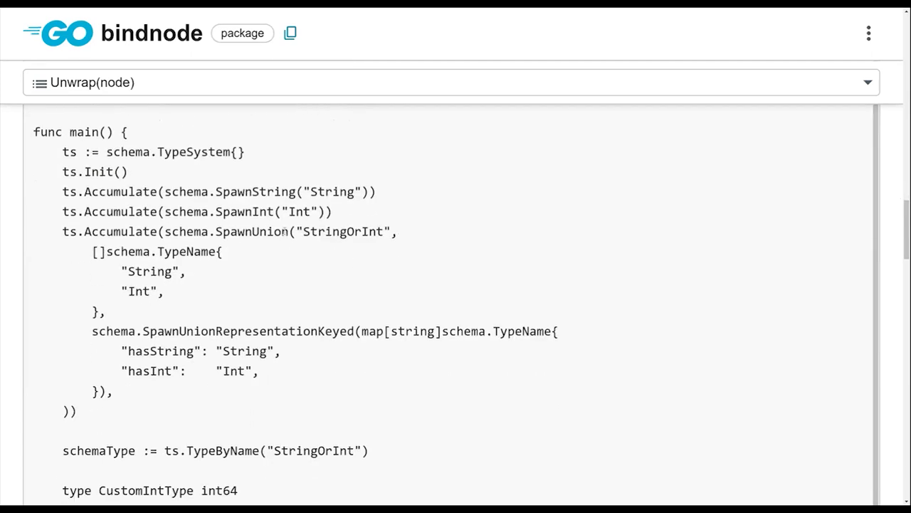
mouse_move(128, 245)
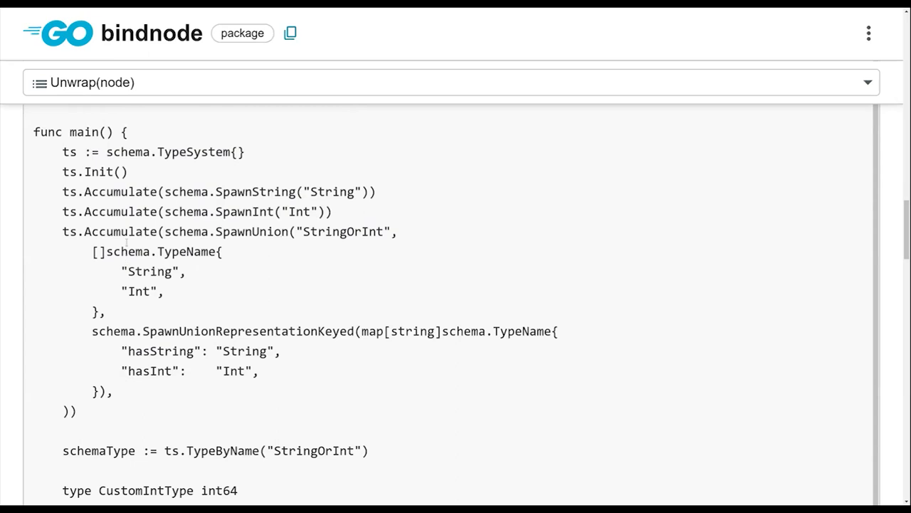
mouse_move(243, 192)
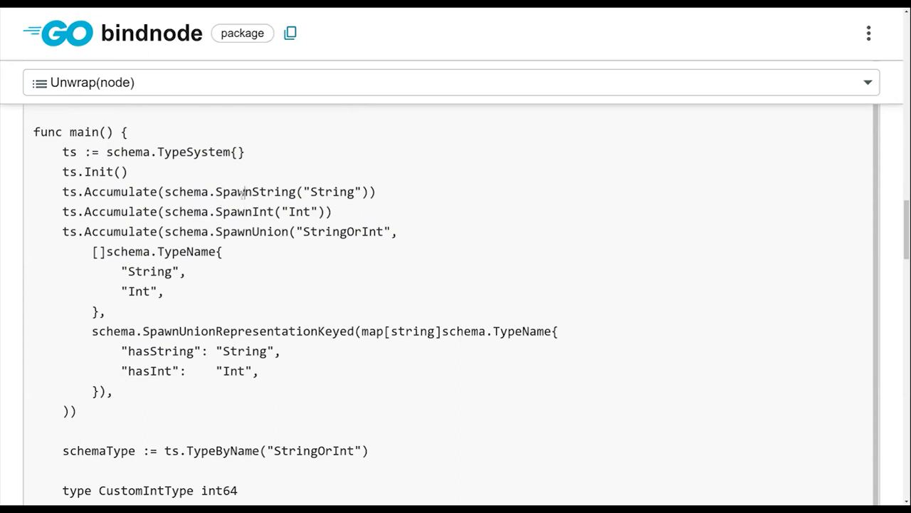
mouse_move(186, 151)
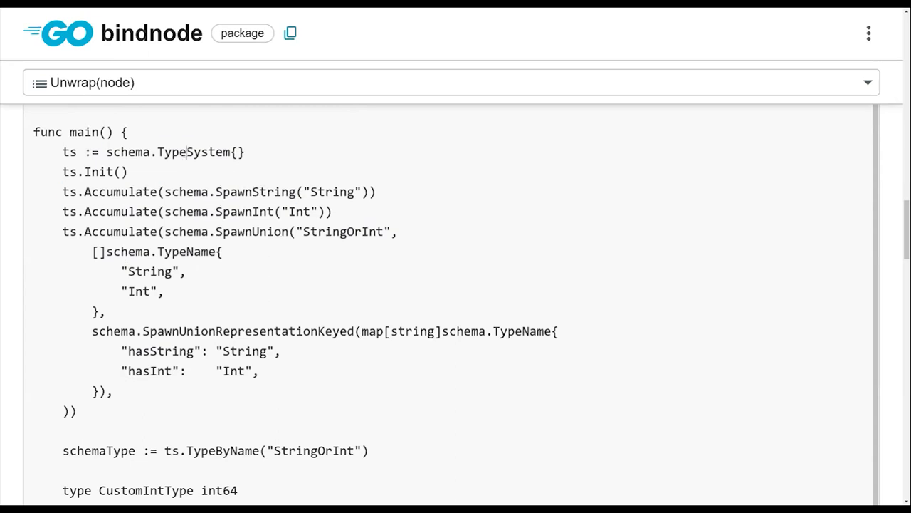
scroll(down, 3)
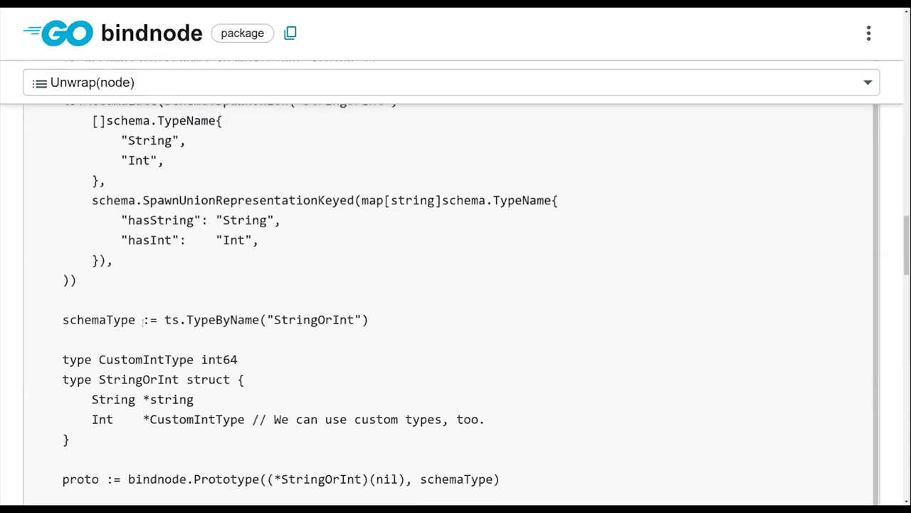
double_click(98, 319)
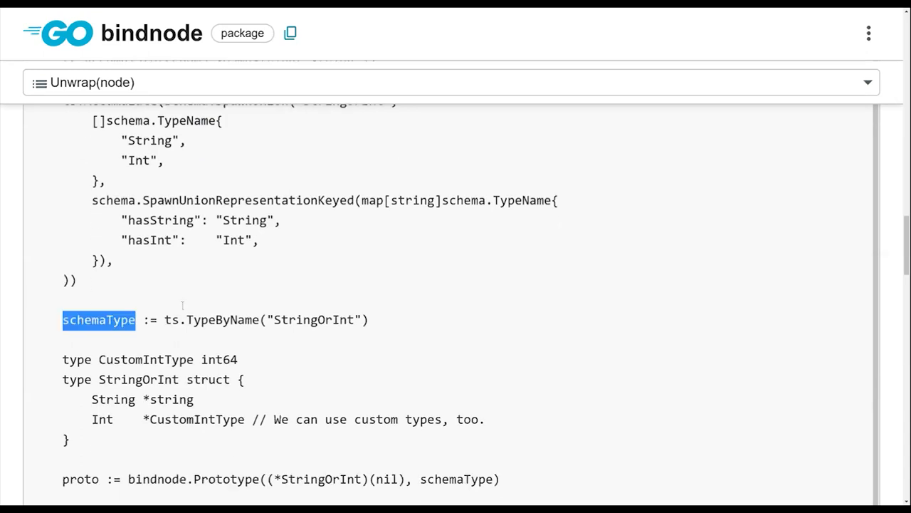
double_click(314, 320)
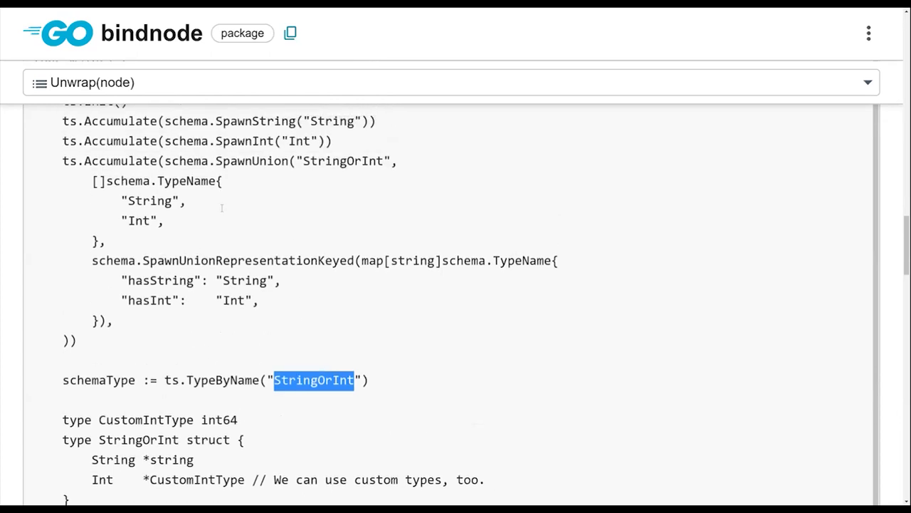
scroll(down, 3)
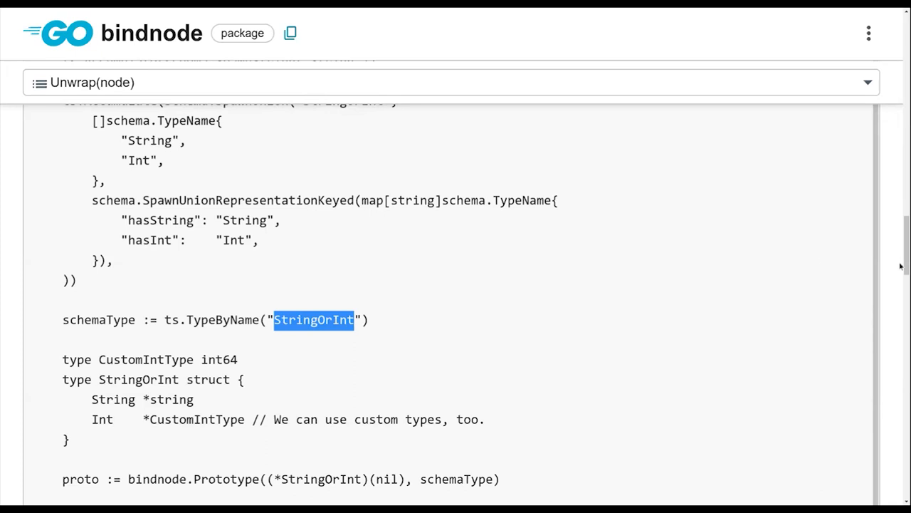
scroll(down, 3)
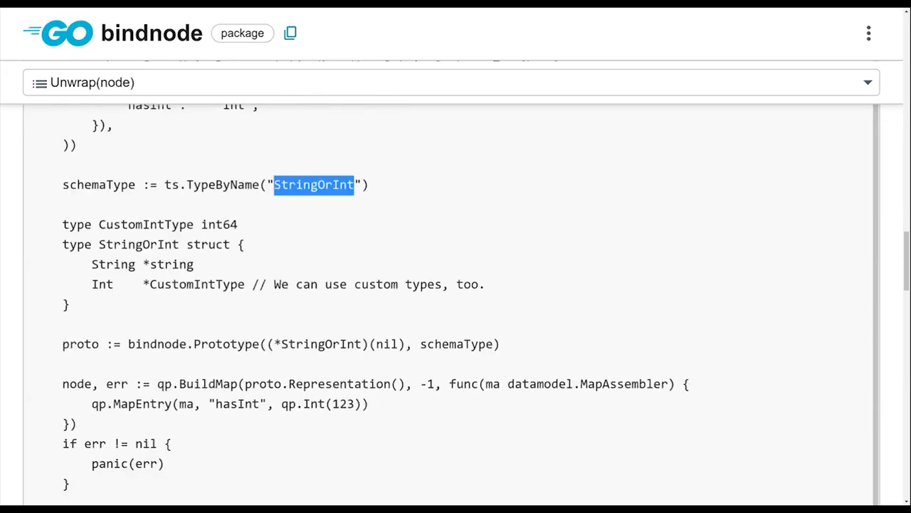
scroll(down, 3)
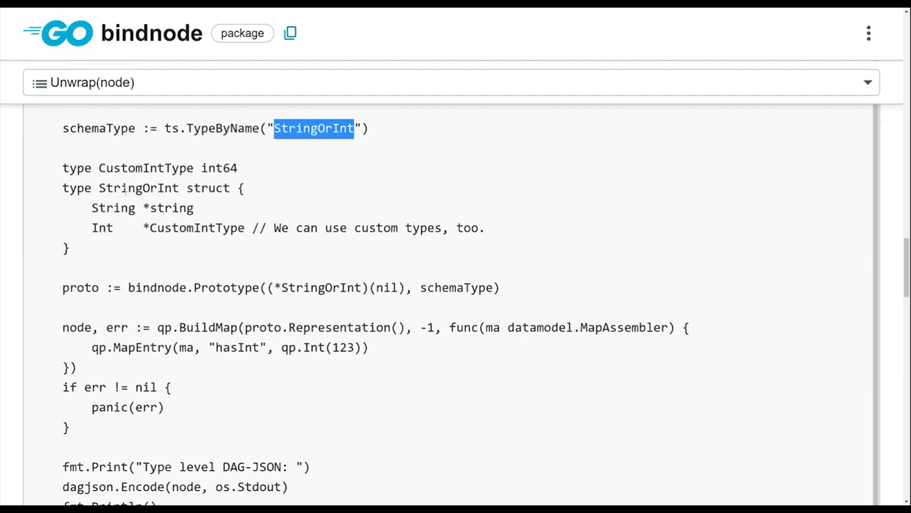
double_click(138, 187)
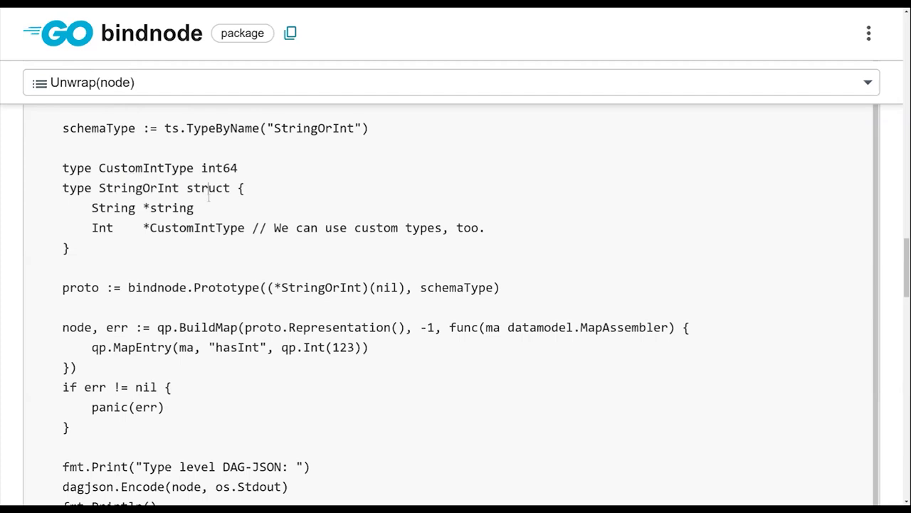
double_click(195, 228)
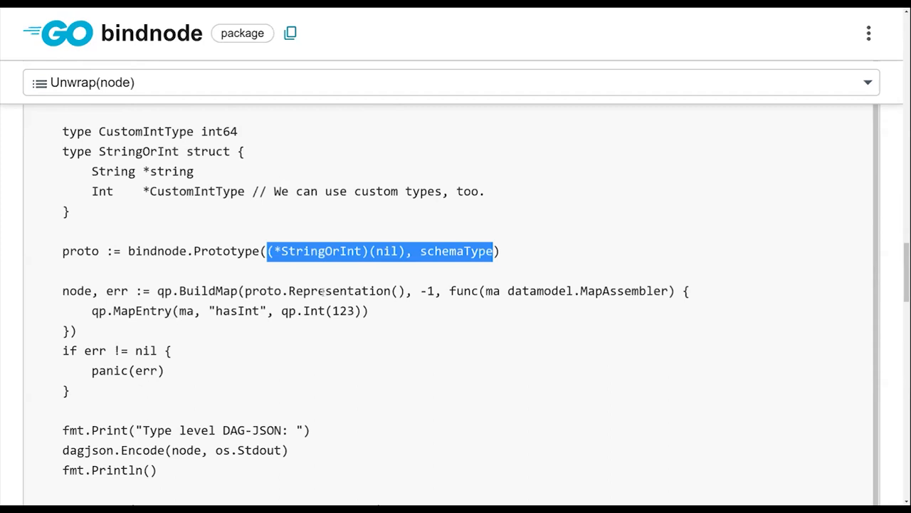
click(193, 290)
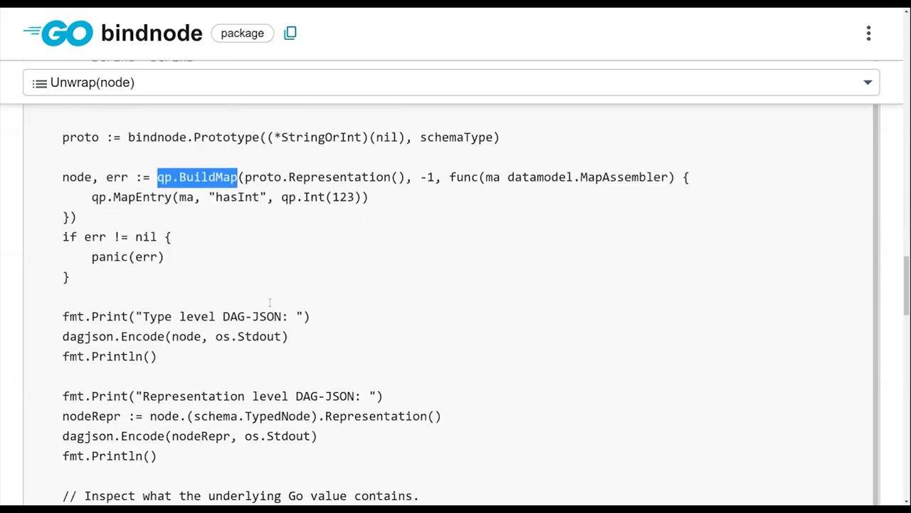
scroll(down, 3)
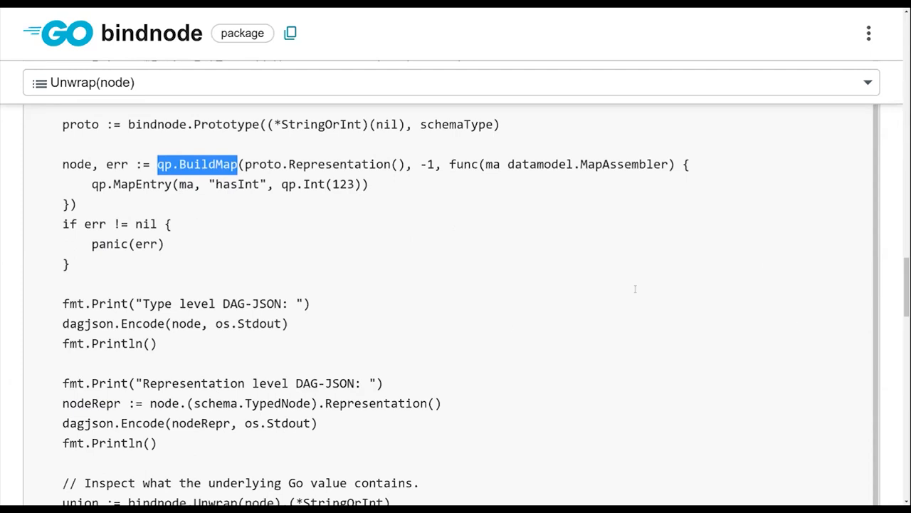
scroll(down, 3)
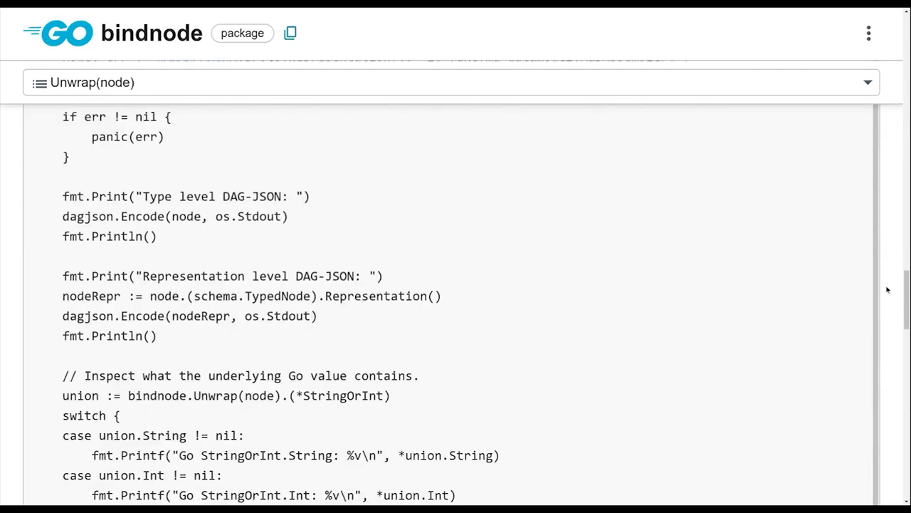
scroll(down, 3)
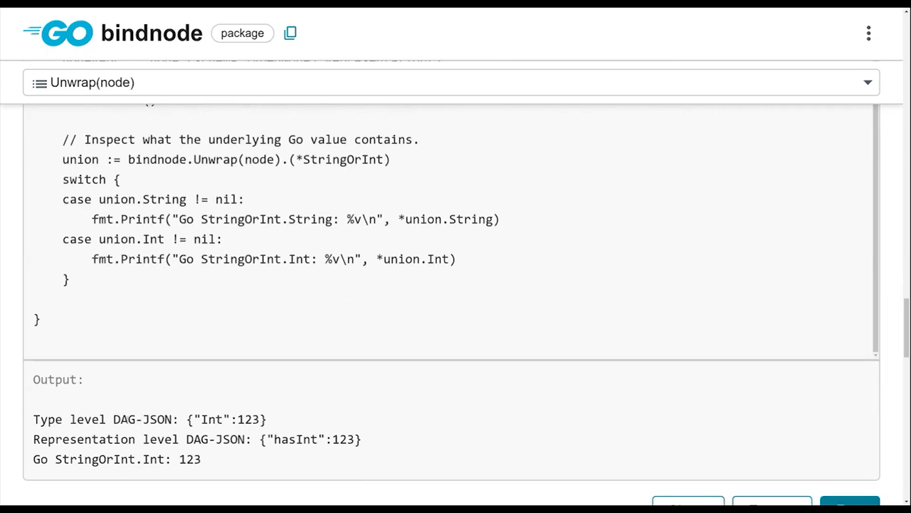
triple_click(150, 419)
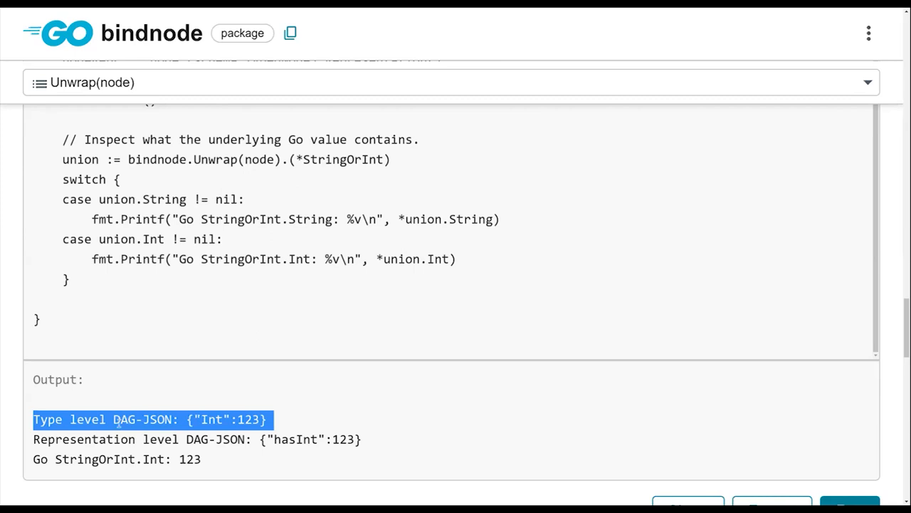
double_click(84, 438)
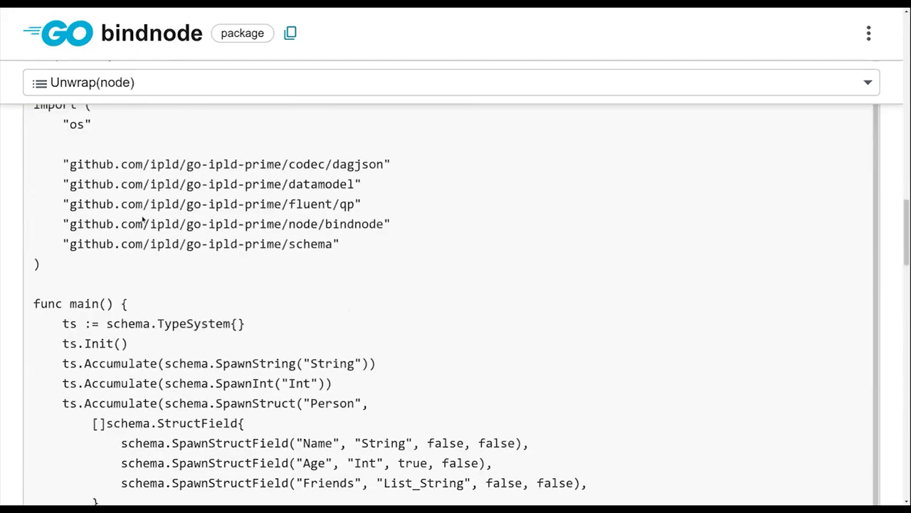
Step: Highlight schemaType in the Person example and run it, showing Friends and Name JSON
scroll(down, 3)
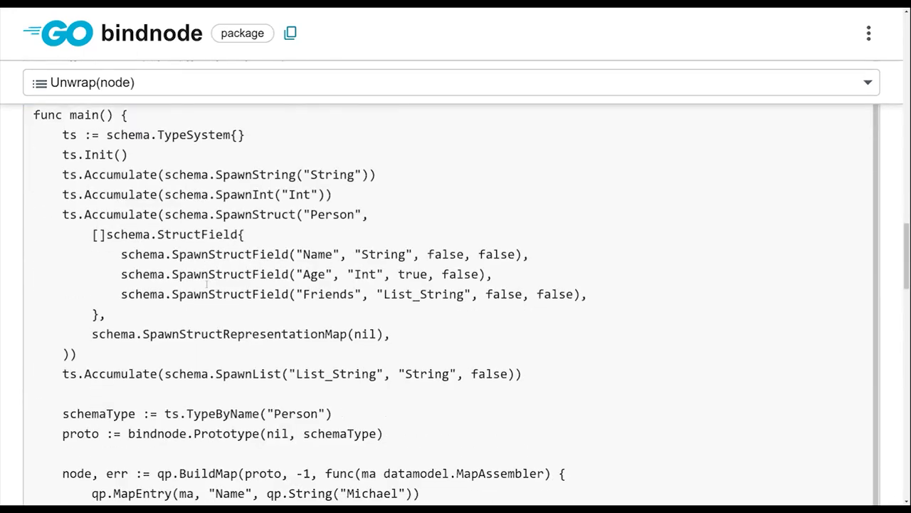
double_click(340, 390)
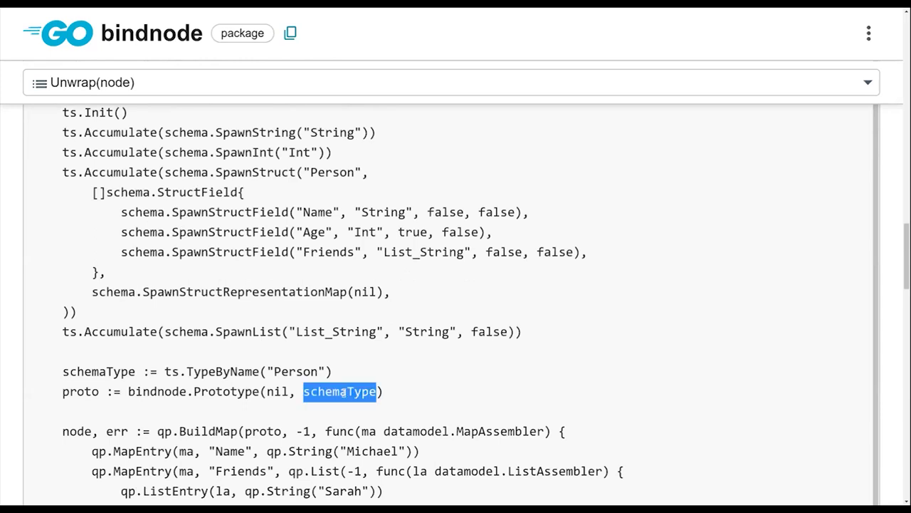
scroll(down, 3)
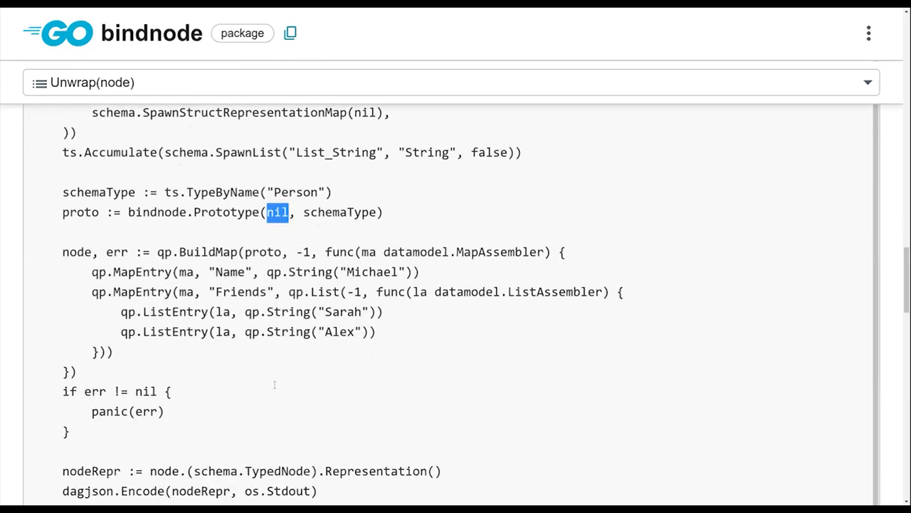
scroll(down, 3)
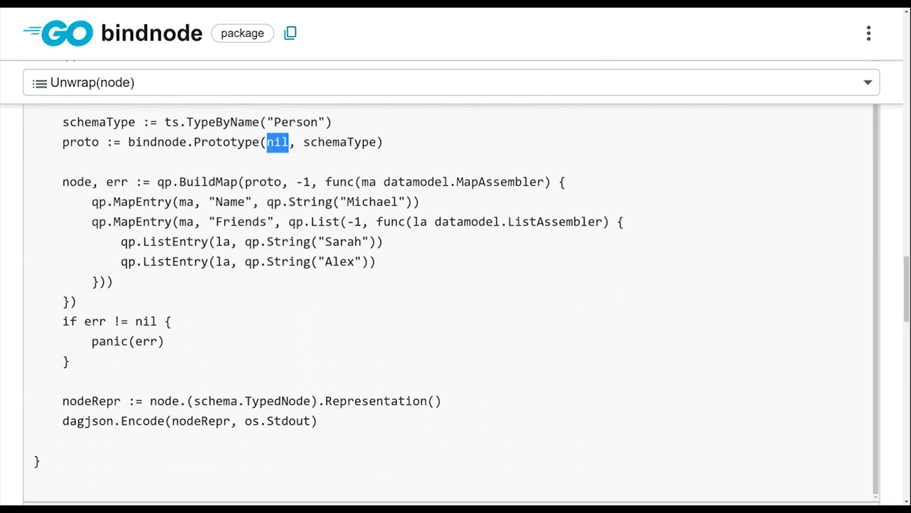
scroll(down, 3)
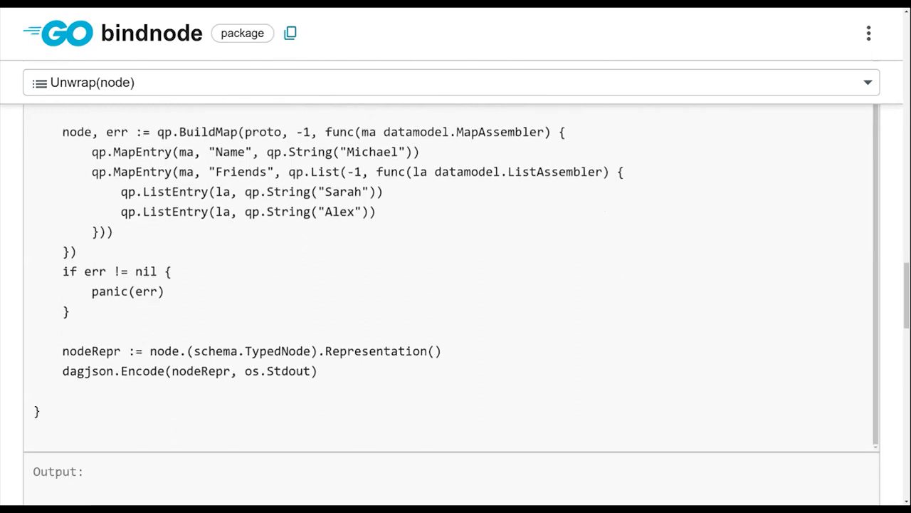
click(849, 473)
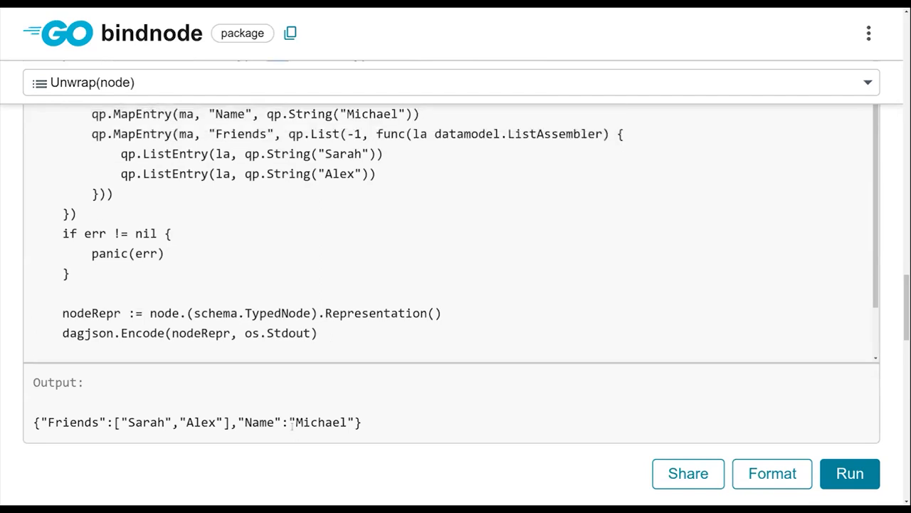
mouse_move(288, 452)
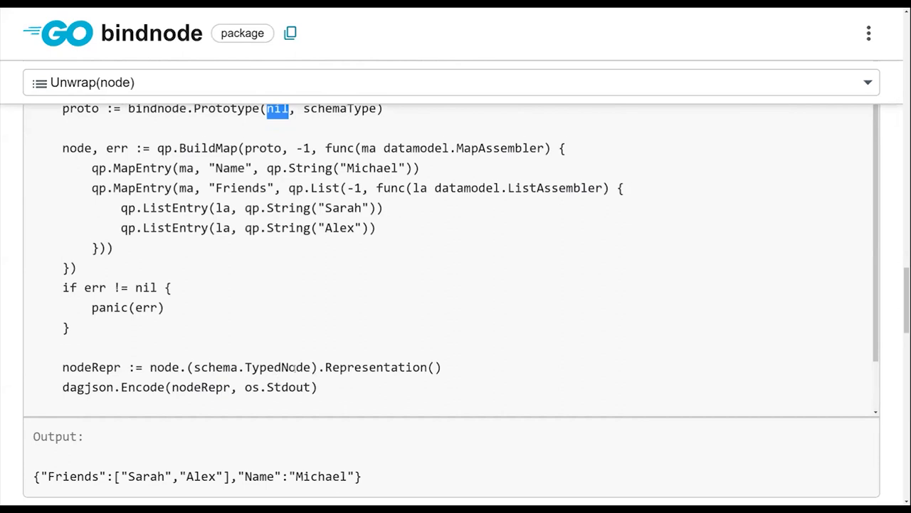
scroll(down, 3)
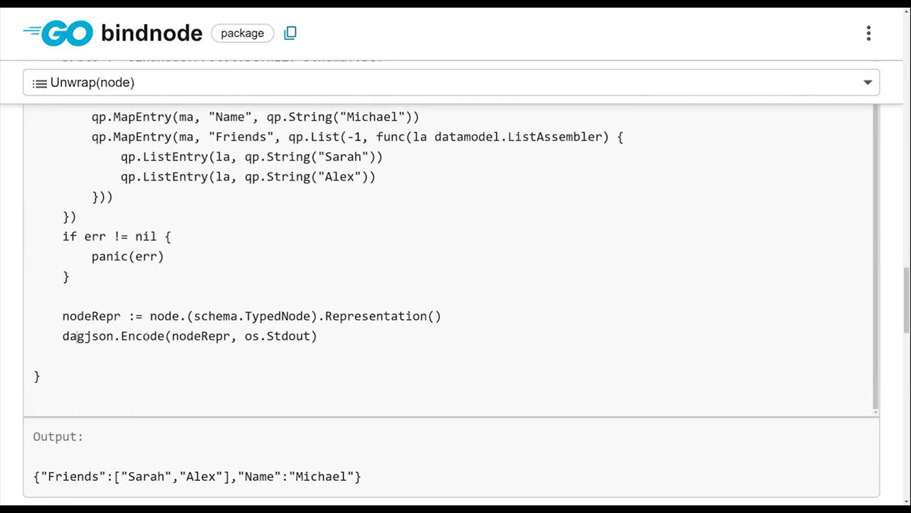
Step: Add fmt.Printf("%#v\n", bindnode.Unwrap(node)) on a new line after the err check
text(\)
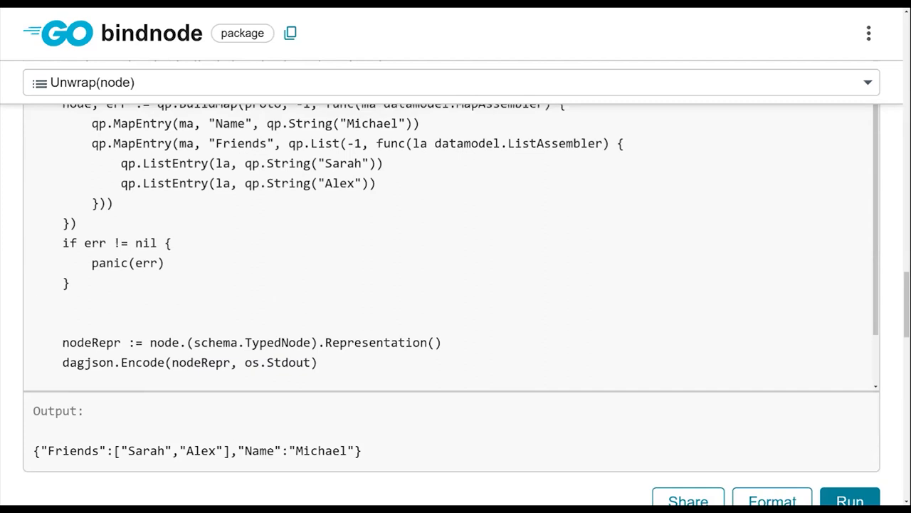
click(64, 302)
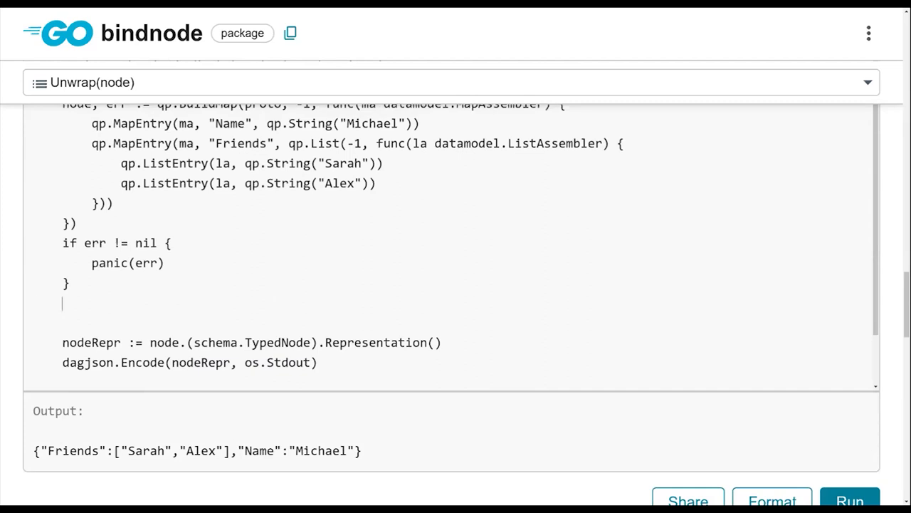
text(fmt.Printf("%)
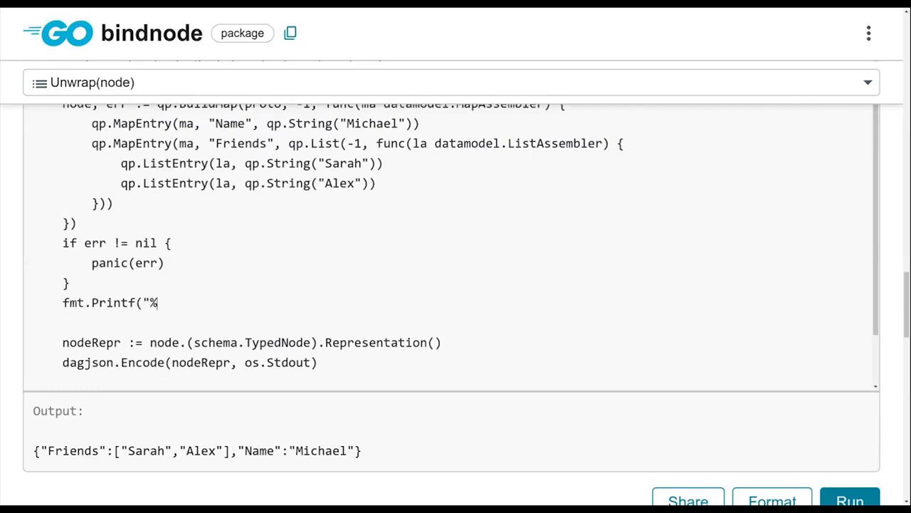
text(#v\Nn)
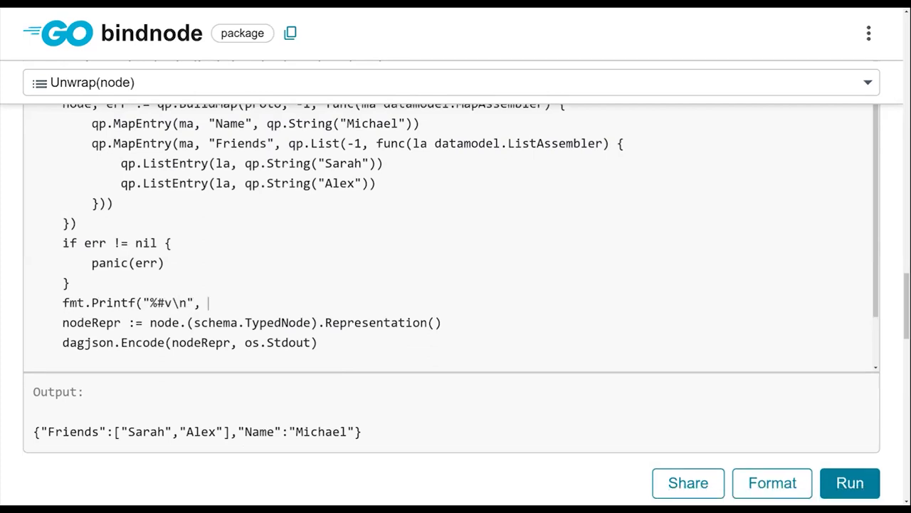
text(b)
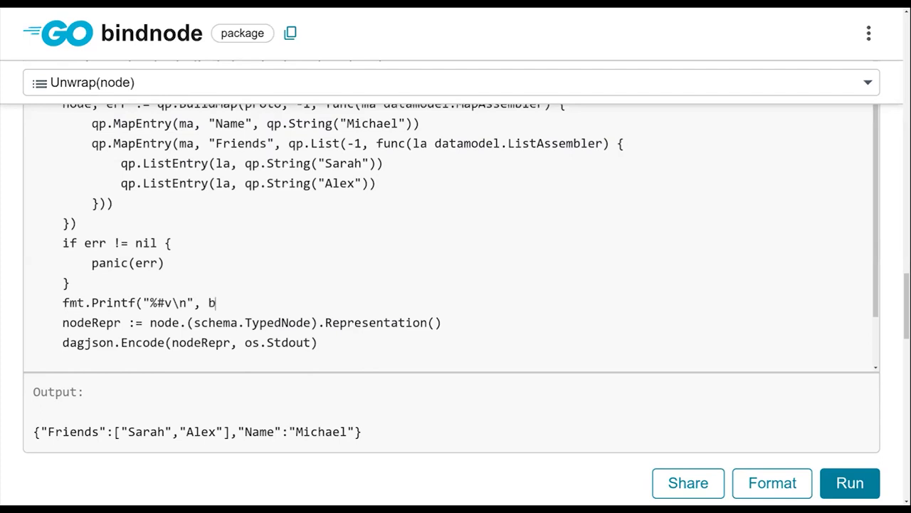
text(indnode.Unwrap)
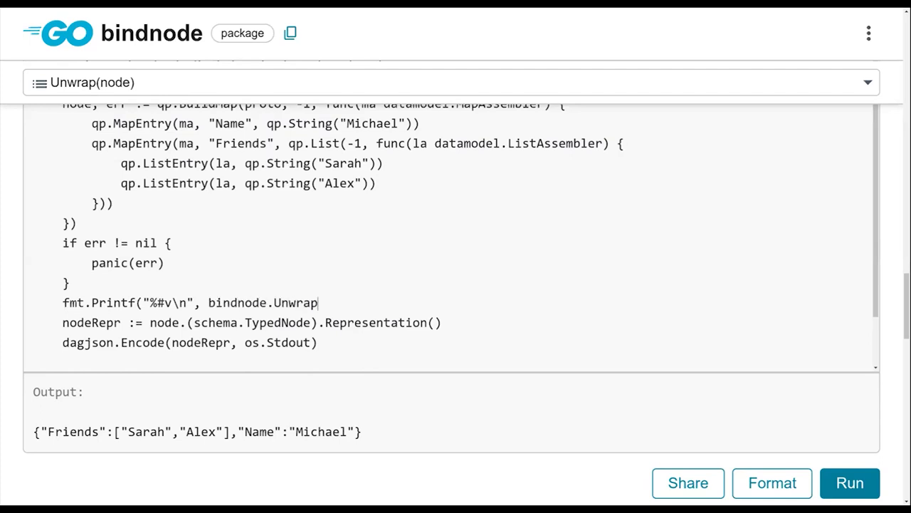
text((node)))
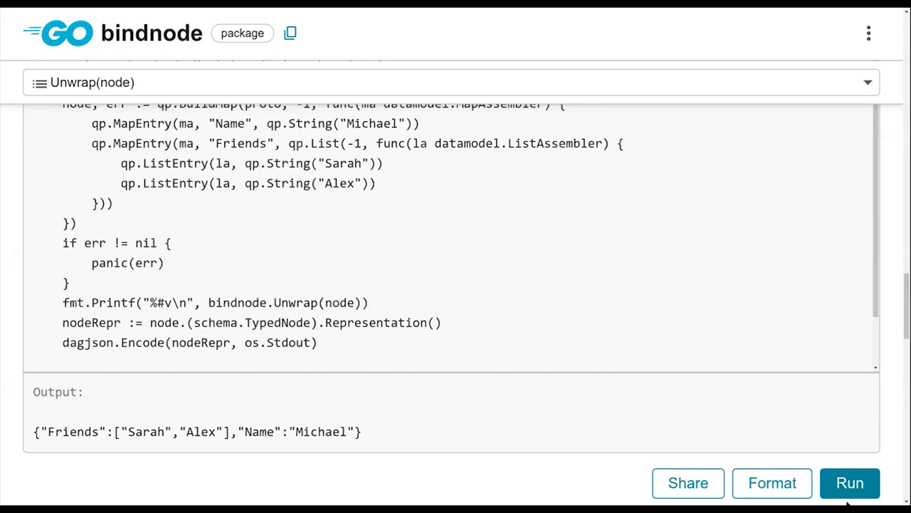
Step: Add "fmt" to the OnlySchema example imports and rerun, printing the unwrapped Person struct
click(368, 303)
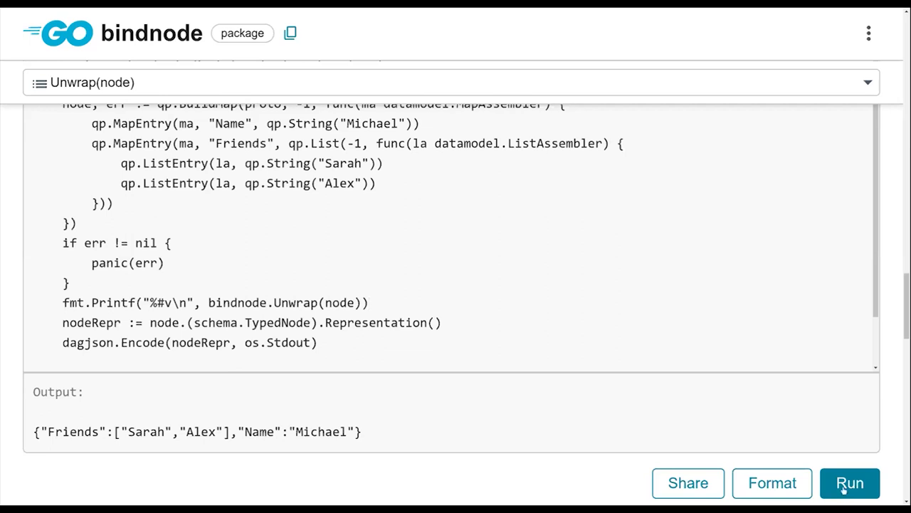
click(849, 483)
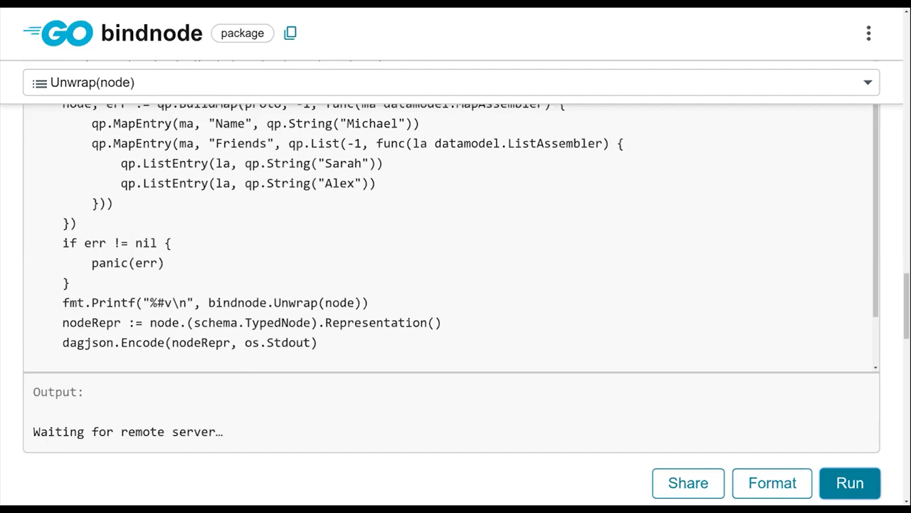
mouse_move(752, 246)
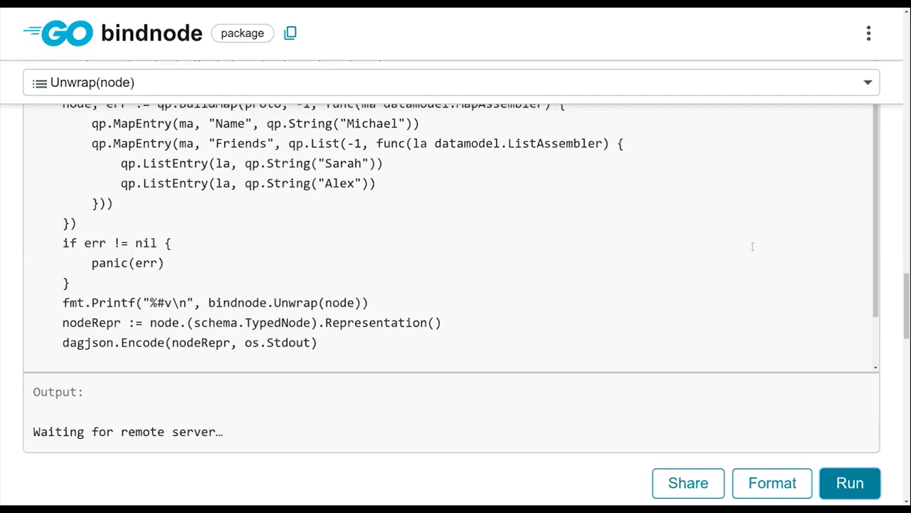
click(849, 482)
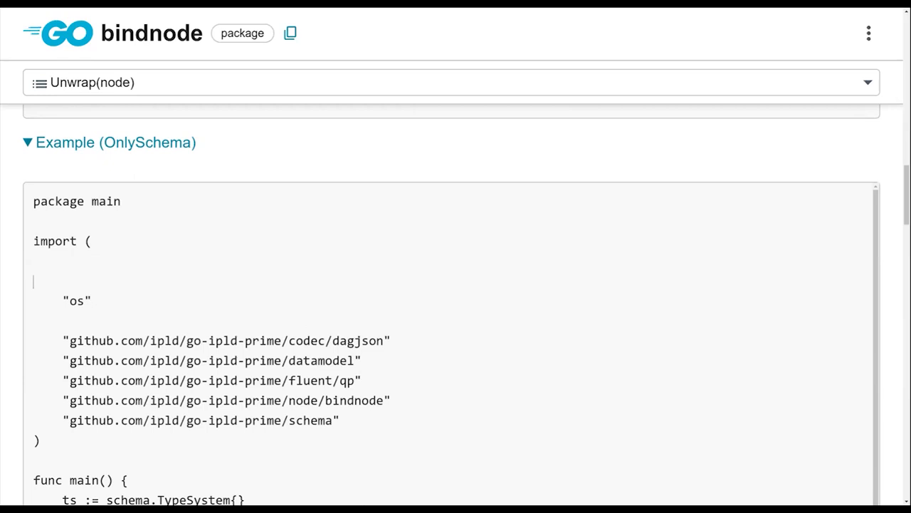
text("fmt)
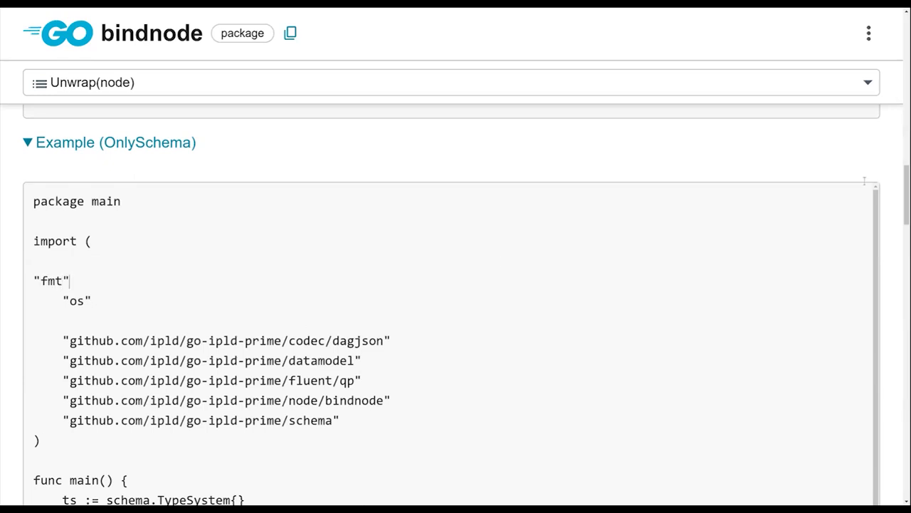
scroll(down, 3)
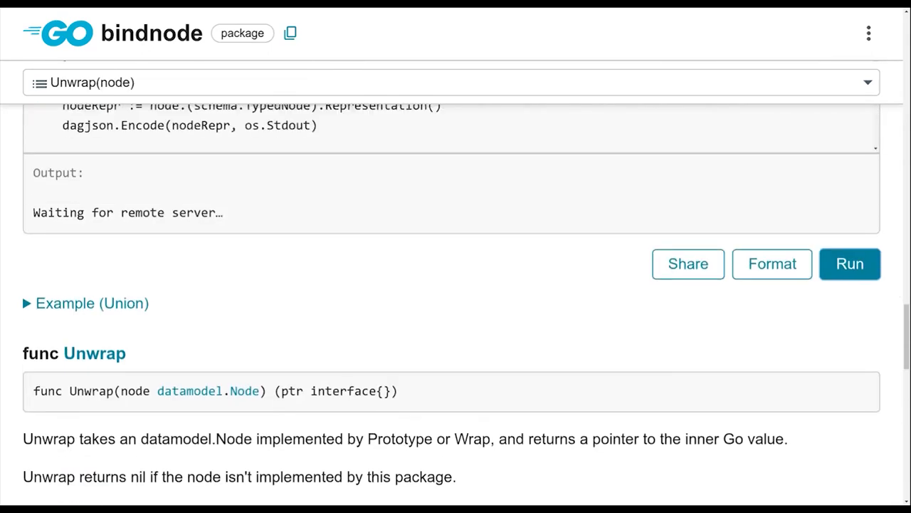
mouse_move(881, 307)
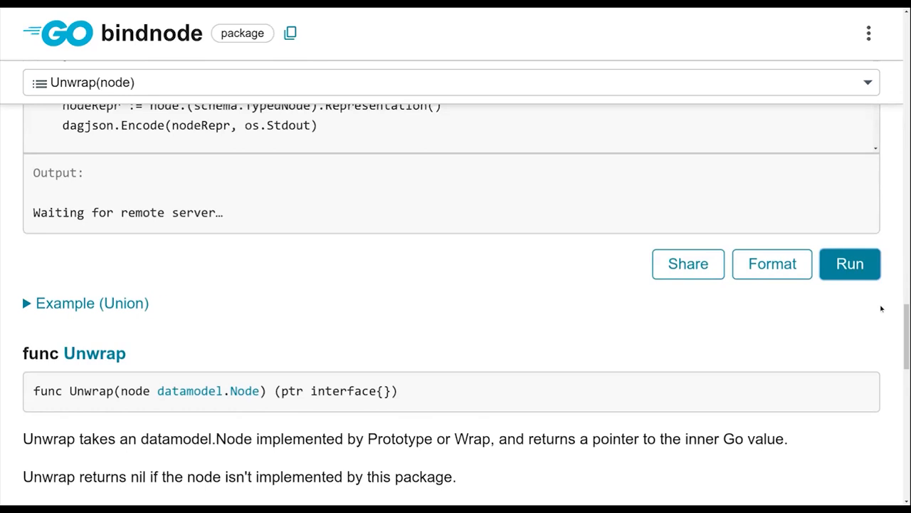
click(849, 264)
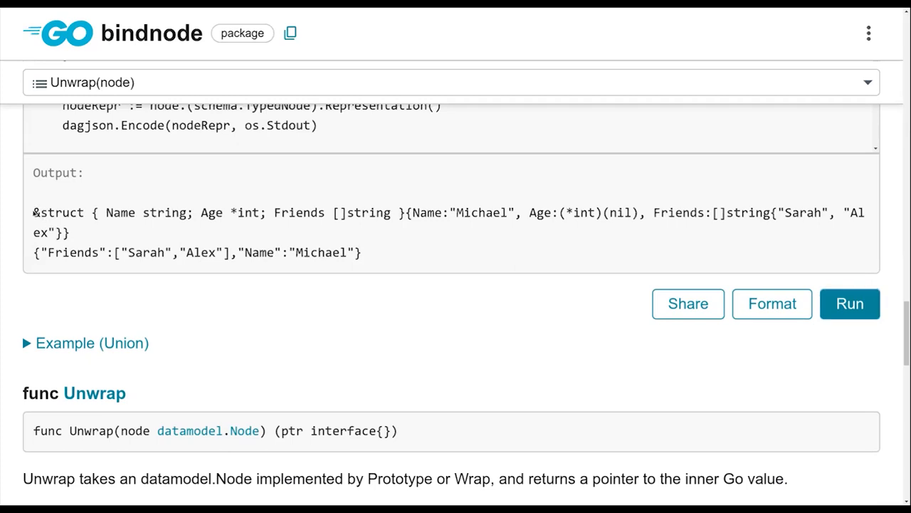
drag(33, 212, 390, 212)
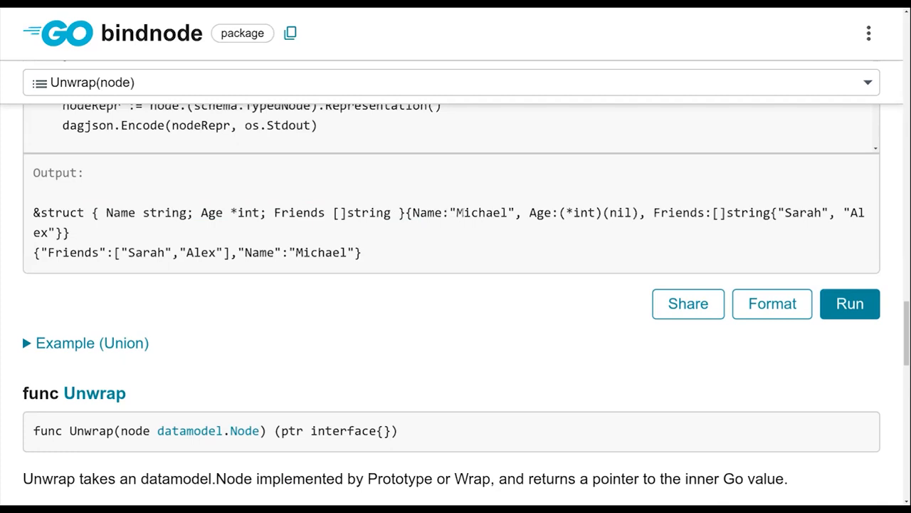
Step: Run Wrap's NoSchema example, highlighting its Age 0 JSON line, and expand WithSchema
scroll(down, 3)
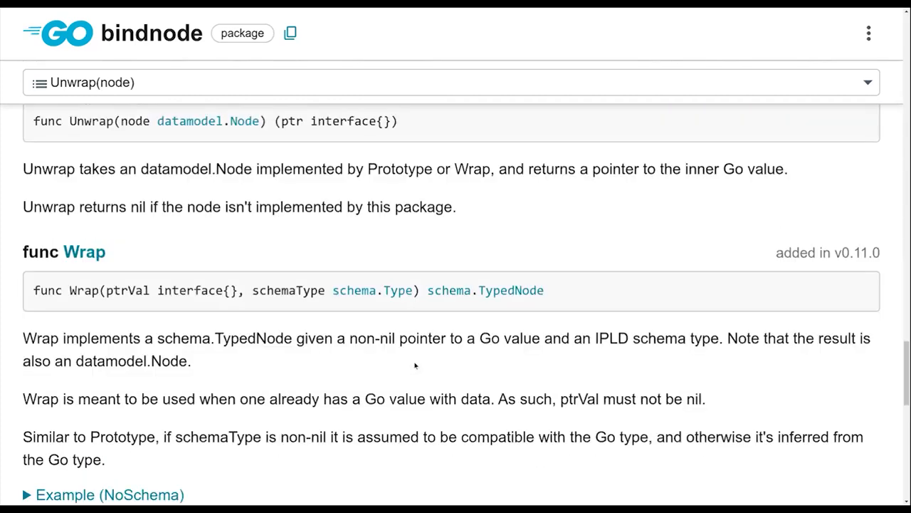
scroll(down, 3)
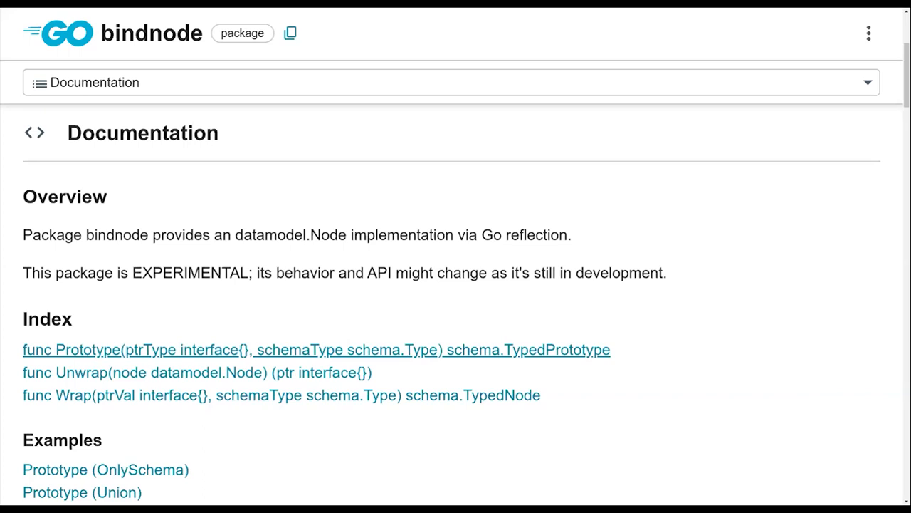
mouse_move(107, 371)
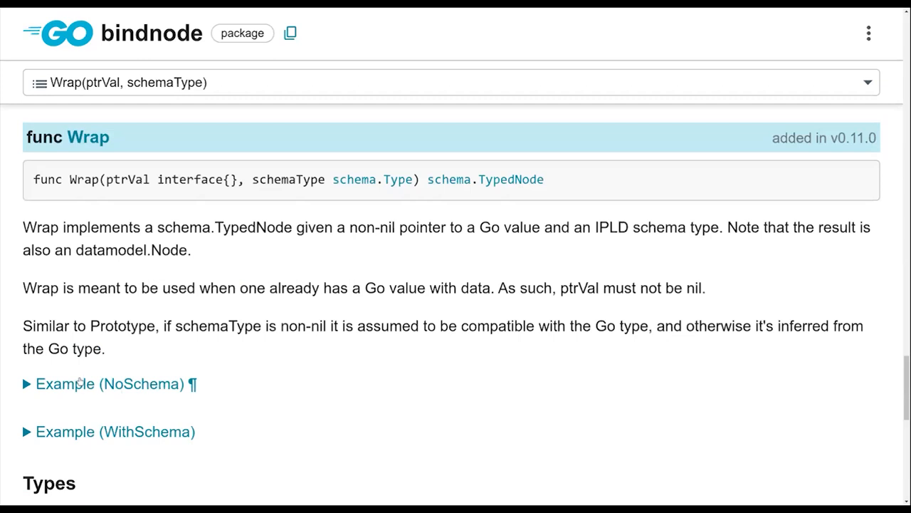
mouse_move(78, 381)
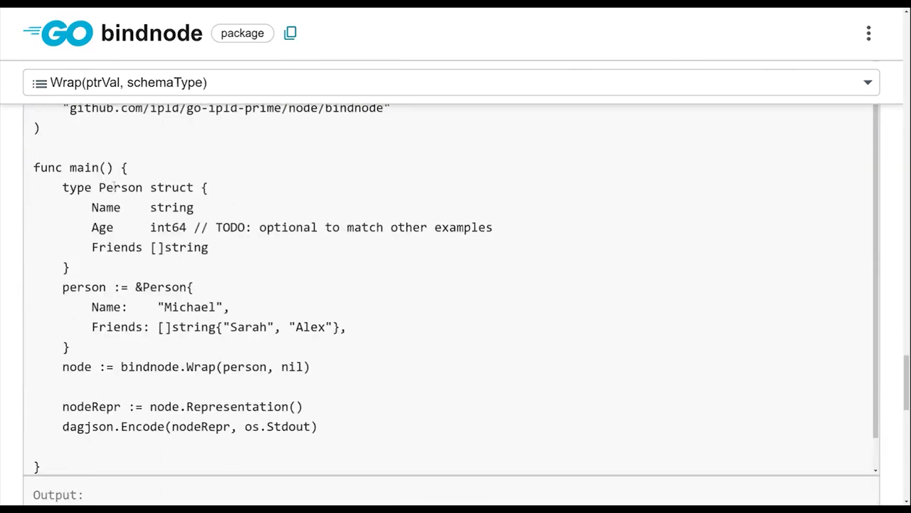
double_click(119, 187)
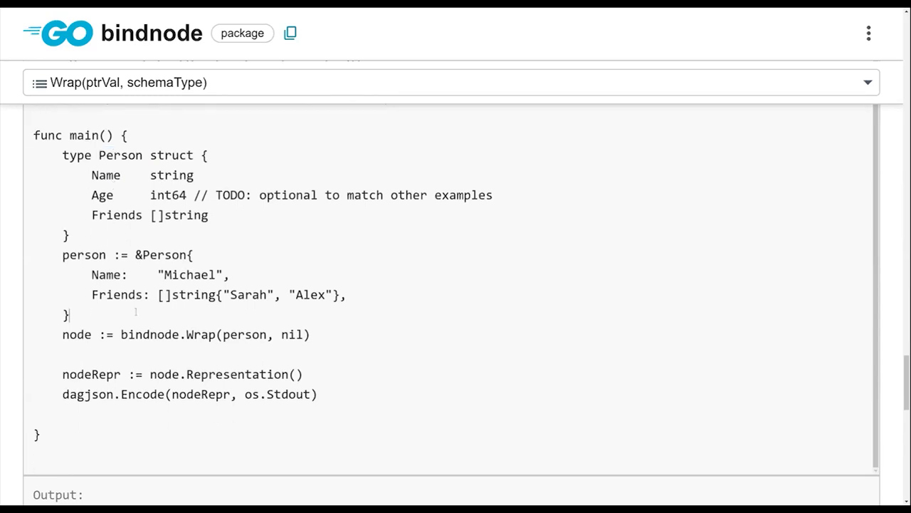
double_click(292, 314)
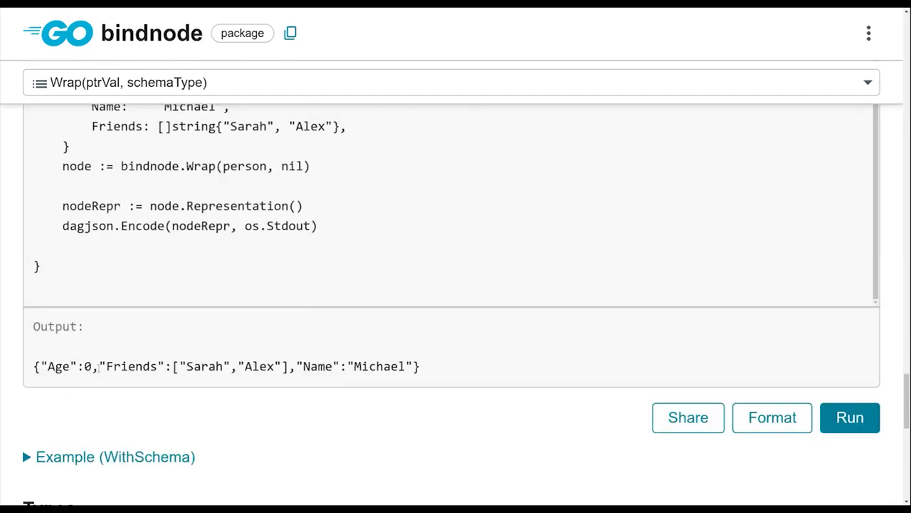
triple_click(227, 366)
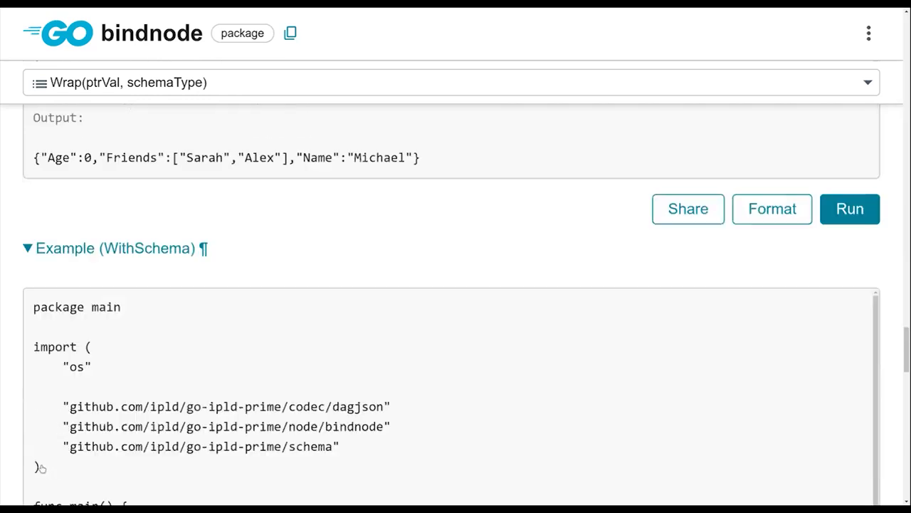
Step: Highlight Age's true optional flag and int64 type, then run WithSchema, omitting Age
scroll(down, 3)
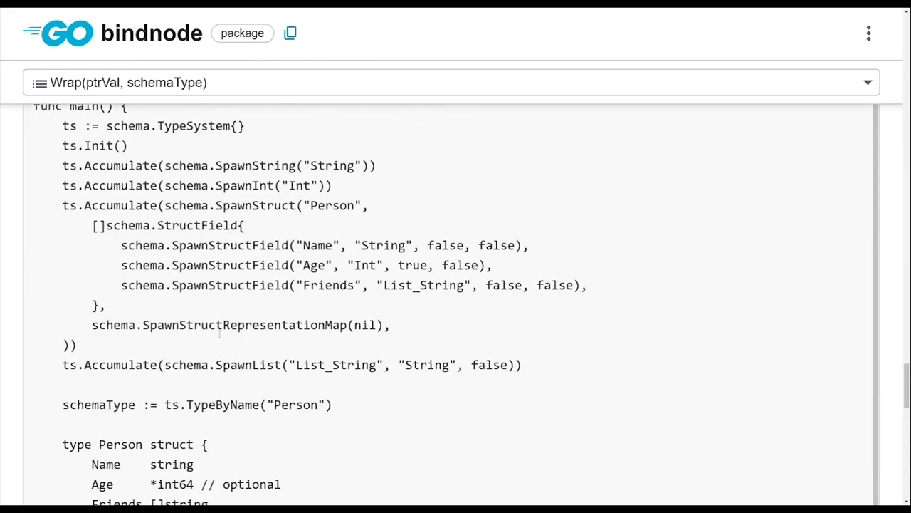
scroll(down, 3)
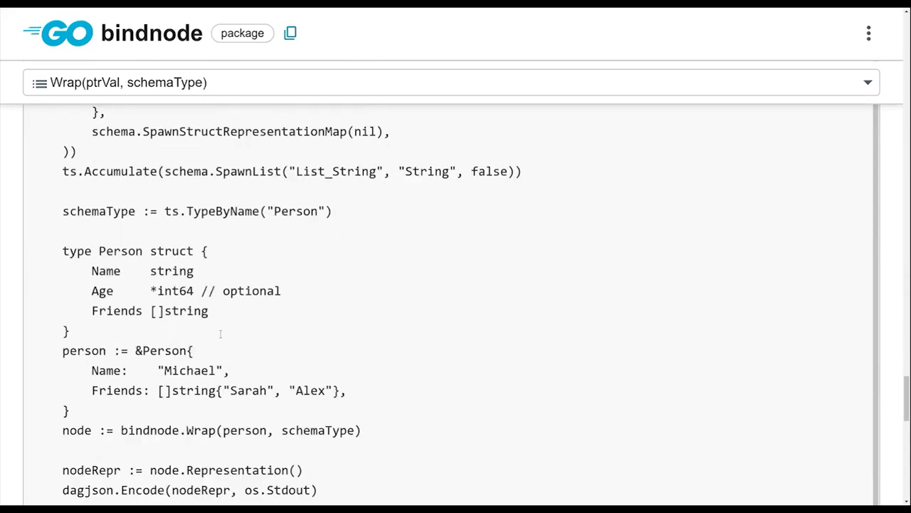
scroll(down, 3)
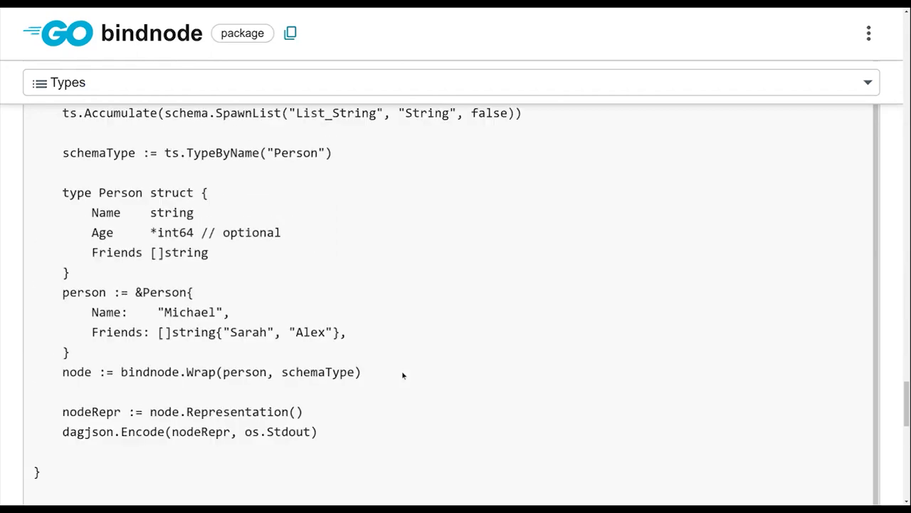
click(849, 348)
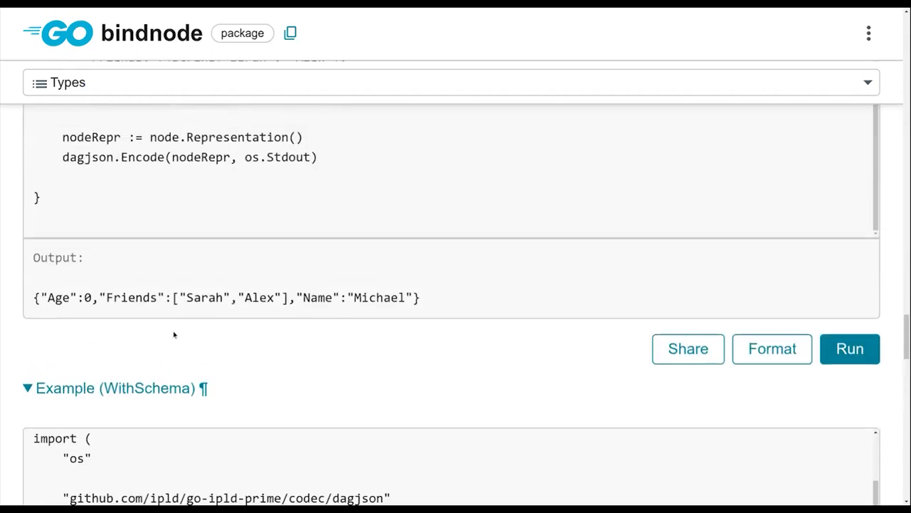
scroll(down, 3)
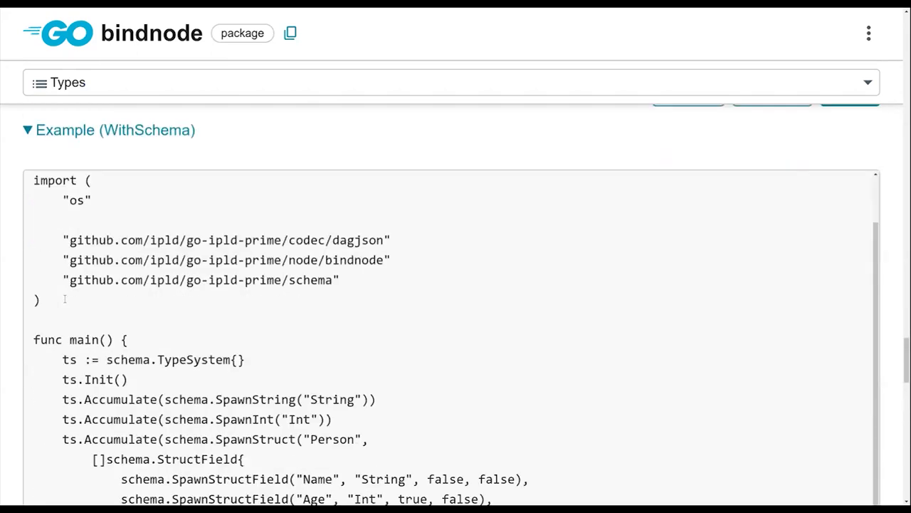
scroll(down, 3)
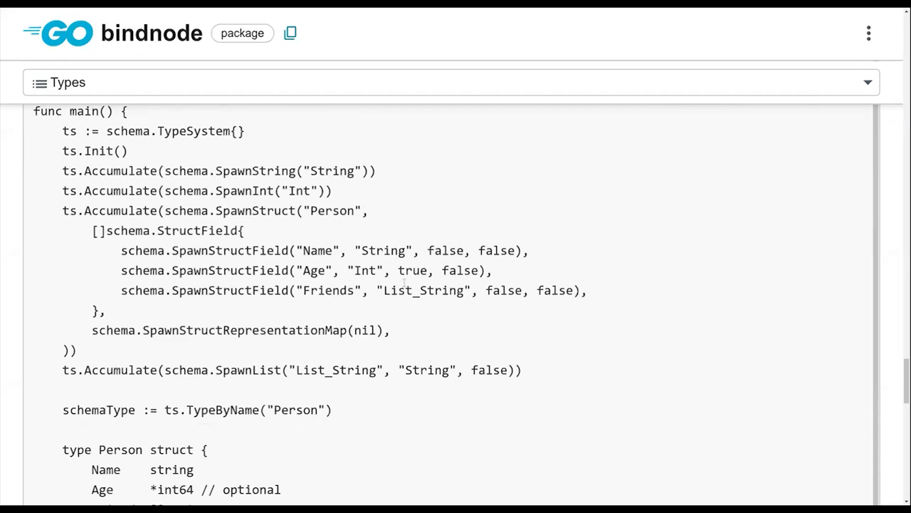
double_click(412, 270)
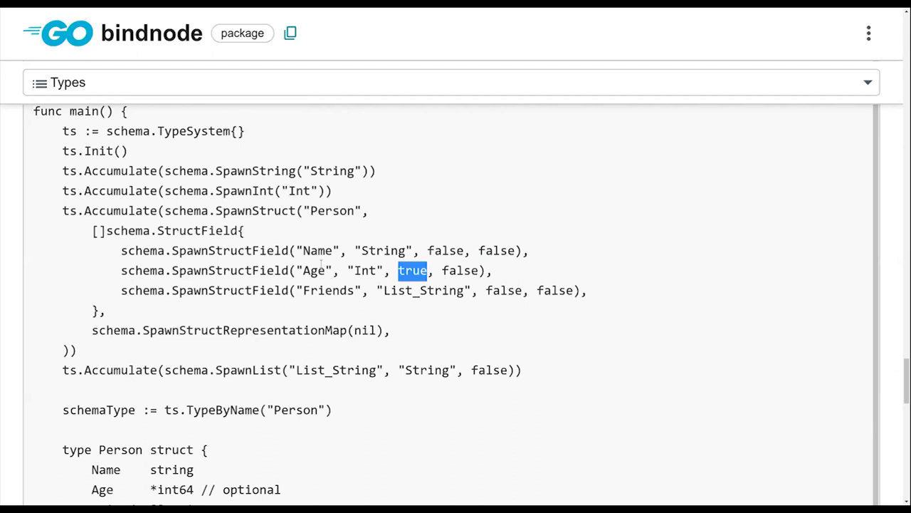
scroll(down, 3)
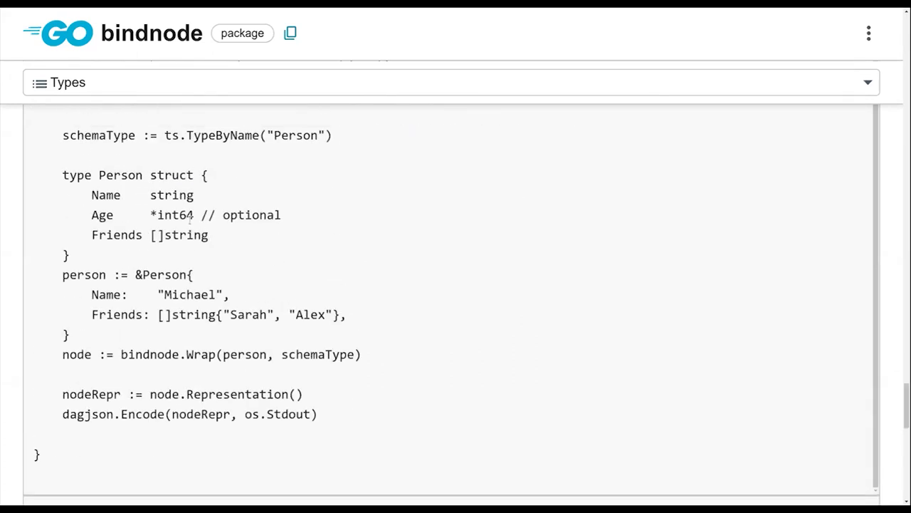
double_click(175, 214)
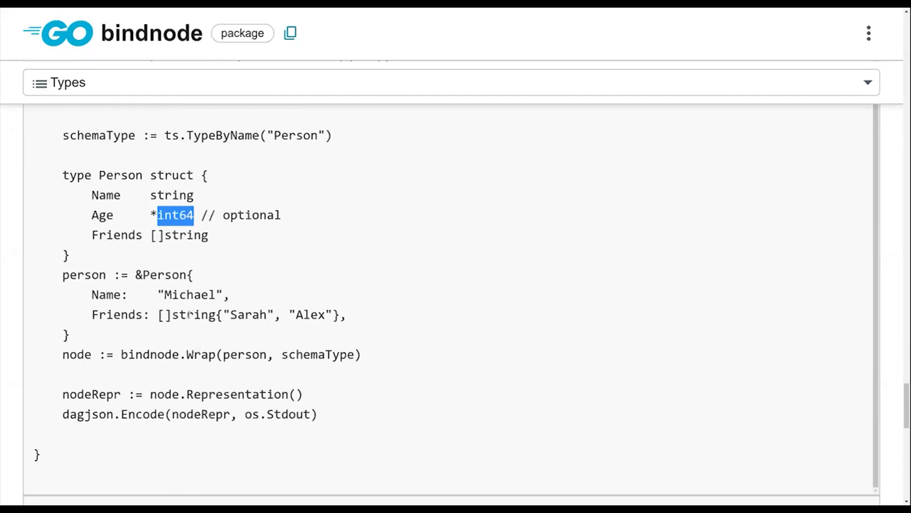
click(850, 374)
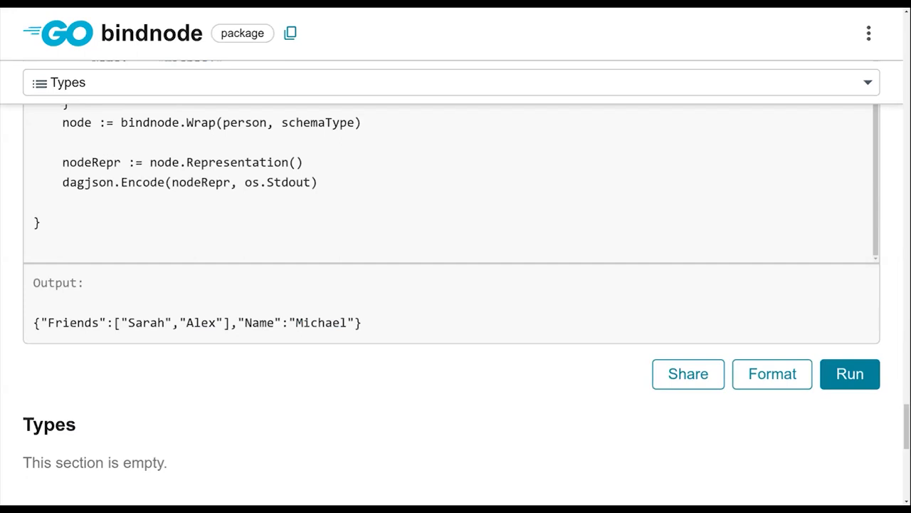
mouse_move(184, 304)
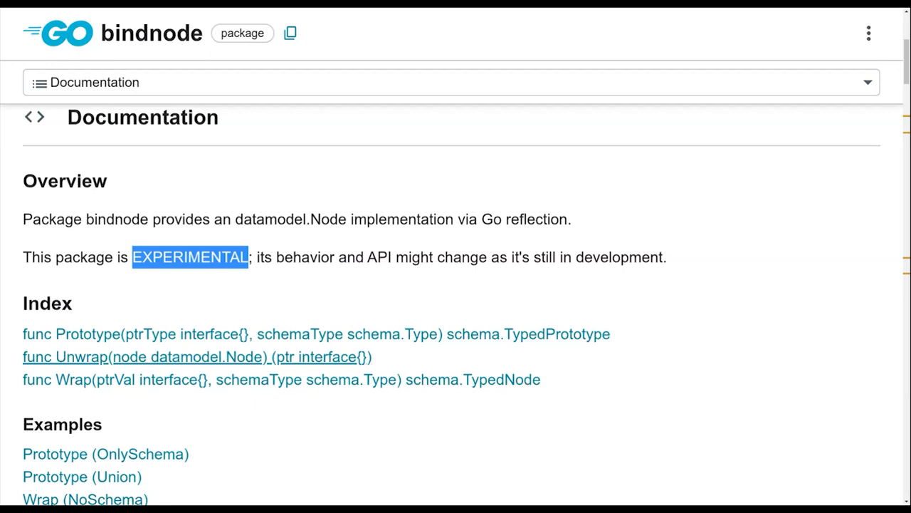
Step: Scroll bindnode's docs down to its source files: api.go, infer.go, node.go, repr.go
scroll(down, 3)
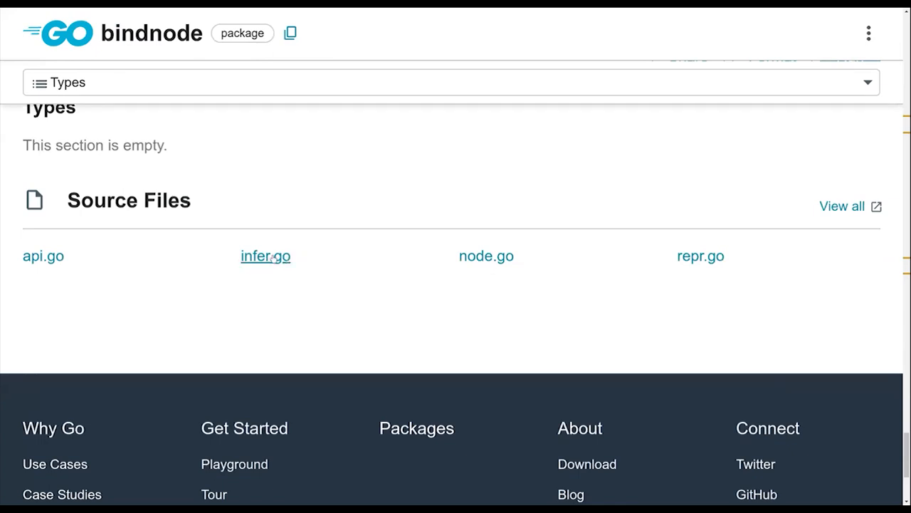
mouse_move(288, 257)
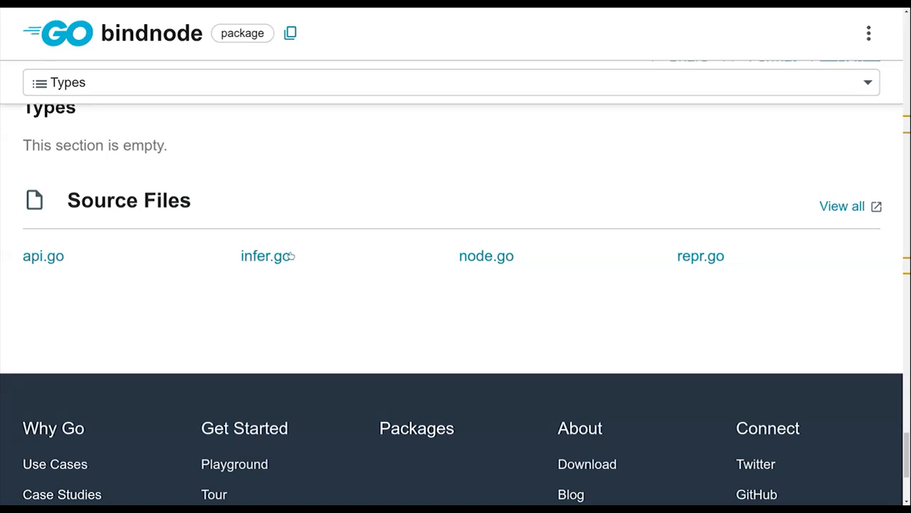
mouse_move(290, 255)
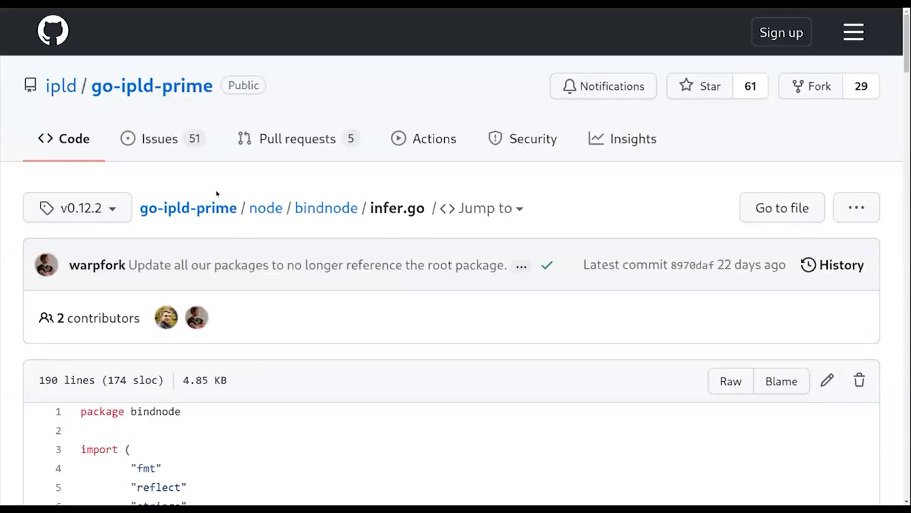
Step: Mark reflect.PtrTo on line 51, then read inferGoType's struct and map cases
scroll(down, 3)
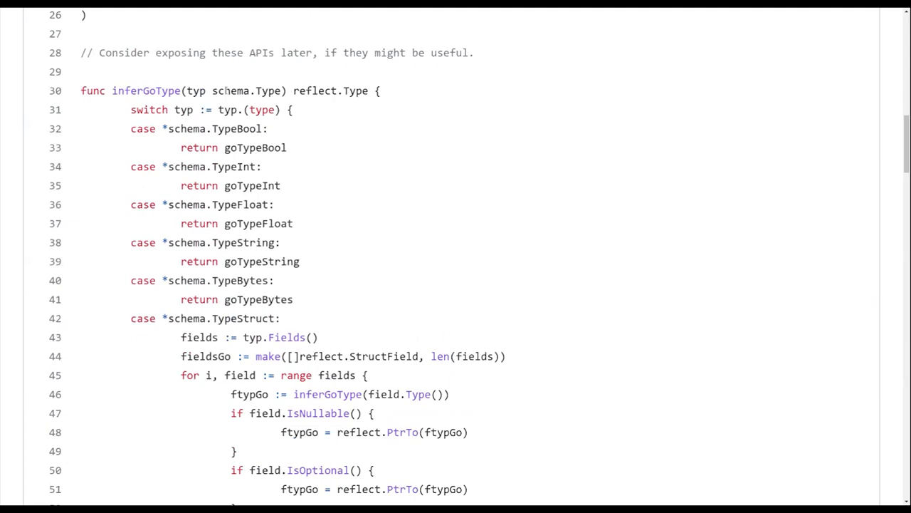
scroll(down, 3)
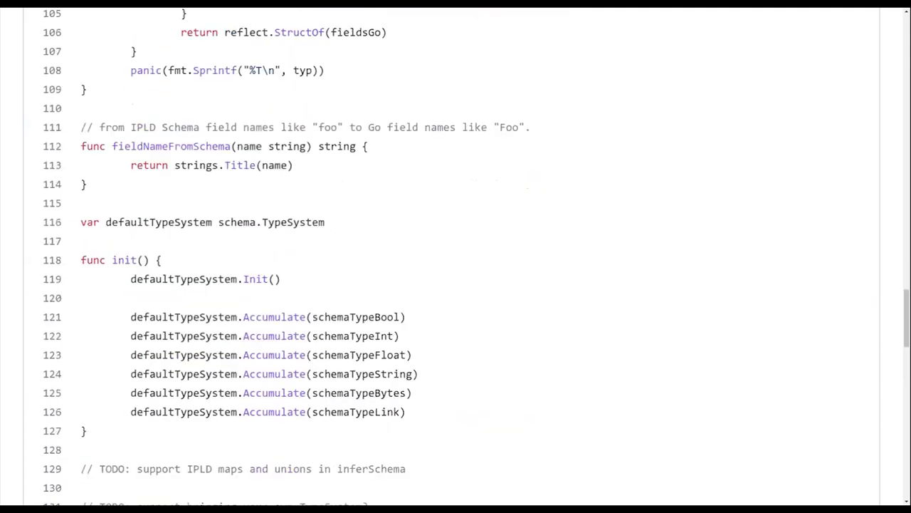
scroll(down, 3)
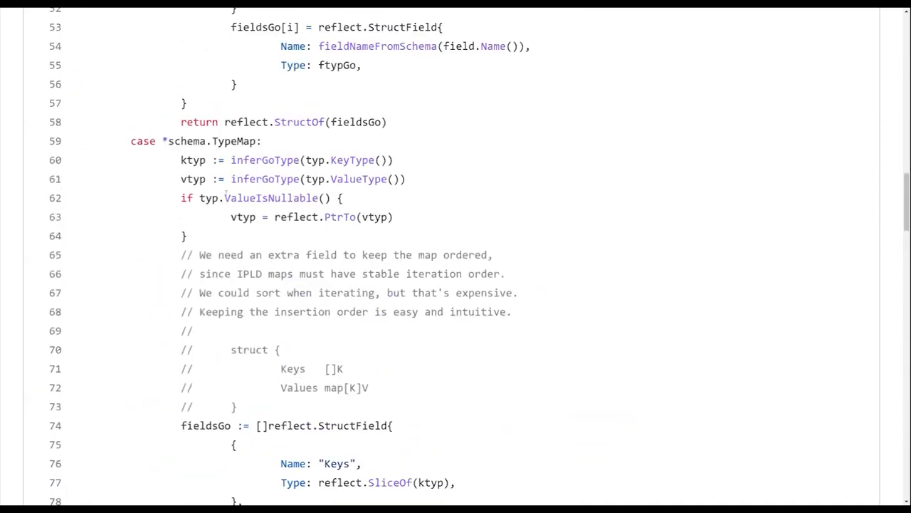
scroll(up, 3)
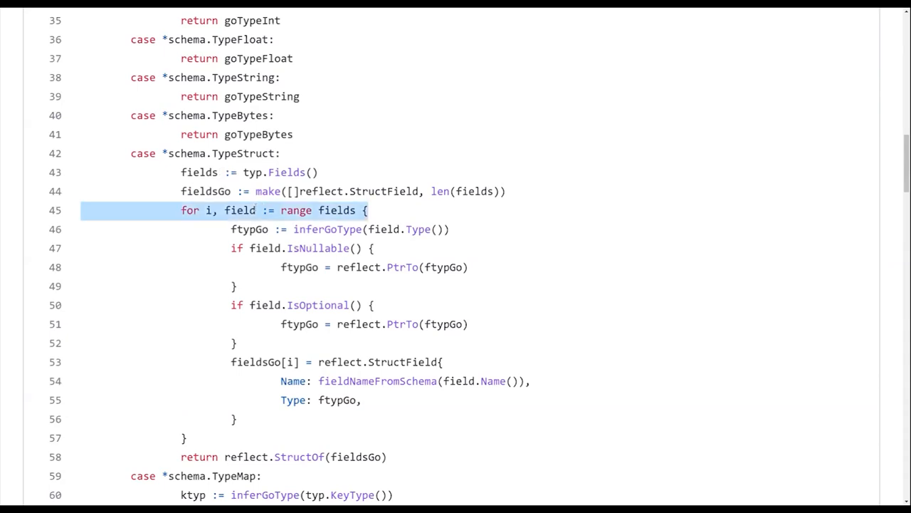
mouse_move(255, 208)
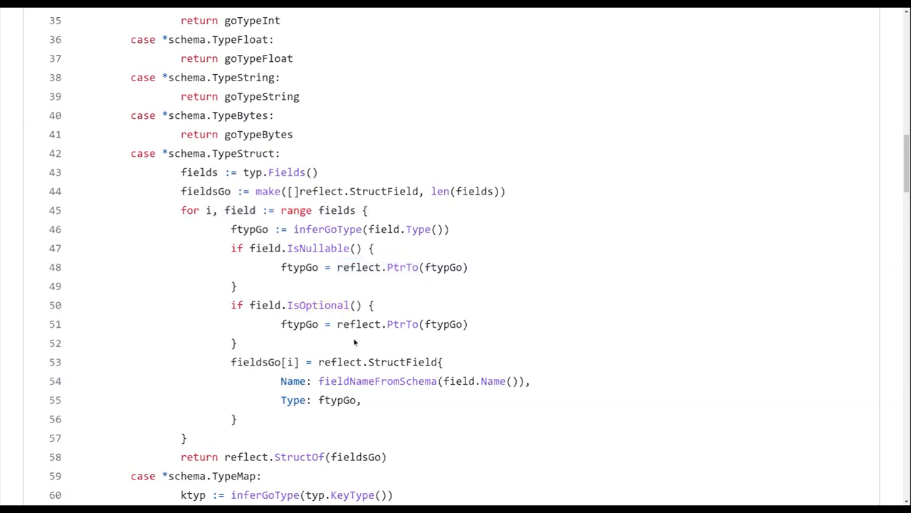
double_click(378, 324)
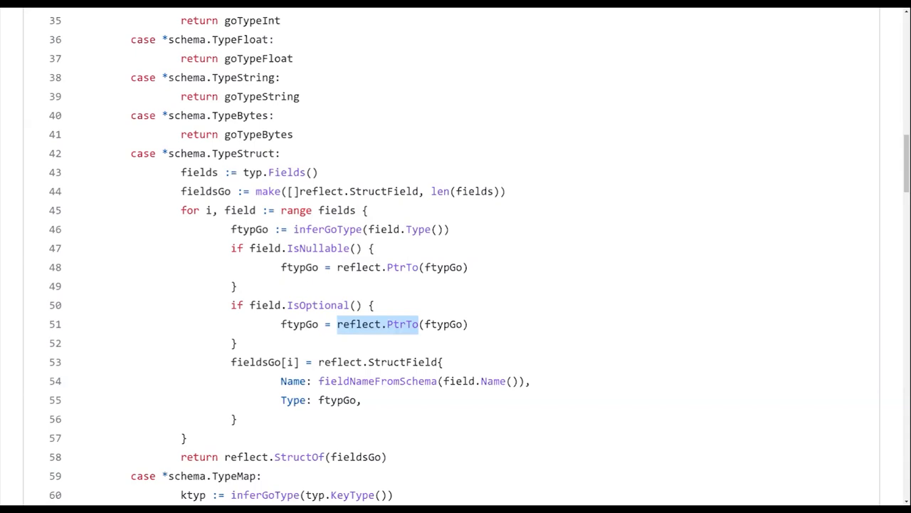
scroll(down, 3)
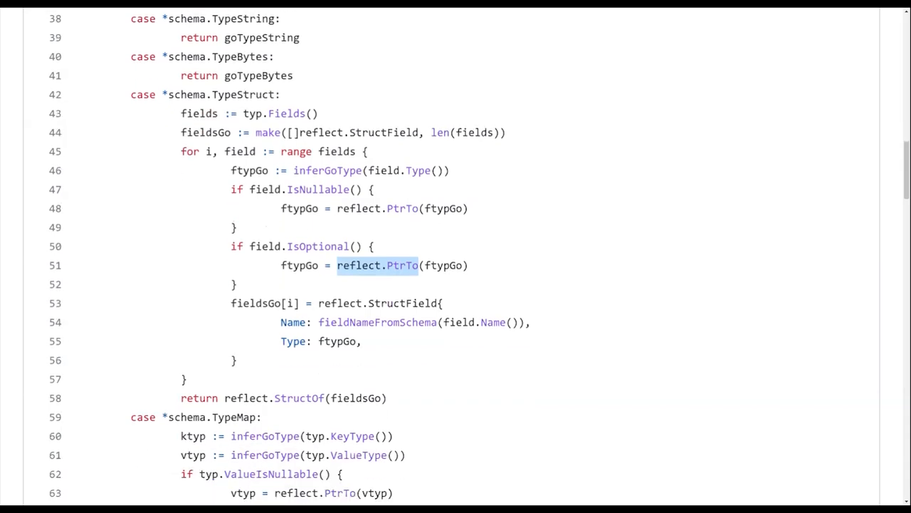
scroll(down, 3)
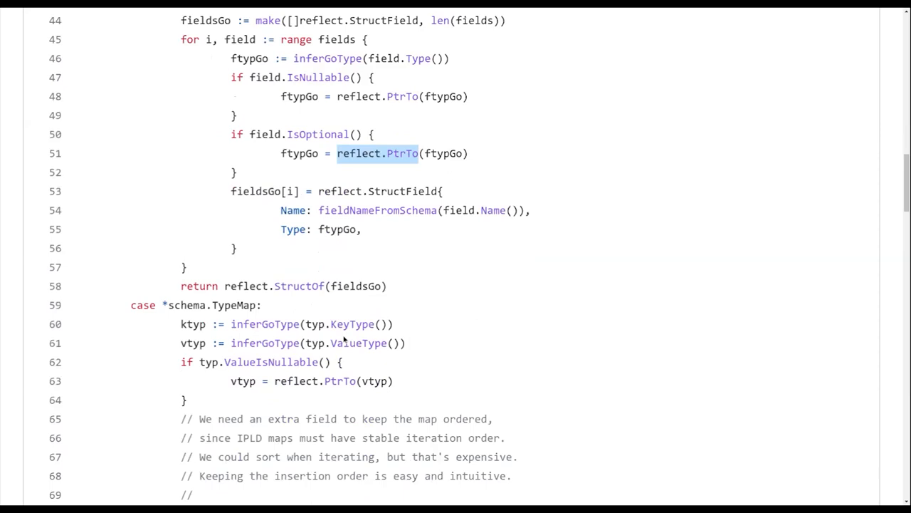
scroll(down, 3)
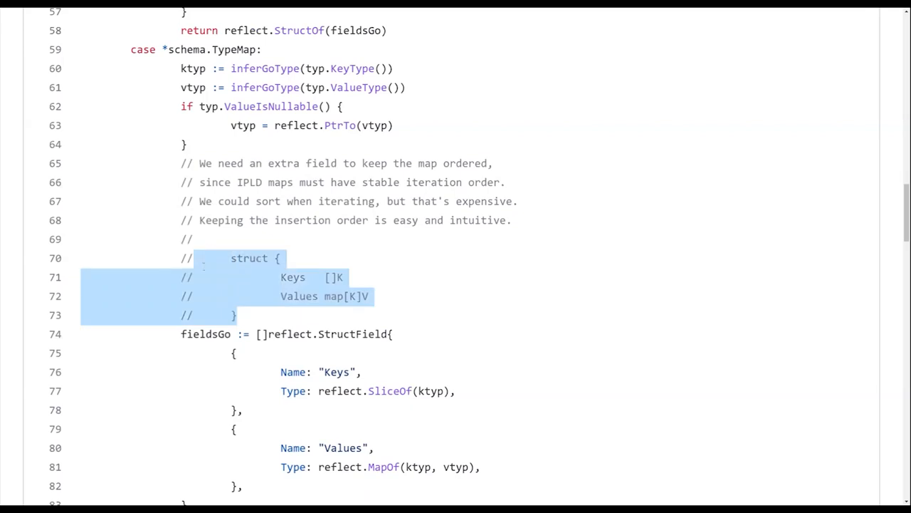
scroll(down, 3)
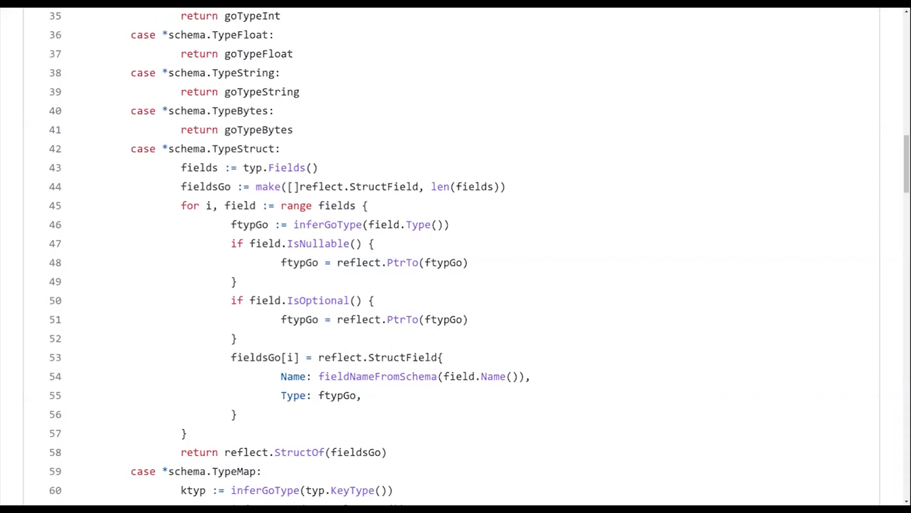
Step: Scroll to infer.go's top, showing imports and the goType and schemaType variable declarations
scroll(up, 3)
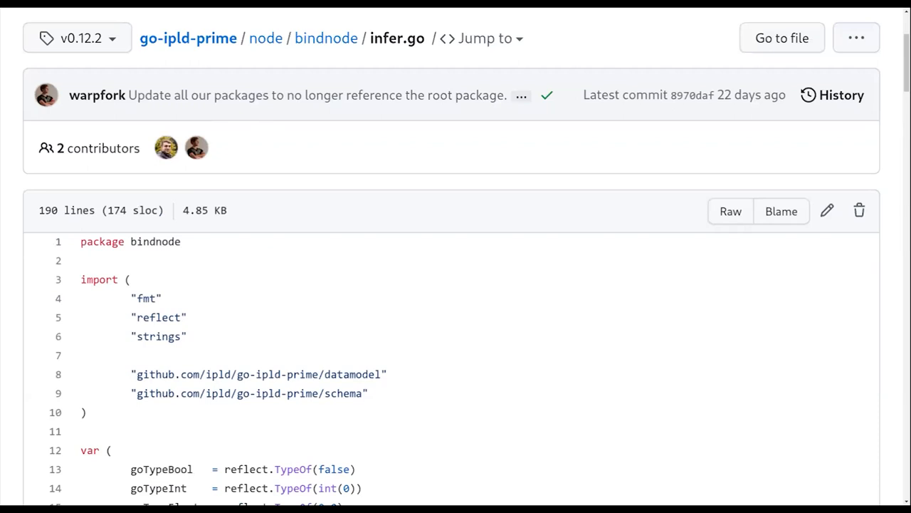
scroll(down, 3)
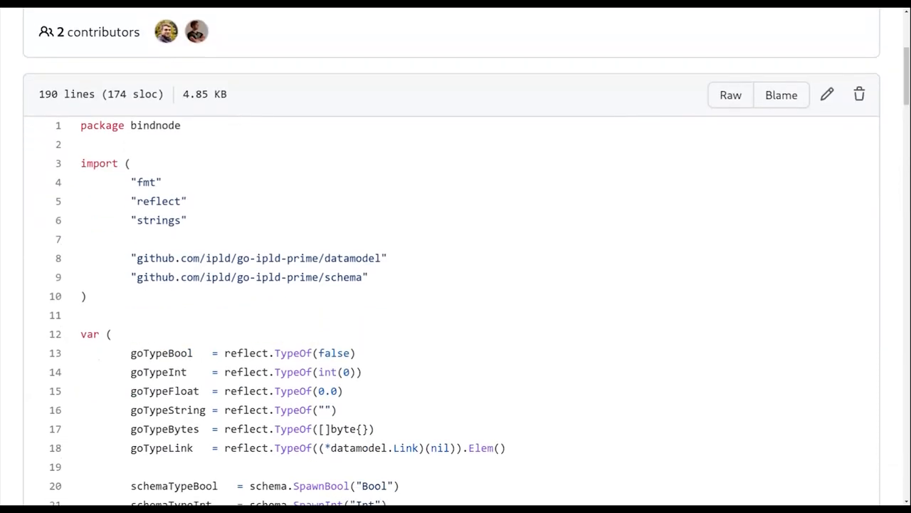
scroll(down, 3)
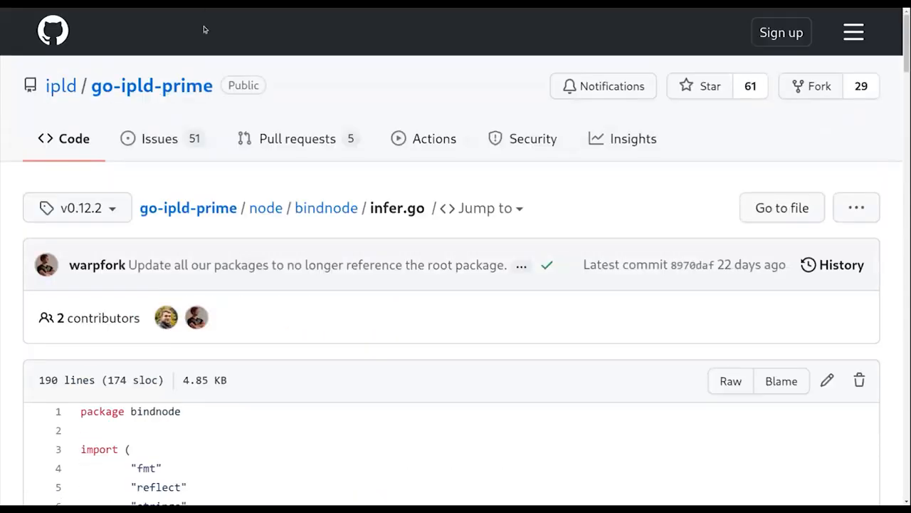
mouse_move(215, 148)
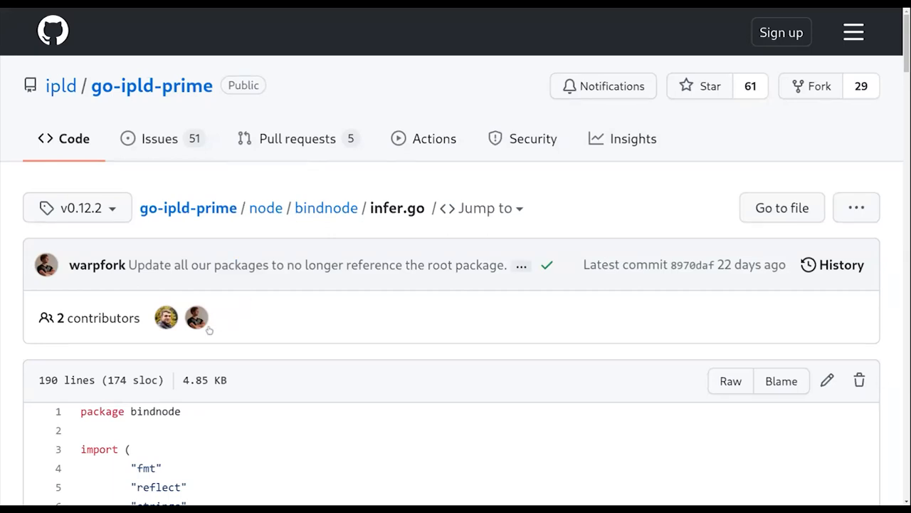
mouse_move(247, 414)
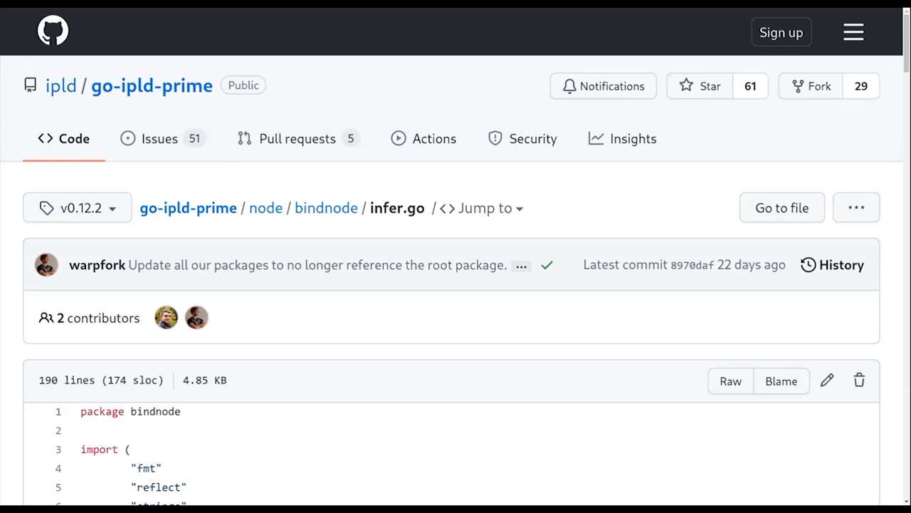
mouse_move(212, 403)
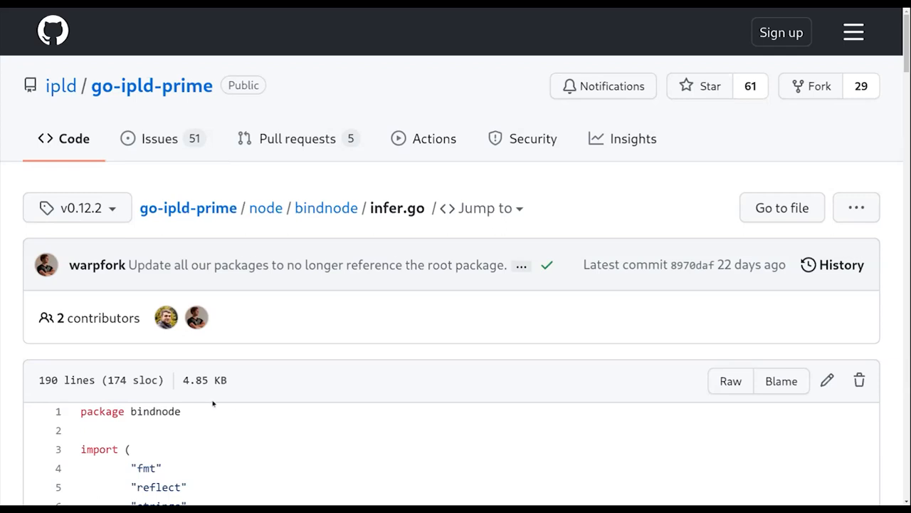
mouse_move(189, 397)
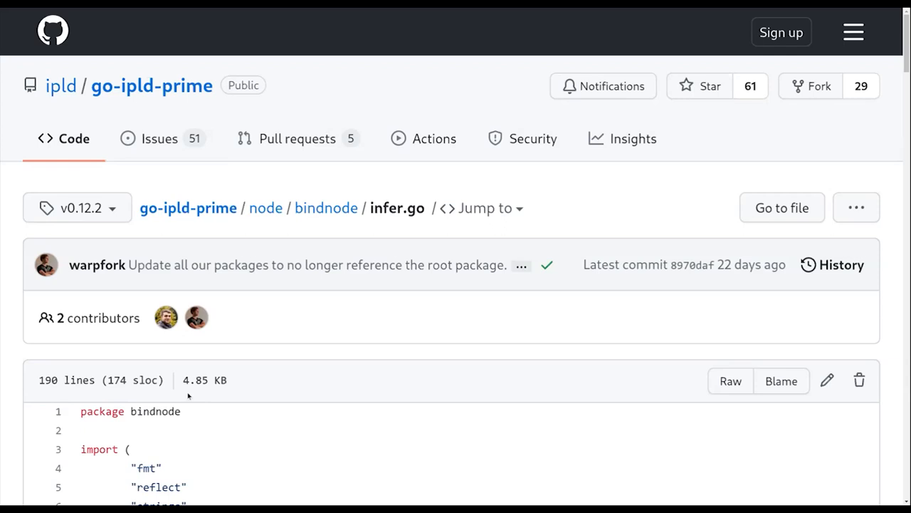
mouse_move(236, 349)
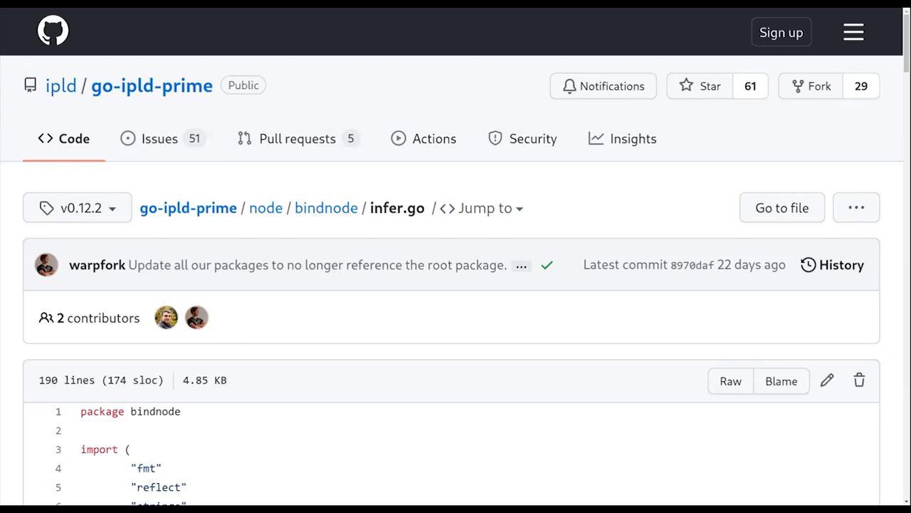
mouse_move(197, 317)
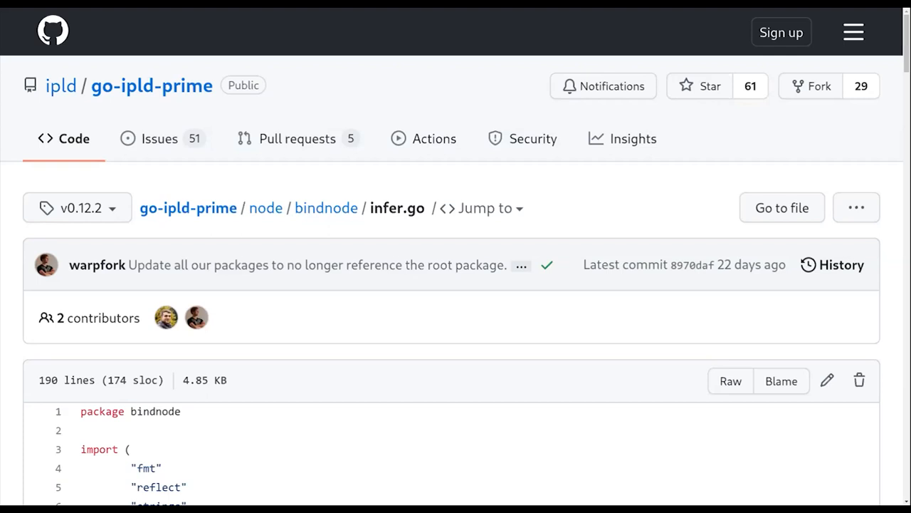
scroll(down, 3)
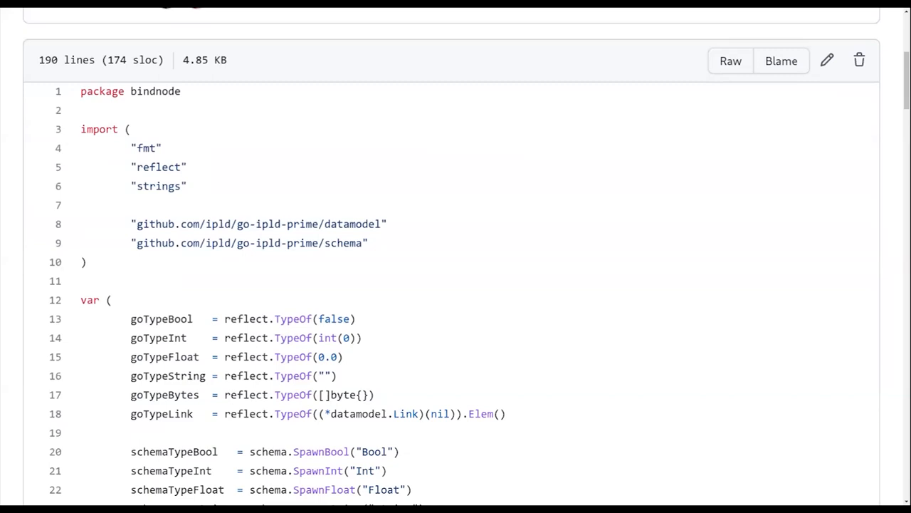
Step: Scroll infer.go past the schemaTypeLink declarations to the start of inferGoType's type switch
scroll(down, 3)
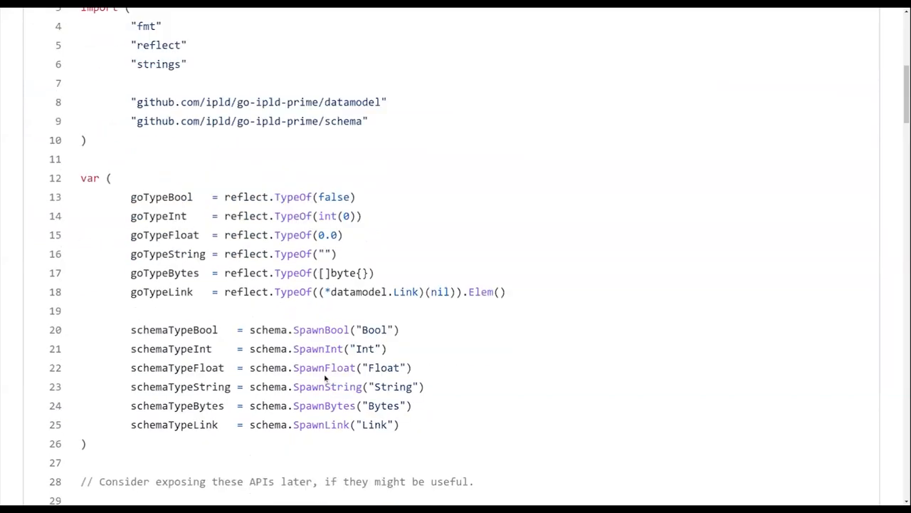
scroll(down, 3)
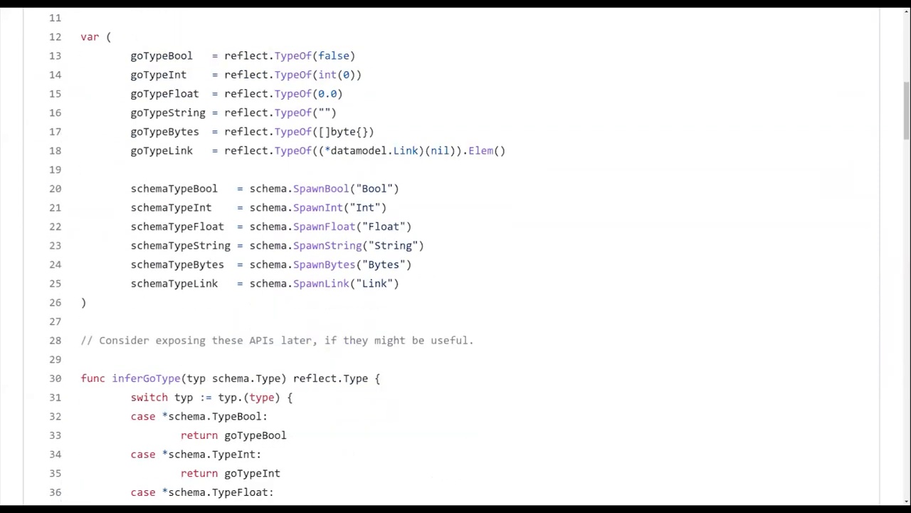
scroll(down, 3)
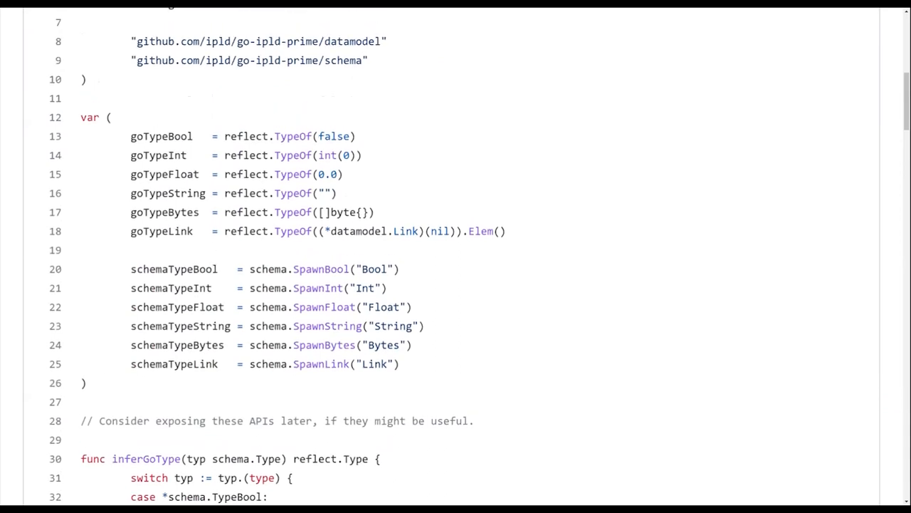
mouse_move(385, 307)
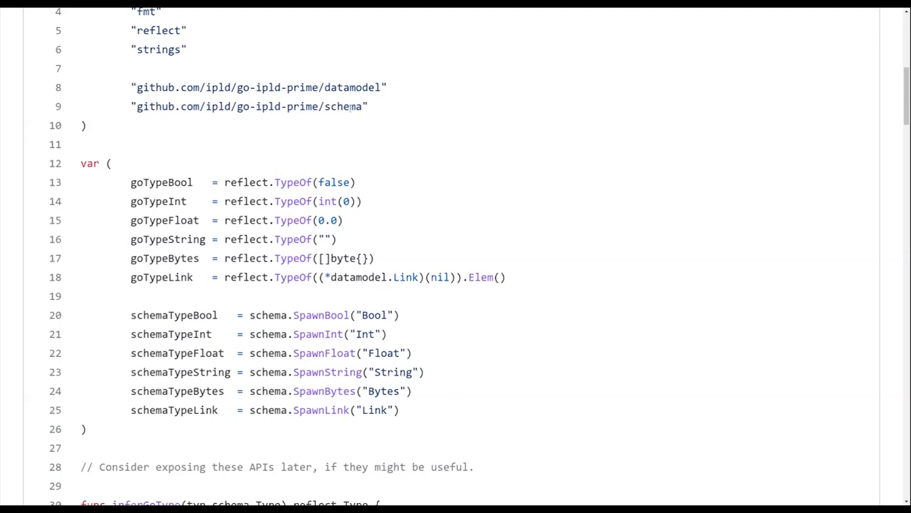
mouse_move(303, 11)
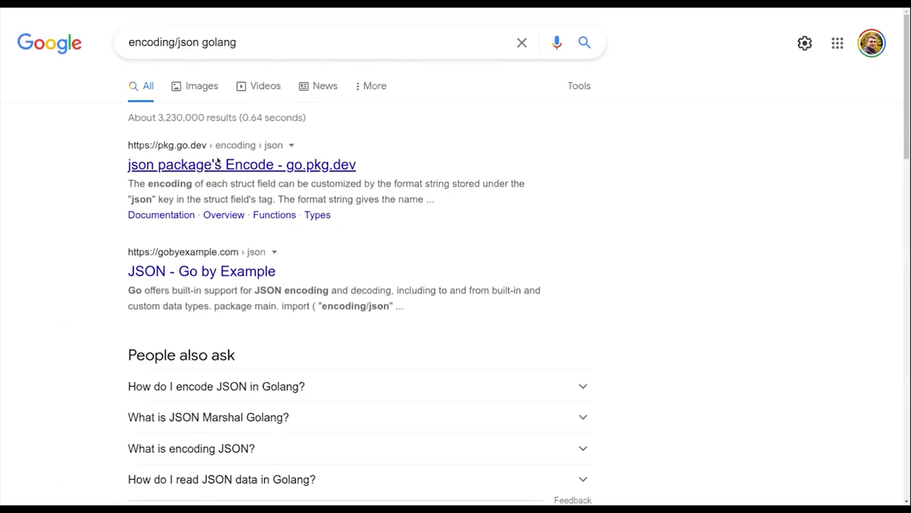
Step: Open the encoding/json docs on pkg.go.dev and scroll toward its Source Files list
click(241, 163)
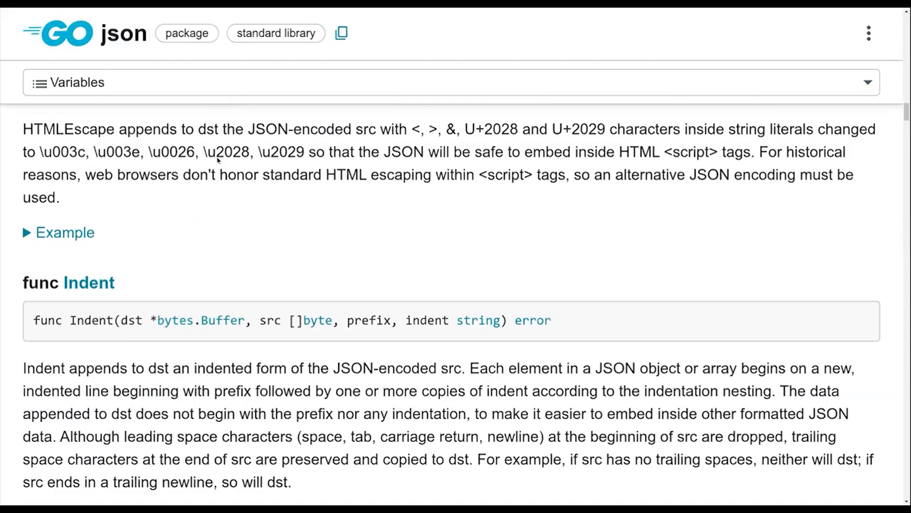
scroll(down, 3)
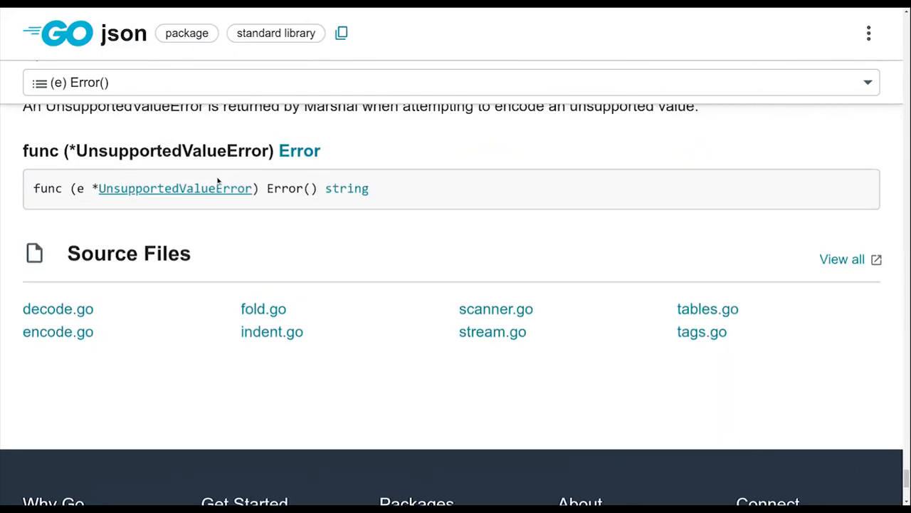
mouse_move(438, 331)
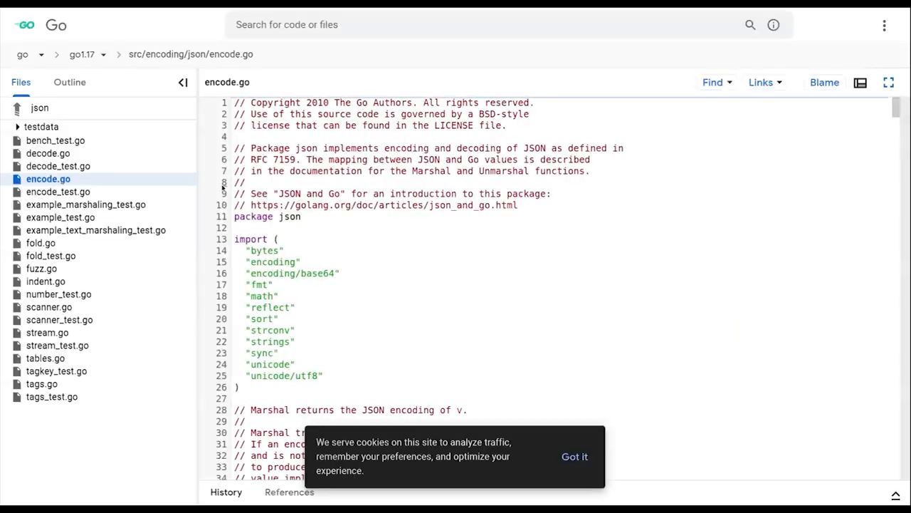
Step: Scroll encode.go past typeFields to dominantField and cachedTypeFields at lines 1394–1420
scroll(down, 3)
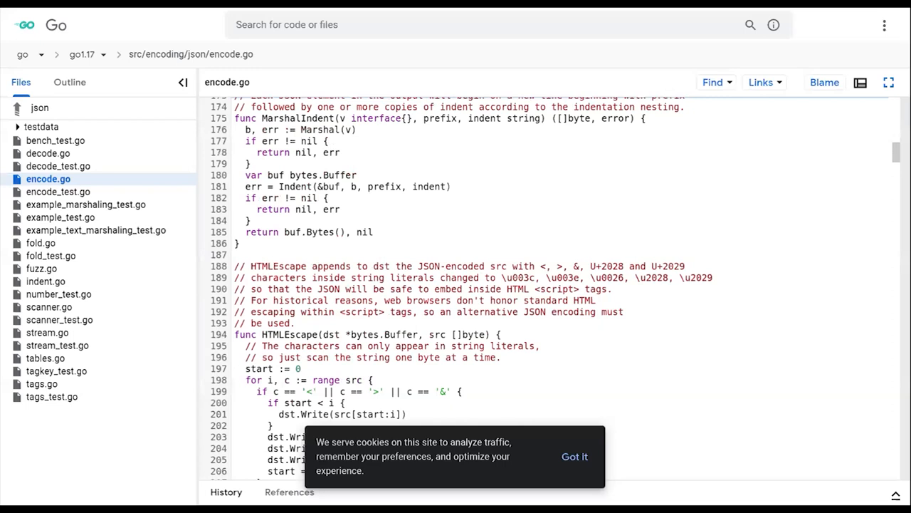
scroll(down, 3)
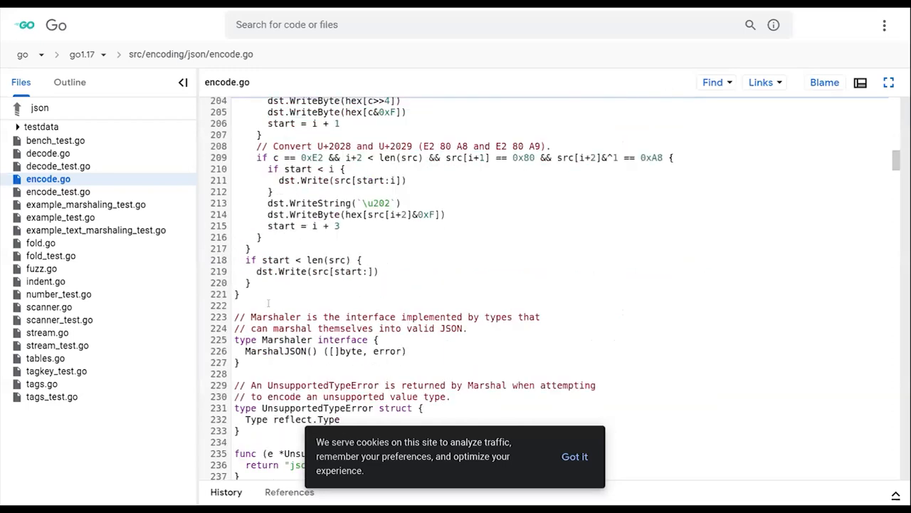
scroll(down, 3)
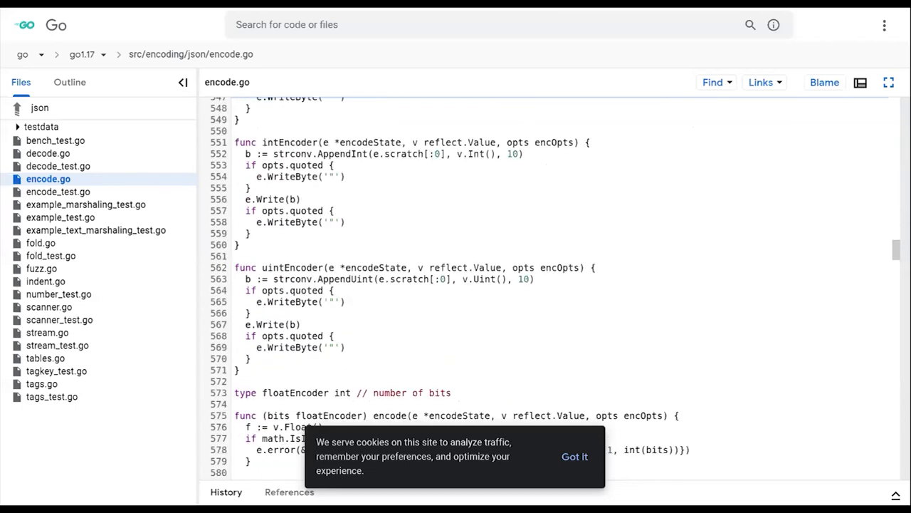
scroll(down, 3)
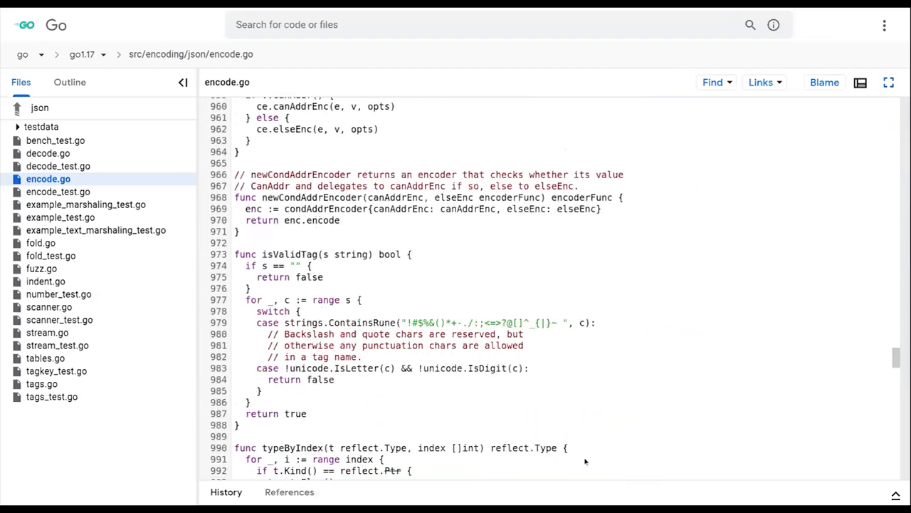
scroll(down, 3)
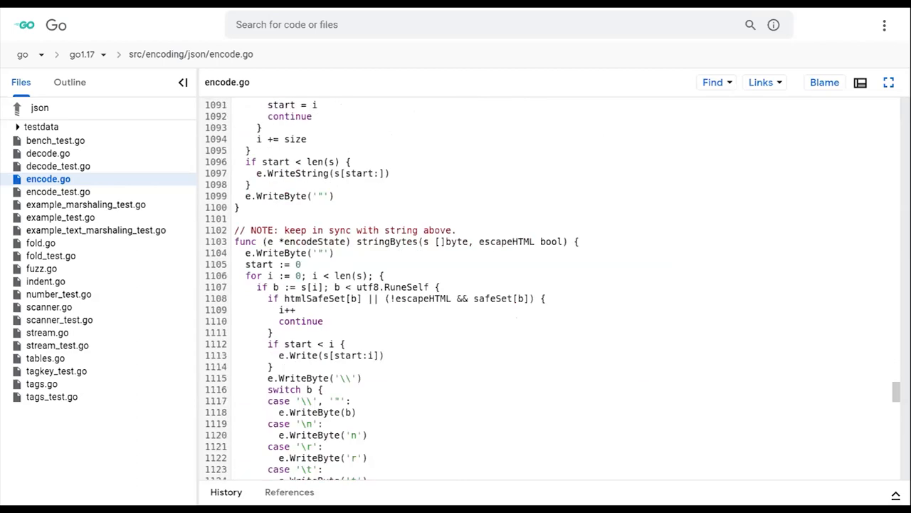
scroll(down, 3)
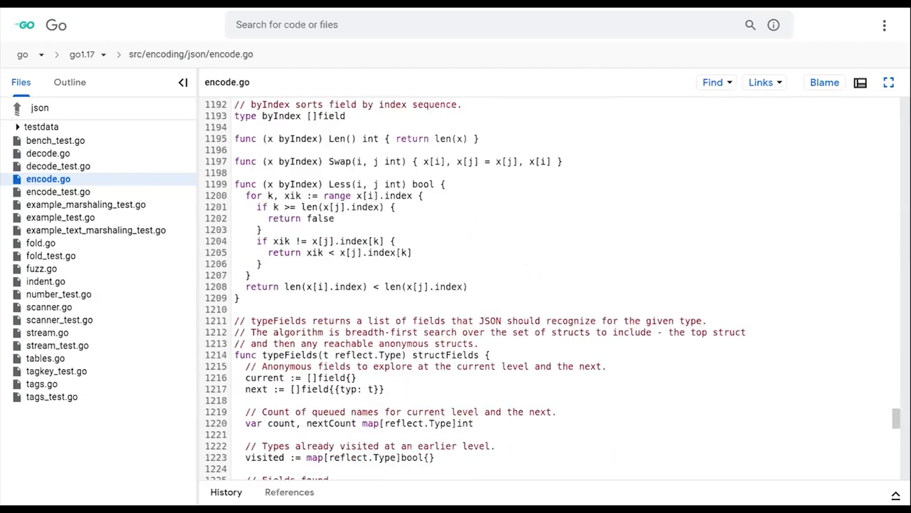
scroll(down, 3)
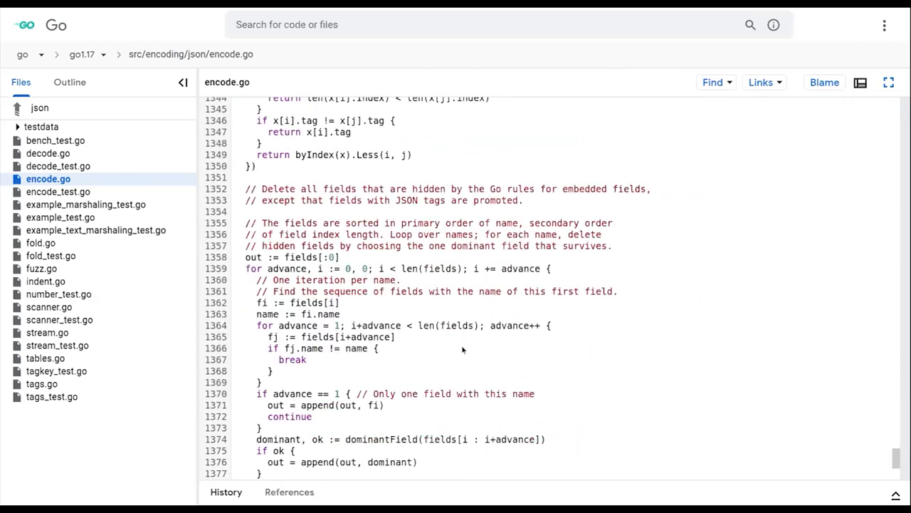
scroll(down, 3)
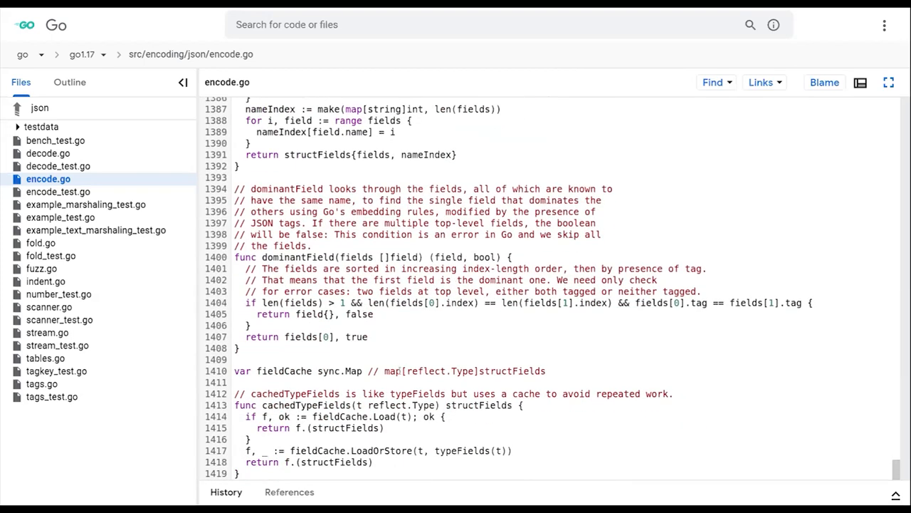
Step: Jump through the structFields, field, encoderFunc and newTypeEncoder definitions to type structEncoder
click(477, 405)
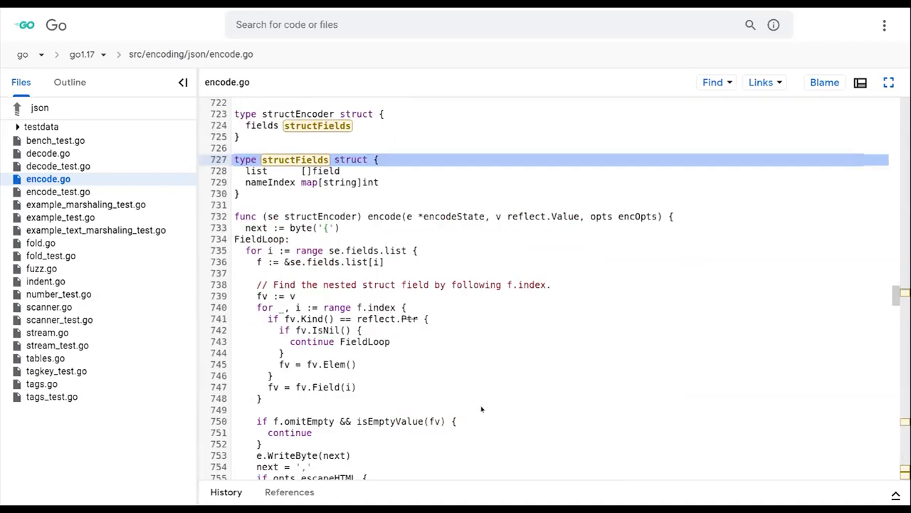
click(325, 171)
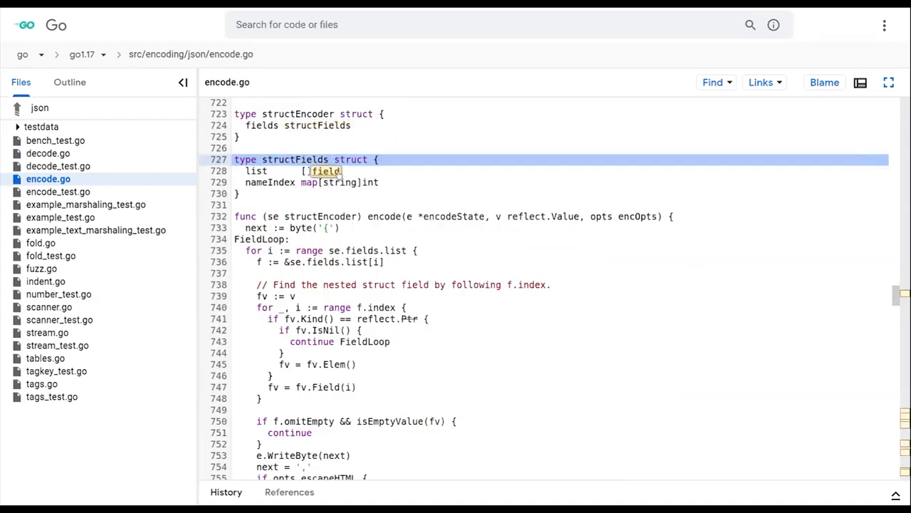
click(325, 171)
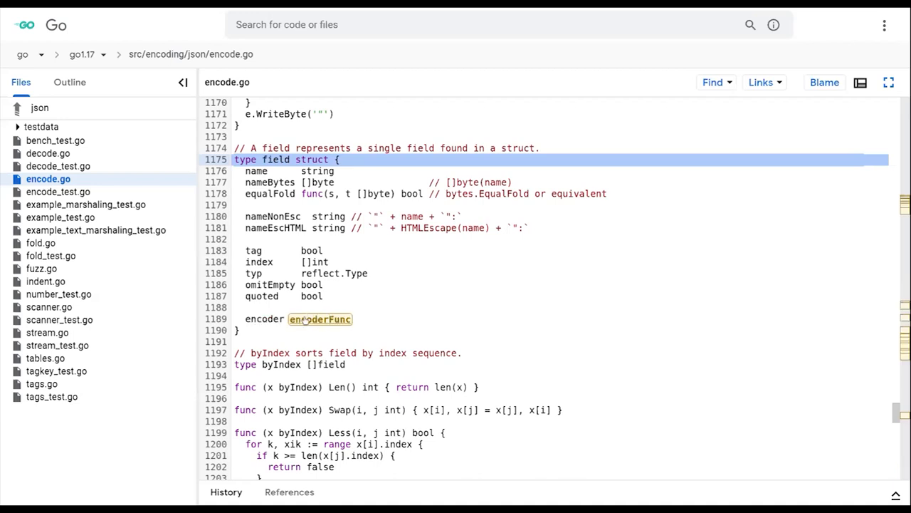
click(319, 319)
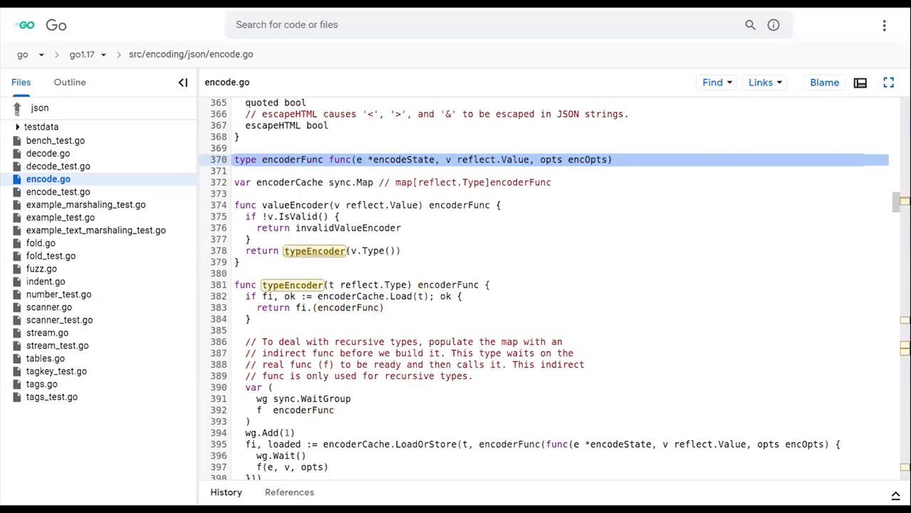
scroll(down, 3)
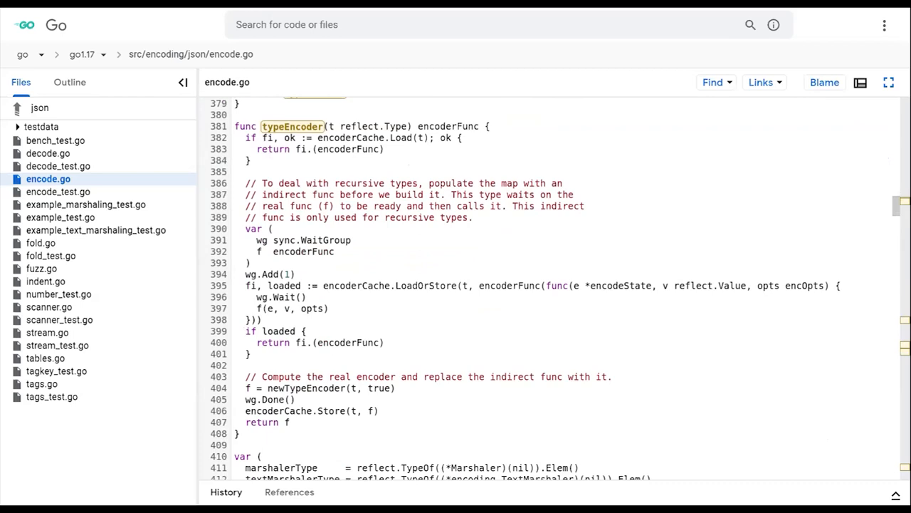
click(351, 137)
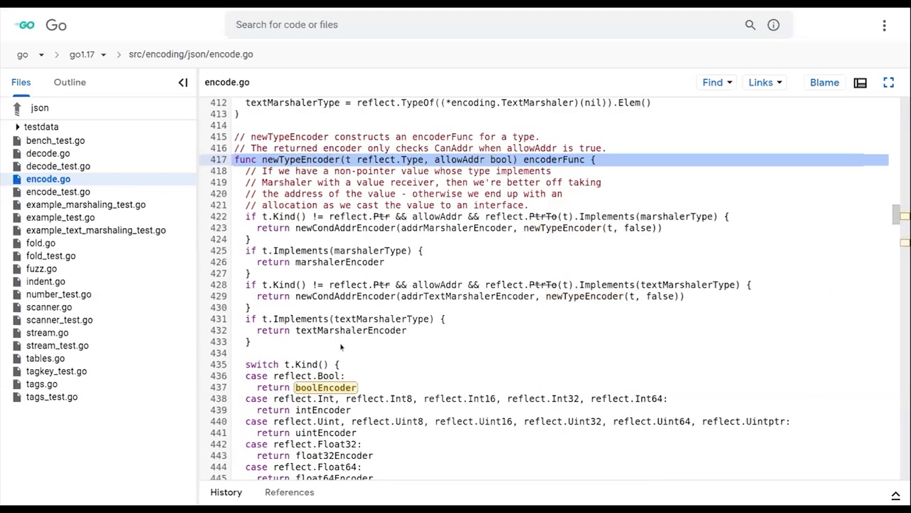
scroll(down, 3)
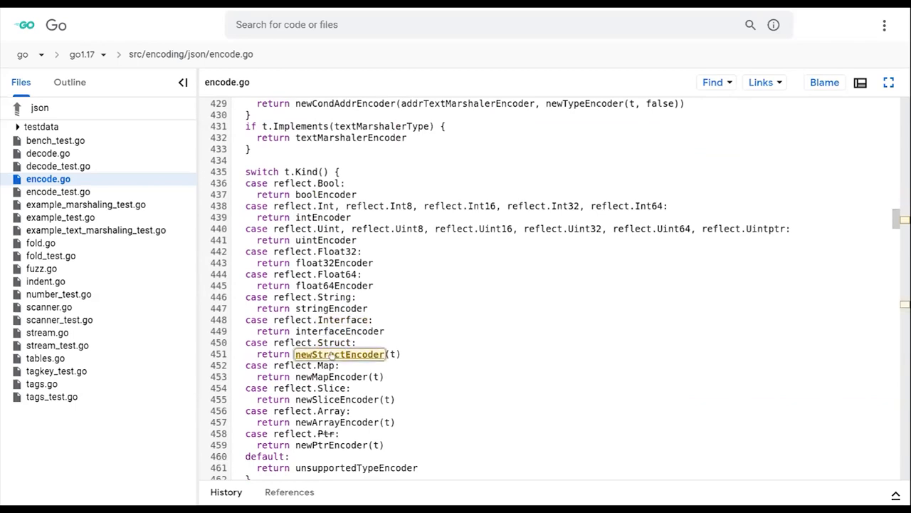
click(338, 354)
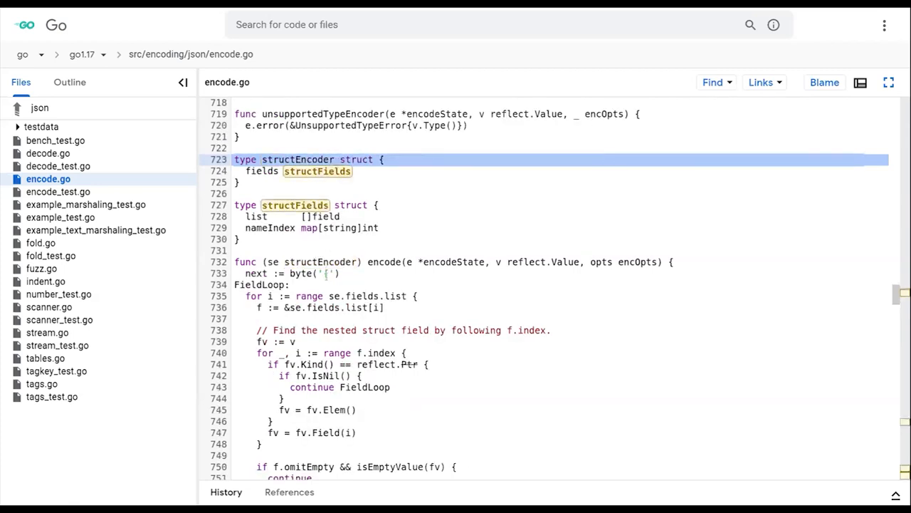
Step: Read structEncoder's encode method field loop (lines 732–763), then return to the structEncoder type
scroll(down, 3)
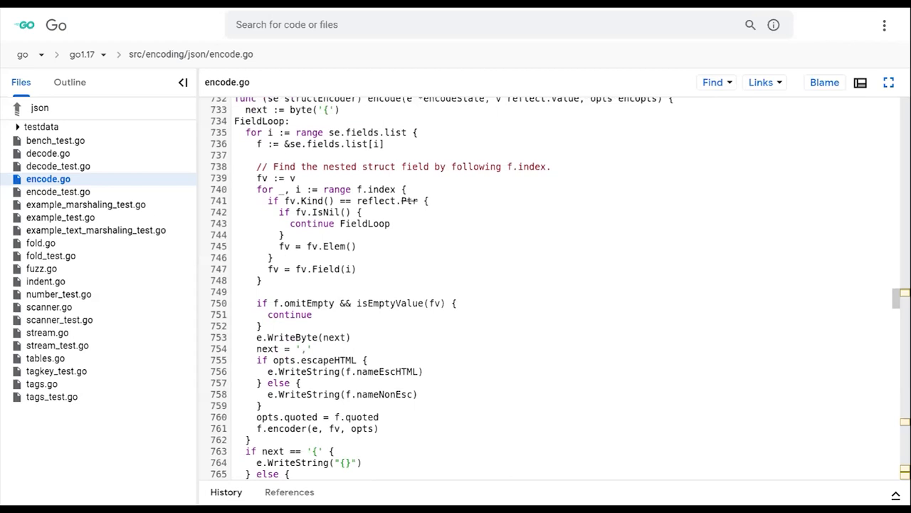
mouse_move(317, 283)
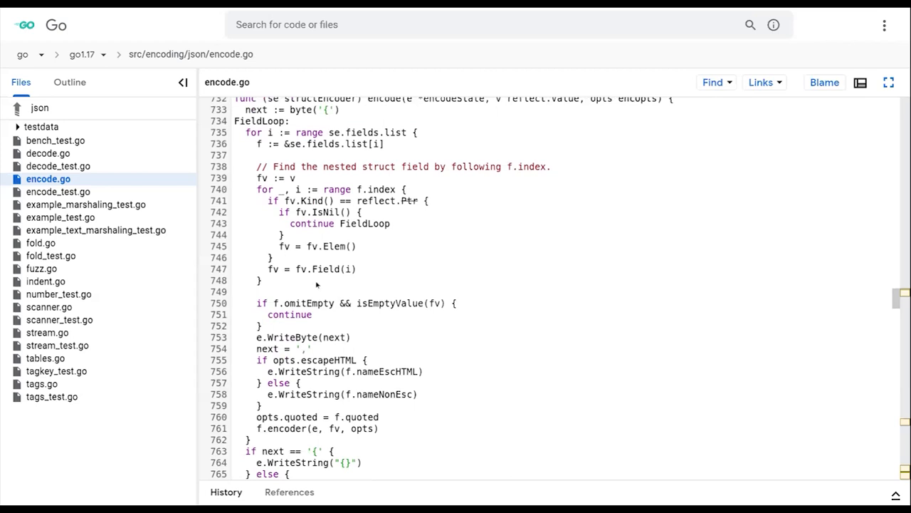
mouse_move(310, 293)
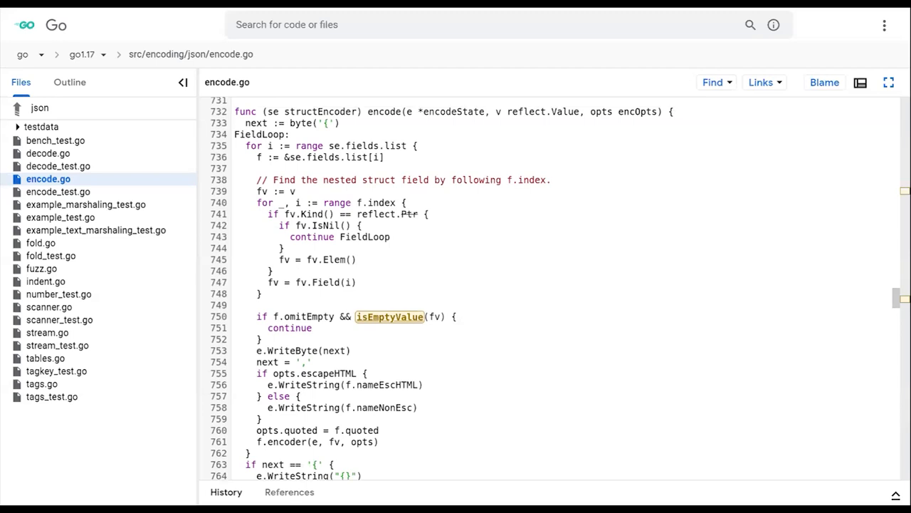
mouse_move(365, 348)
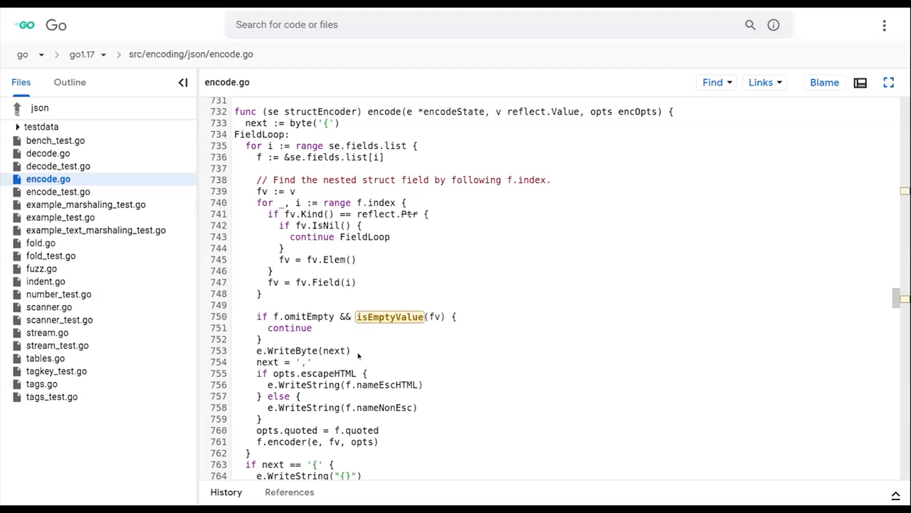
click(326, 373)
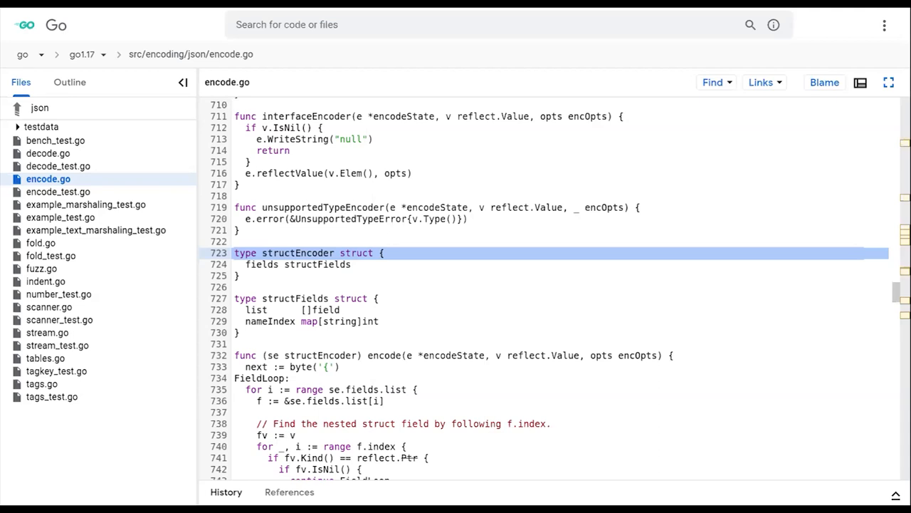
mouse_move(313, 235)
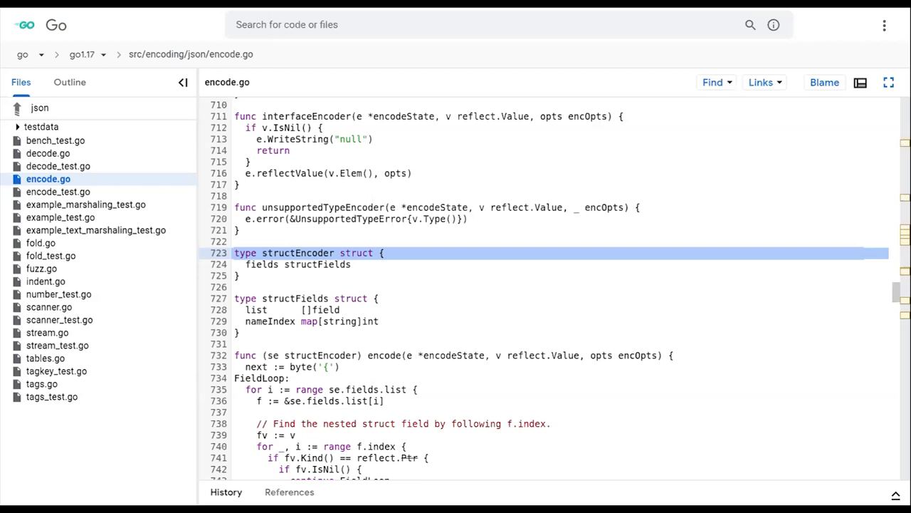
mouse_move(303, 237)
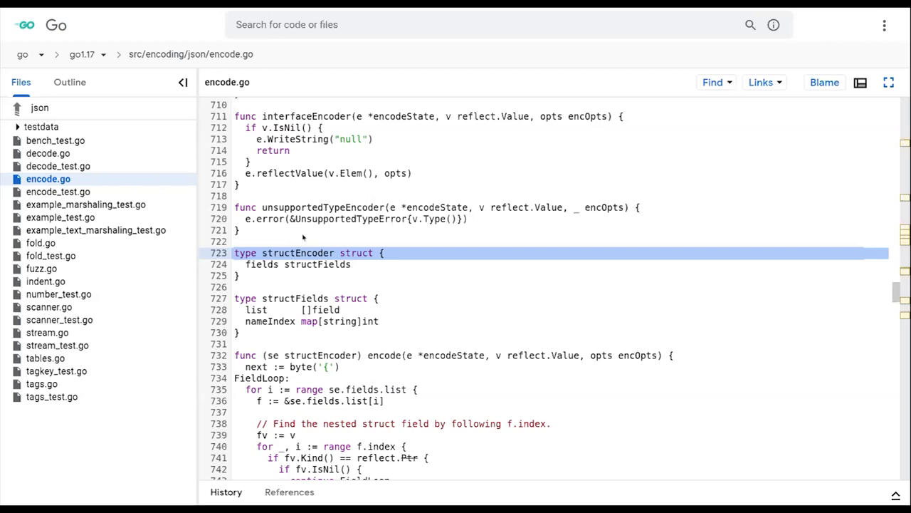
Step: Scroll up to the float encoder's ES6-style number formatting code around lines 576–609
scroll(up, 3)
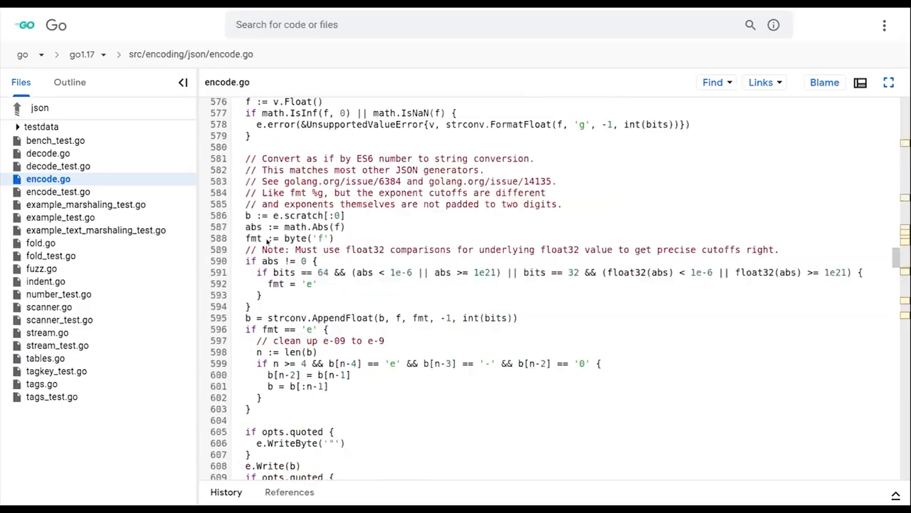